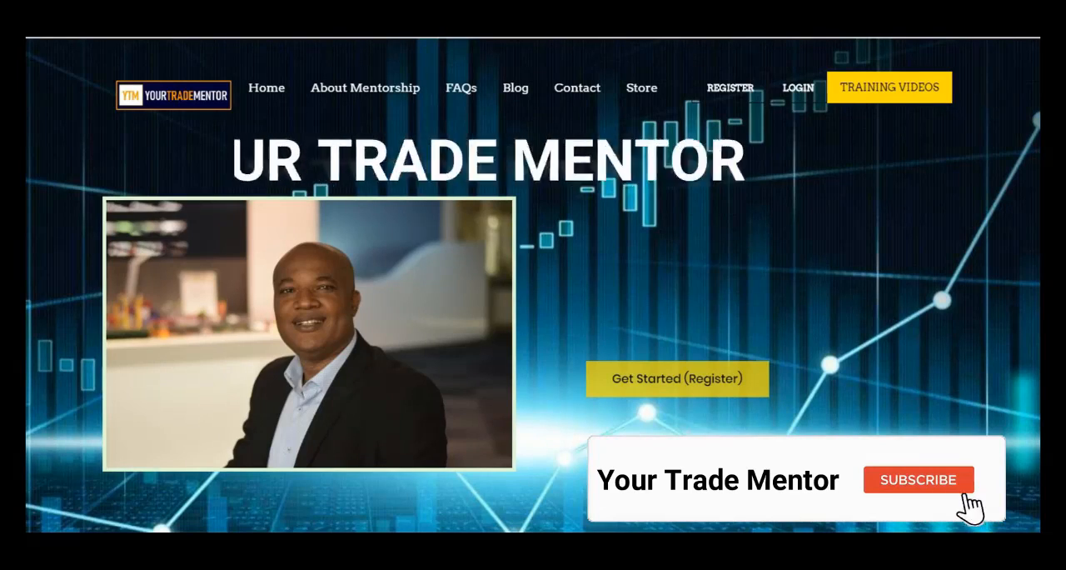
Step: Bring up the MetaTrader 4 terminal with the EURUSD H1 chart and Expert Advisors expanded
{"action": "left_click", "coordinate": [920, 480]}
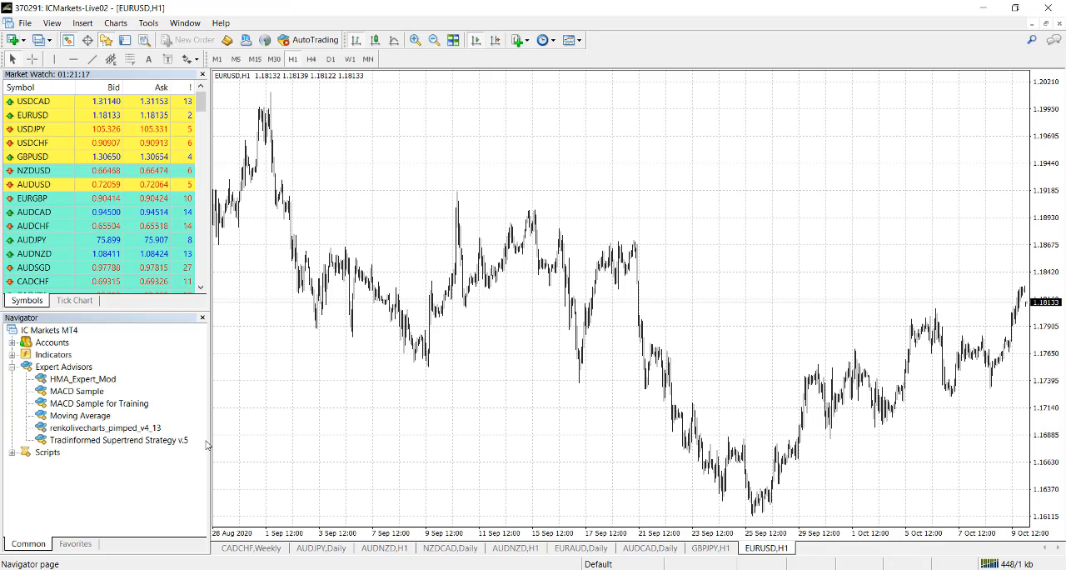
Step: Paste the copied EA file into the terminal data folder's MQL4 Experts folder
{"action": "left_click", "coordinate": [24, 23]}
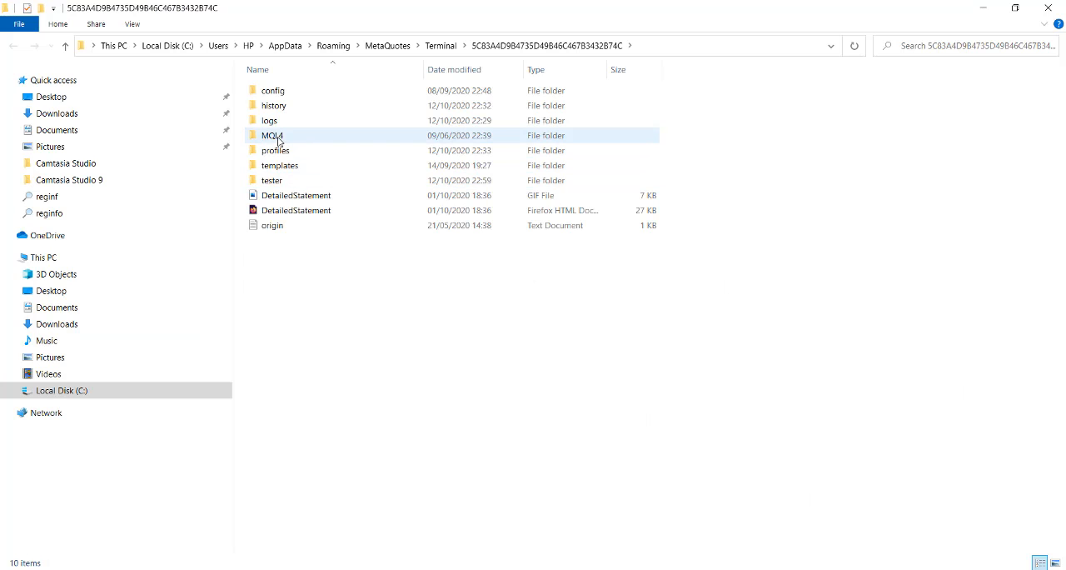
{"action": "double_click", "coordinate": [272, 135]}
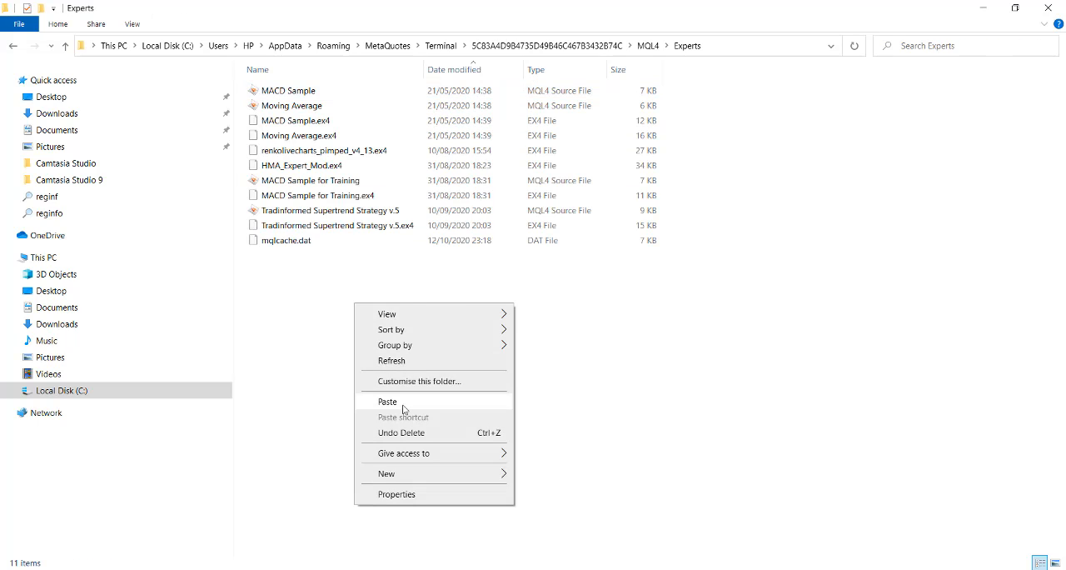
{"action": "left_click", "coordinate": [386, 400]}
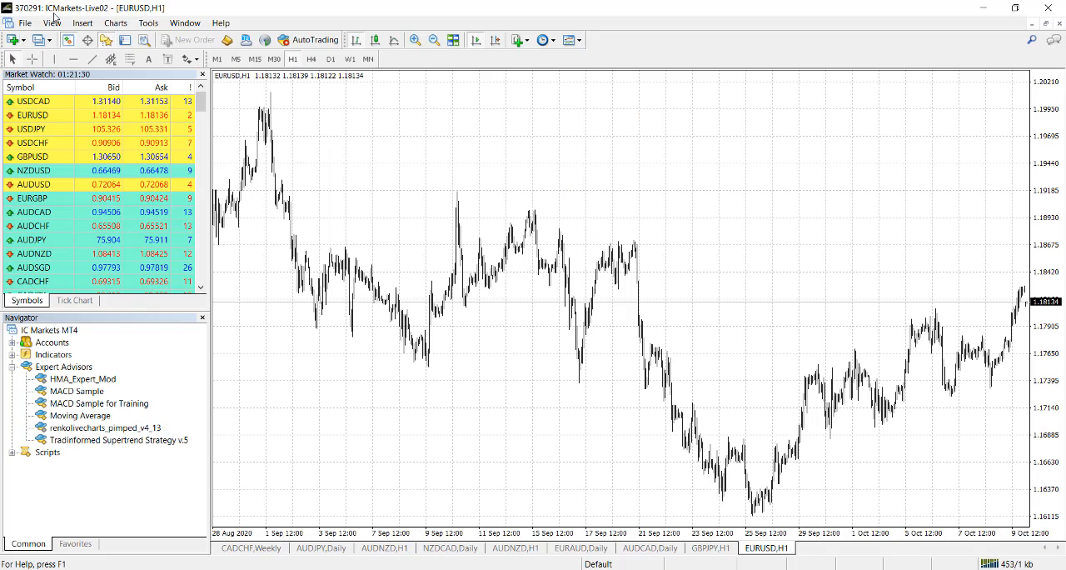
Step: Through the Save As dialog, replace Template_M5_Envelopes.mq4 in Experts with the copied file, then cancel
{"action": "left_click", "coordinate": [24, 24]}
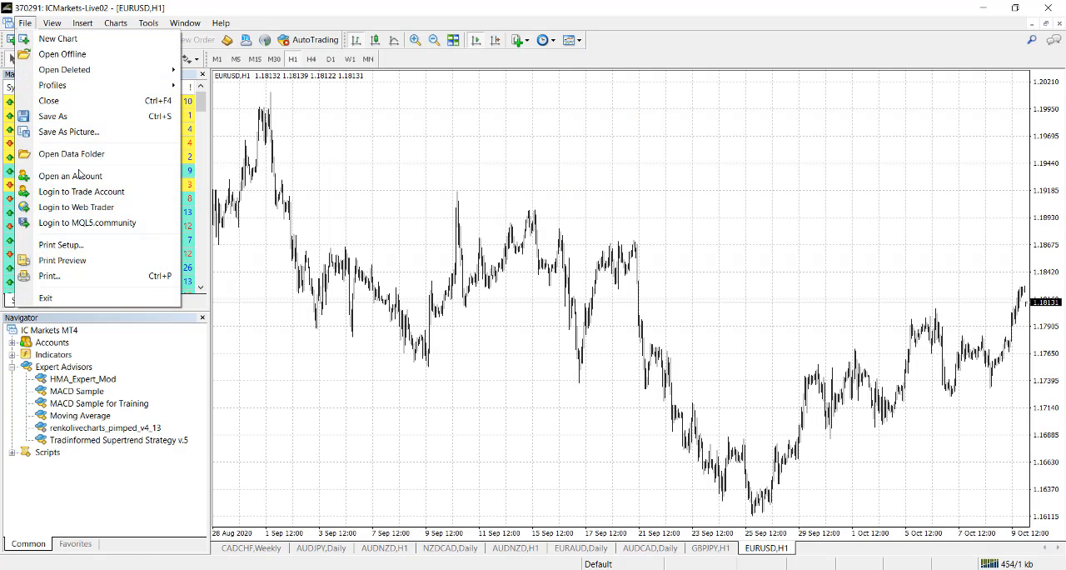
{"action": "mouse_move", "coordinate": [54, 117]}
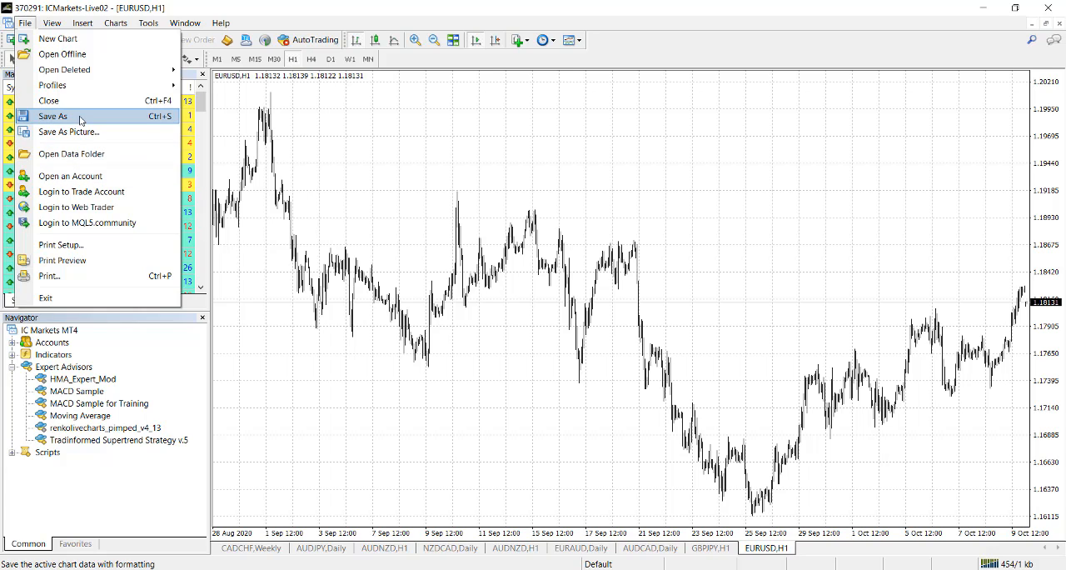
{"action": "left_click", "coordinate": [53, 116]}
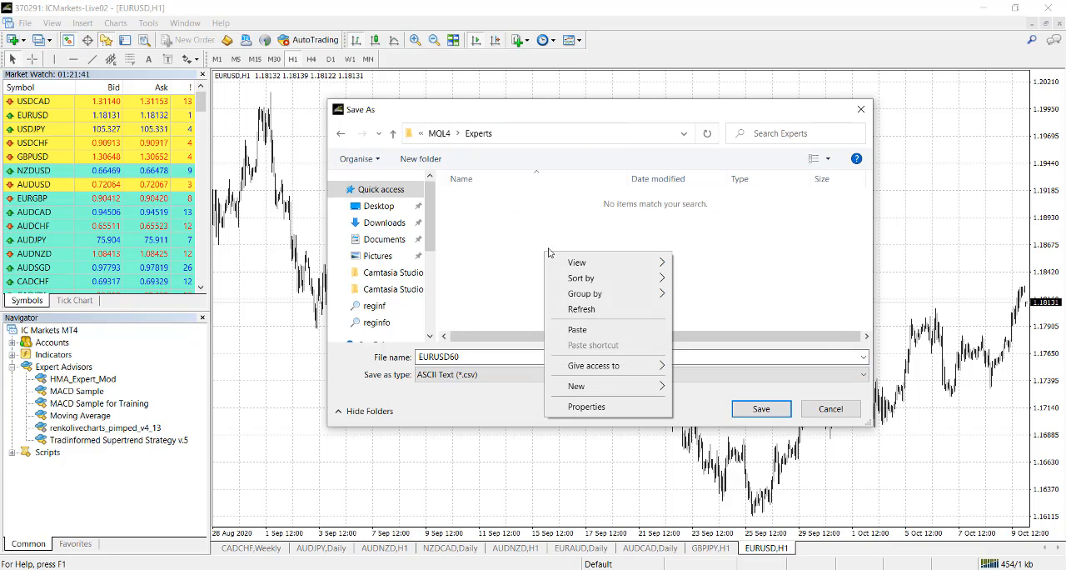
{"action": "mouse_move", "coordinate": [576, 329]}
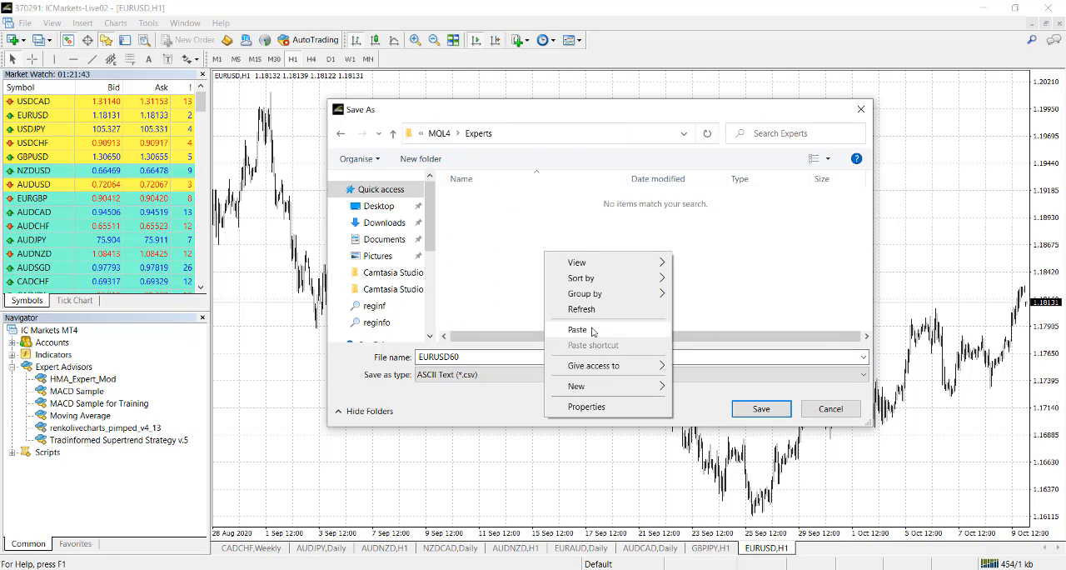
{"action": "left_click", "coordinate": [576, 330]}
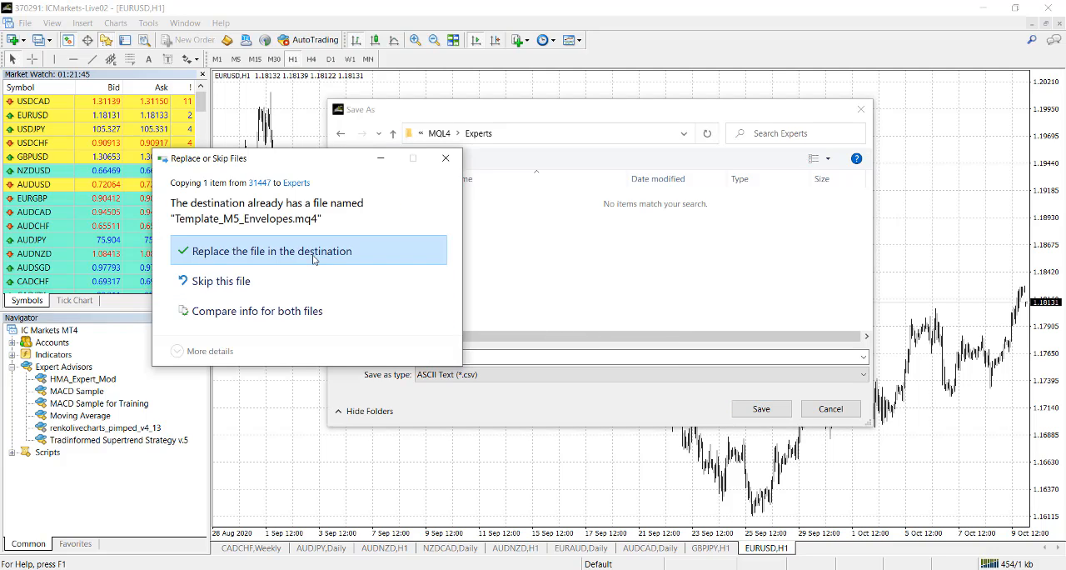
{"action": "left_click", "coordinate": [272, 250]}
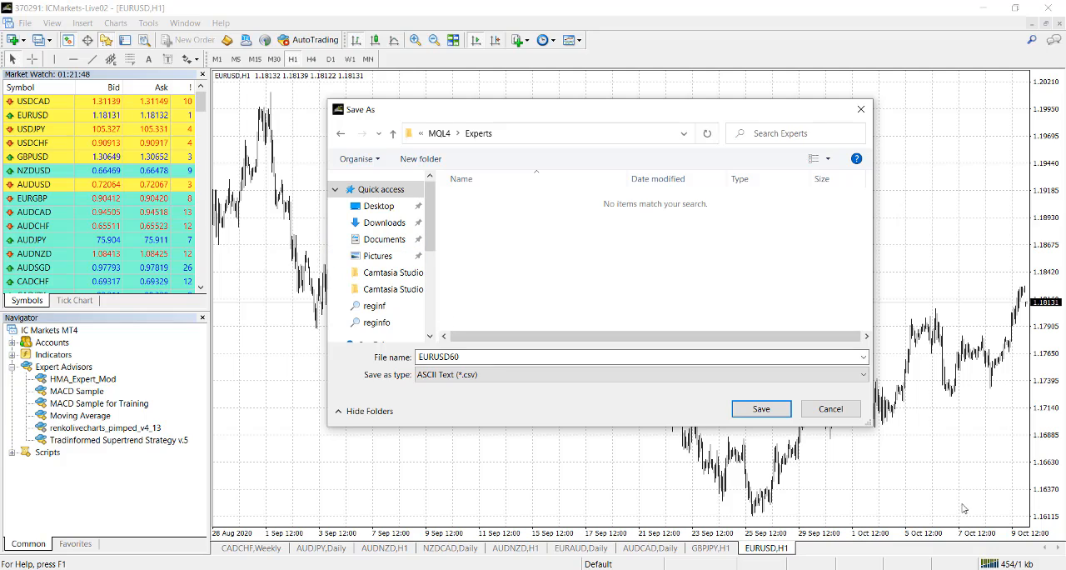
{"action": "left_click", "coordinate": [829, 408]}
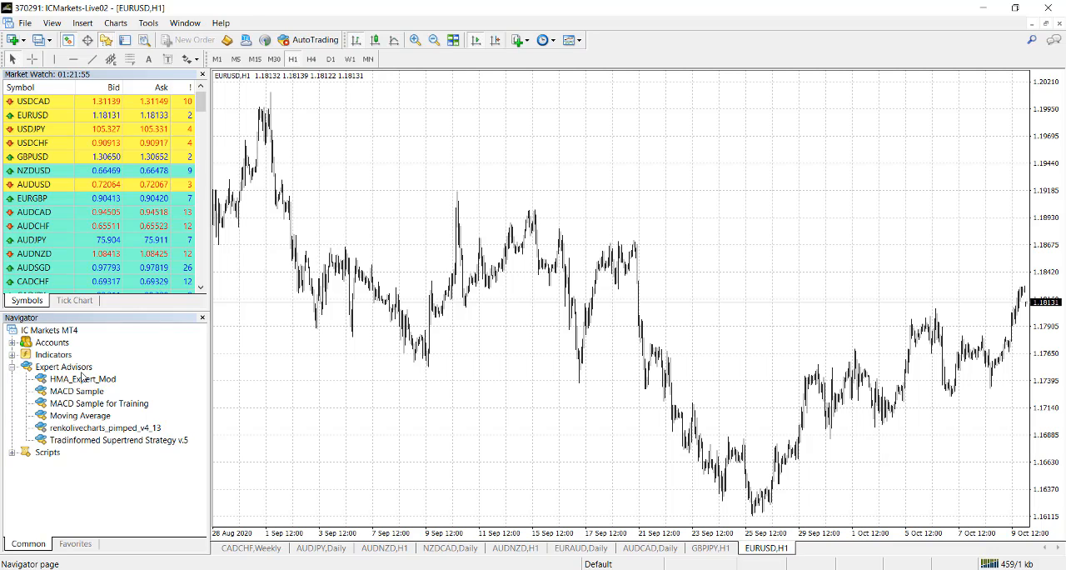
Step: Refresh the Navigator so Template_M5_Envelopes appears under Expert Advisors and select it
{"action": "left_click", "coordinate": [52, 23]}
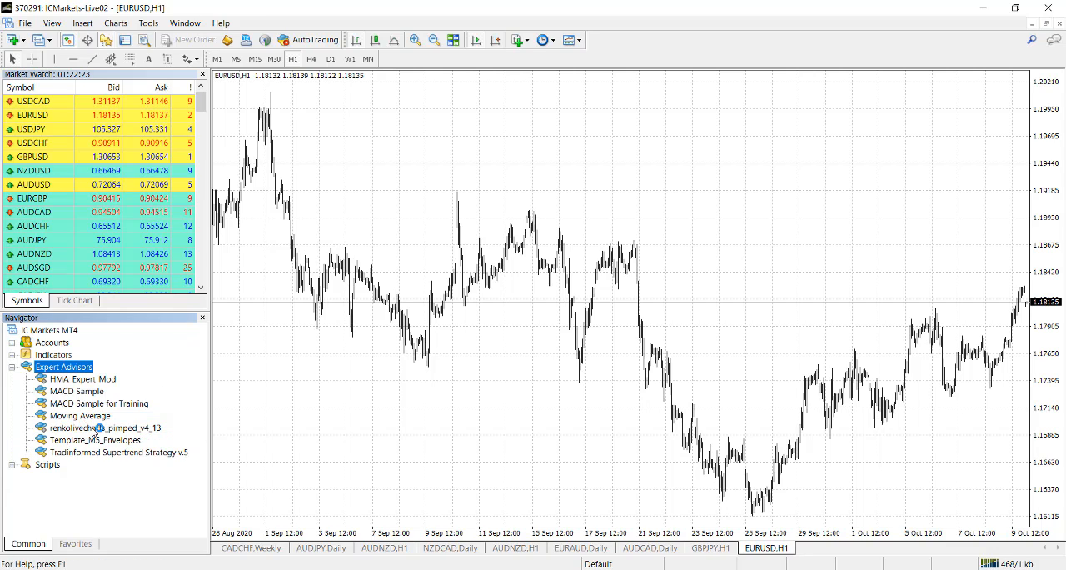
{"action": "left_click", "coordinate": [95, 440]}
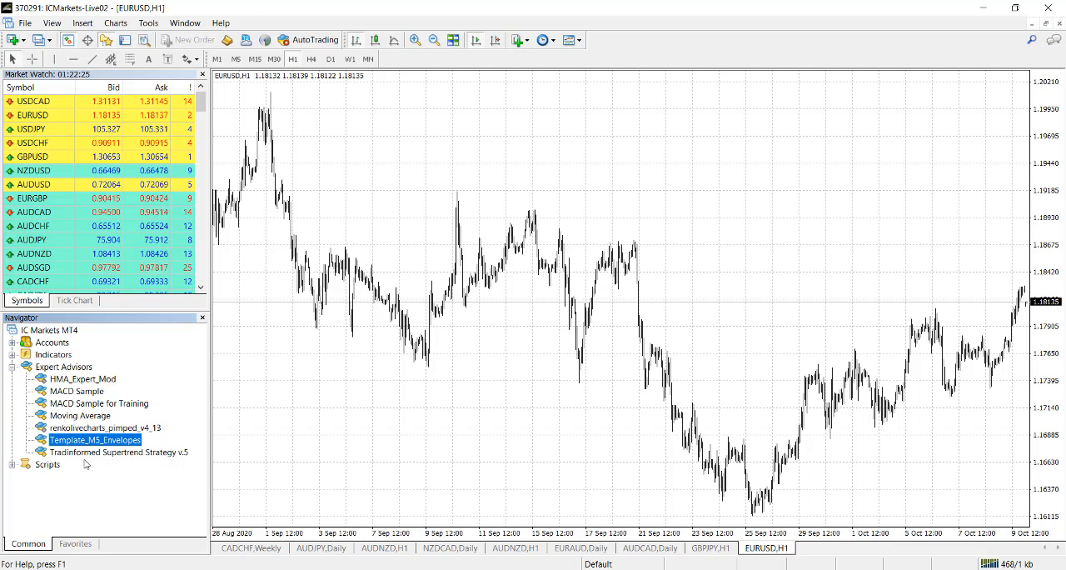
{"action": "mouse_move", "coordinate": [163, 511]}
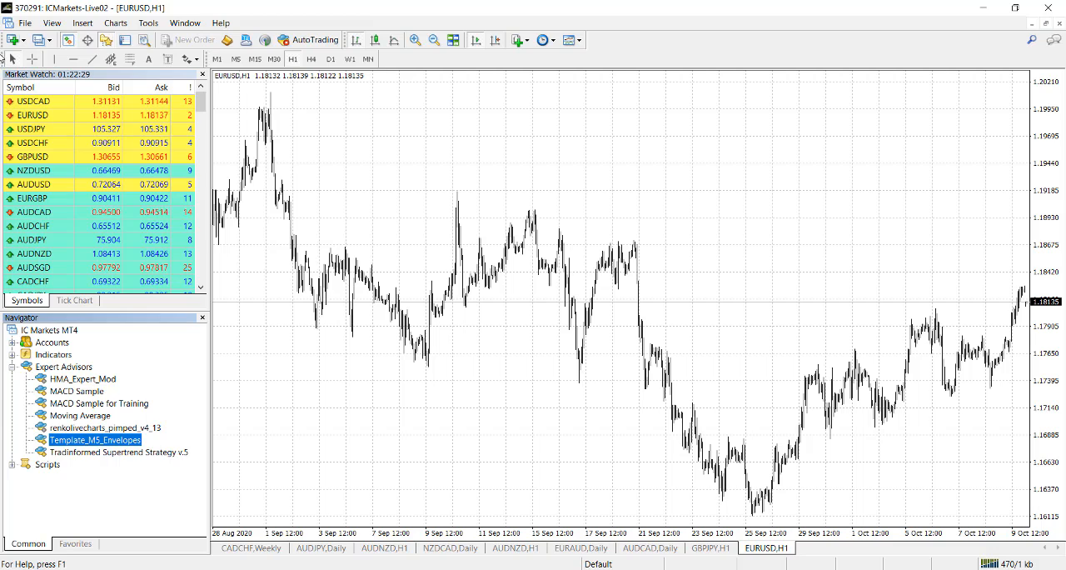
Step: Show the Strategy Tester panel and choose Template_M5_Envelopes.ex4 as the expert to test
{"action": "left_click", "coordinate": [52, 23]}
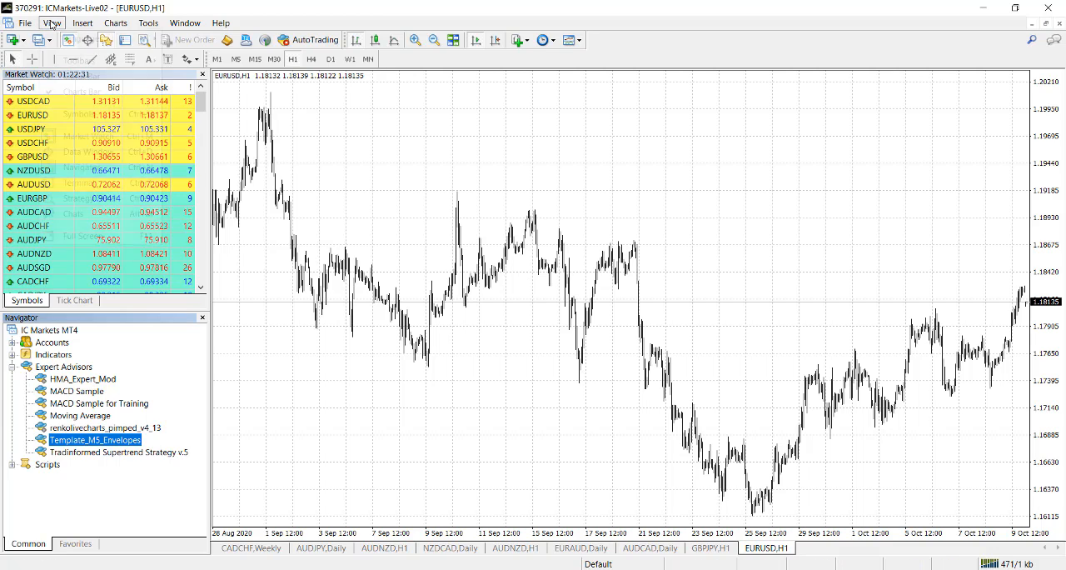
{"action": "left_click", "coordinate": [52, 23]}
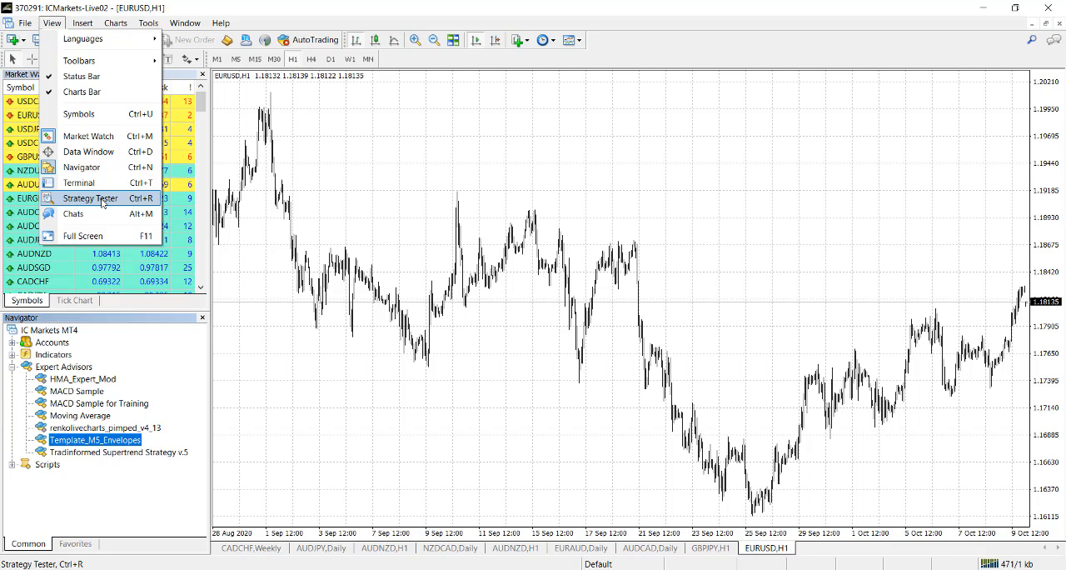
{"action": "left_click", "coordinate": [90, 198]}
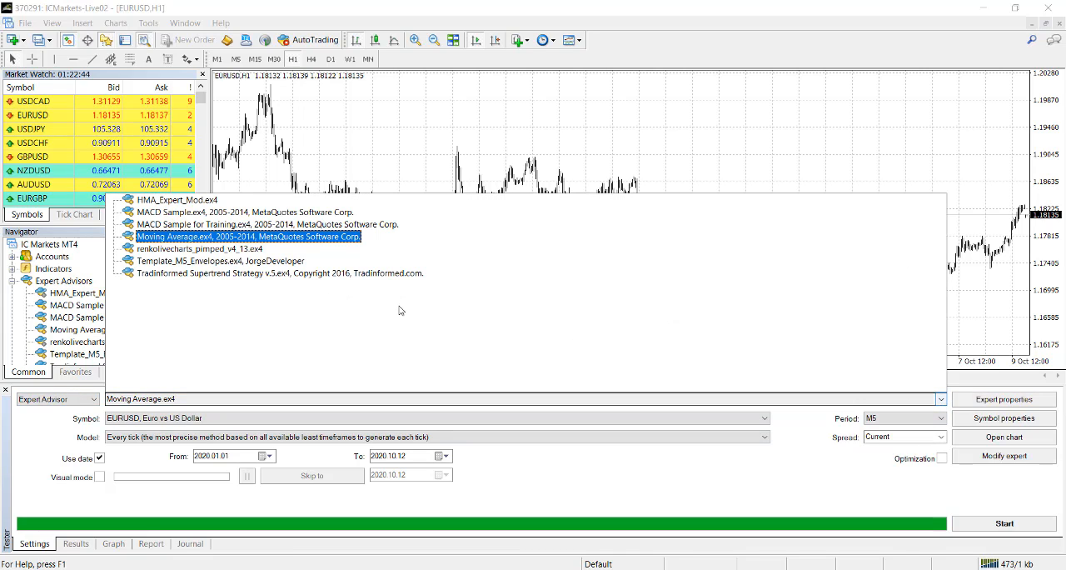
{"action": "mouse_move", "coordinate": [169, 275]}
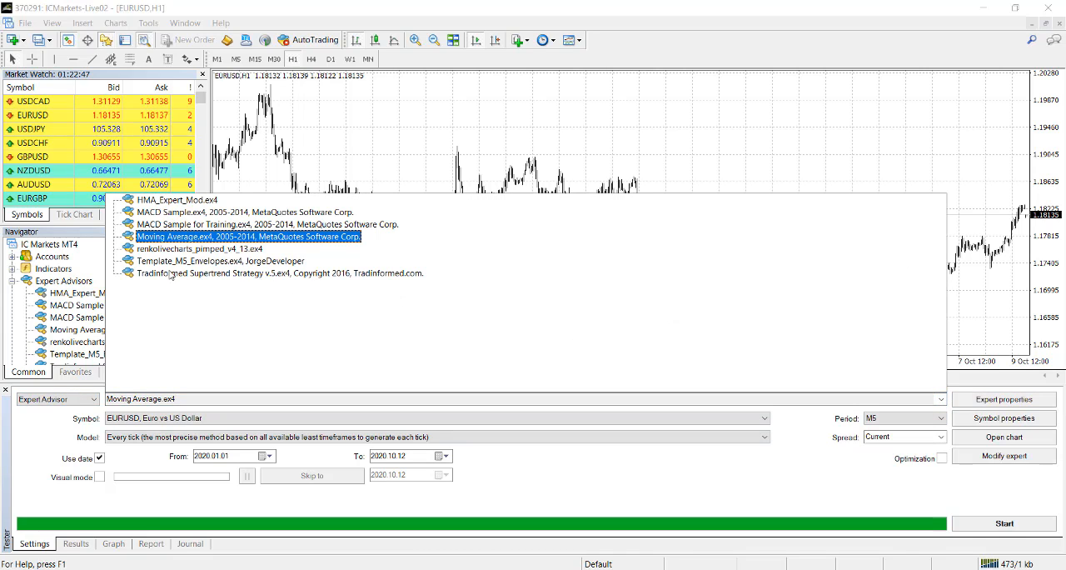
{"action": "left_click", "coordinate": [223, 260]}
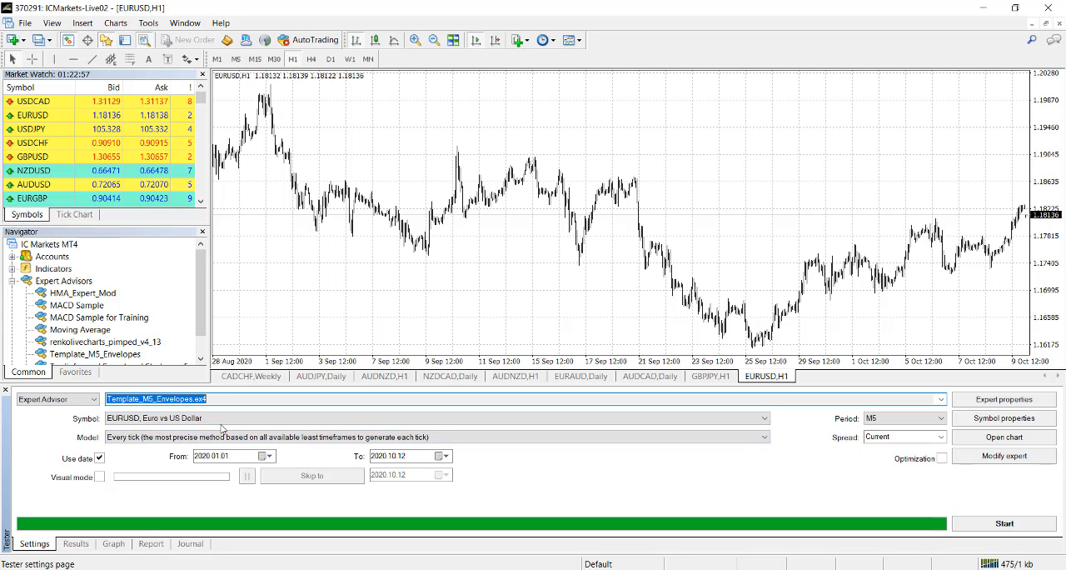
Step: Configure EURUSD M5 every-tick testing from 2020.01.01 to 2020.10.12, leaving visual mode off
{"action": "left_click", "coordinate": [903, 417]}
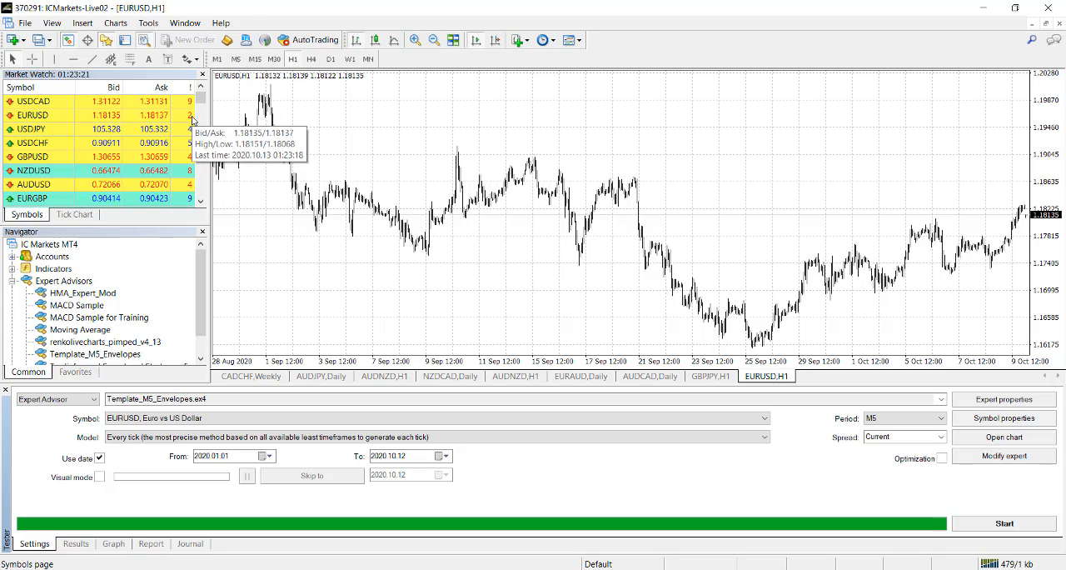
{"action": "left_click", "coordinate": [100, 457]}
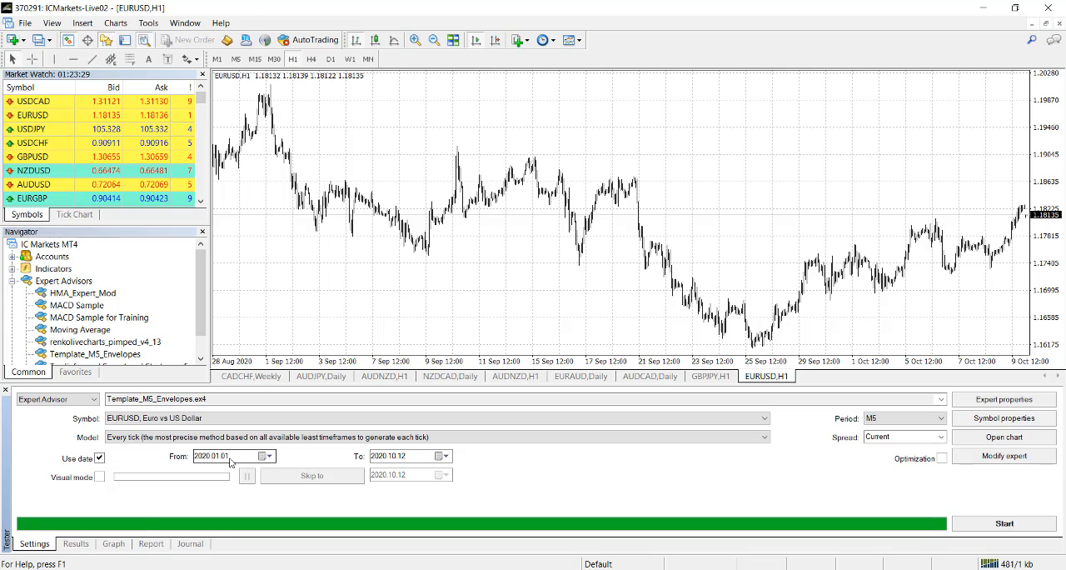
{"action": "left_click", "coordinate": [443, 457]}
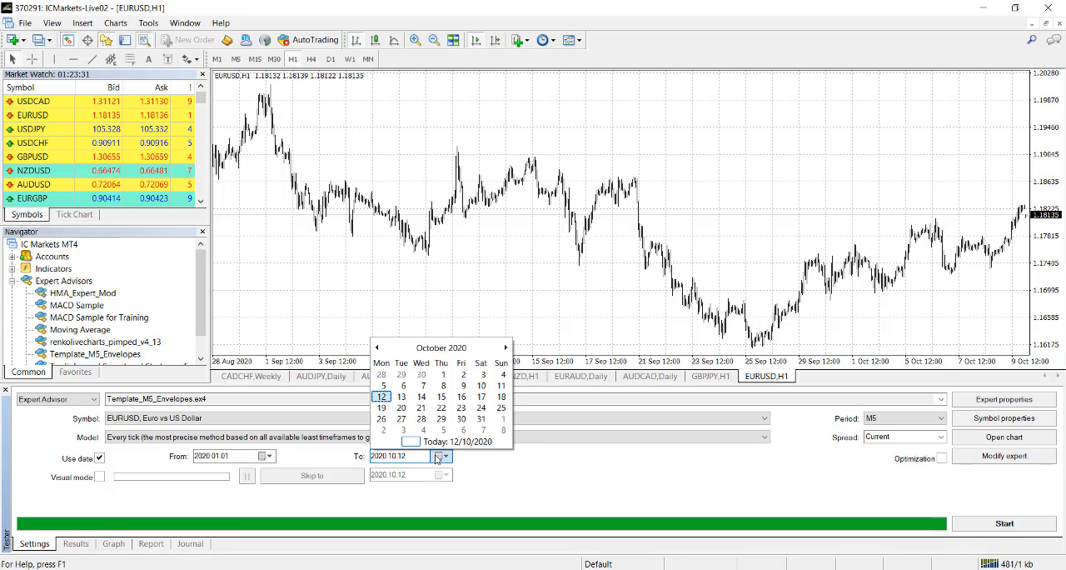
{"action": "mouse_move", "coordinate": [408, 463]}
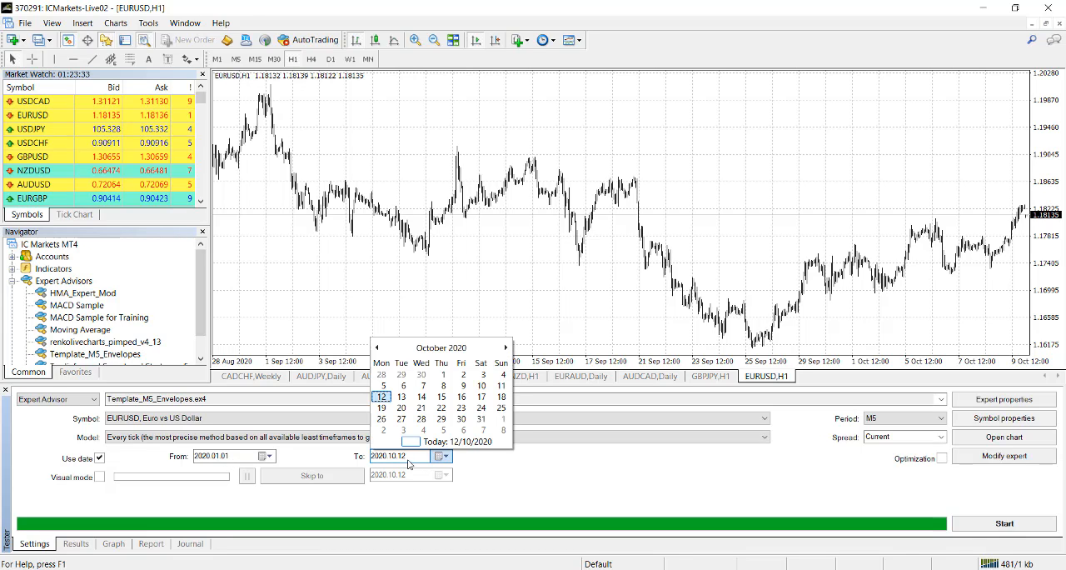
{"action": "left_click", "coordinate": [382, 396]}
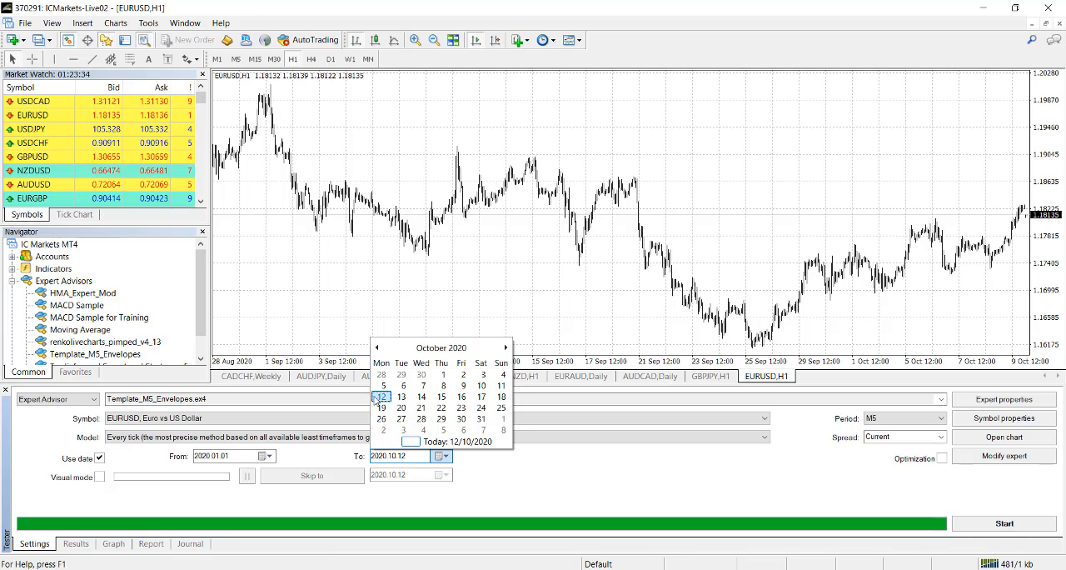
{"action": "left_click", "coordinate": [380, 396]}
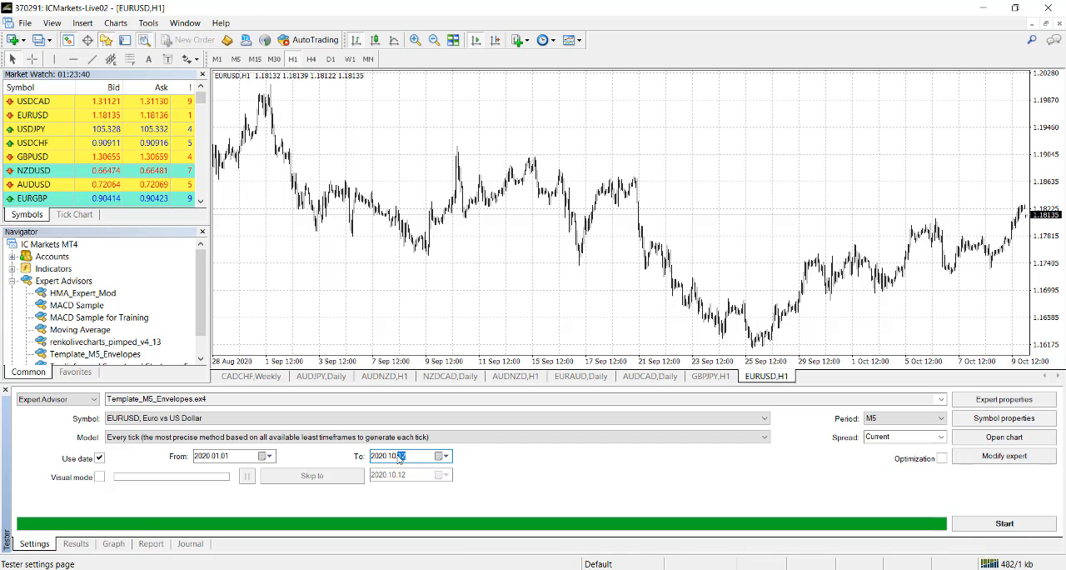
{"action": "mouse_move", "coordinate": [398, 456]}
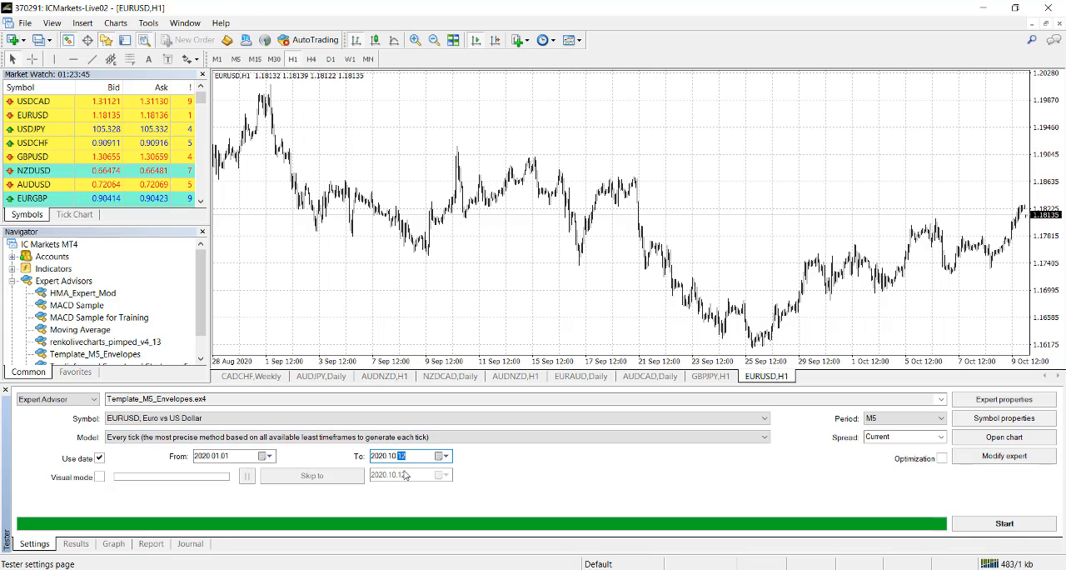
{"action": "mouse_move", "coordinate": [130, 494]}
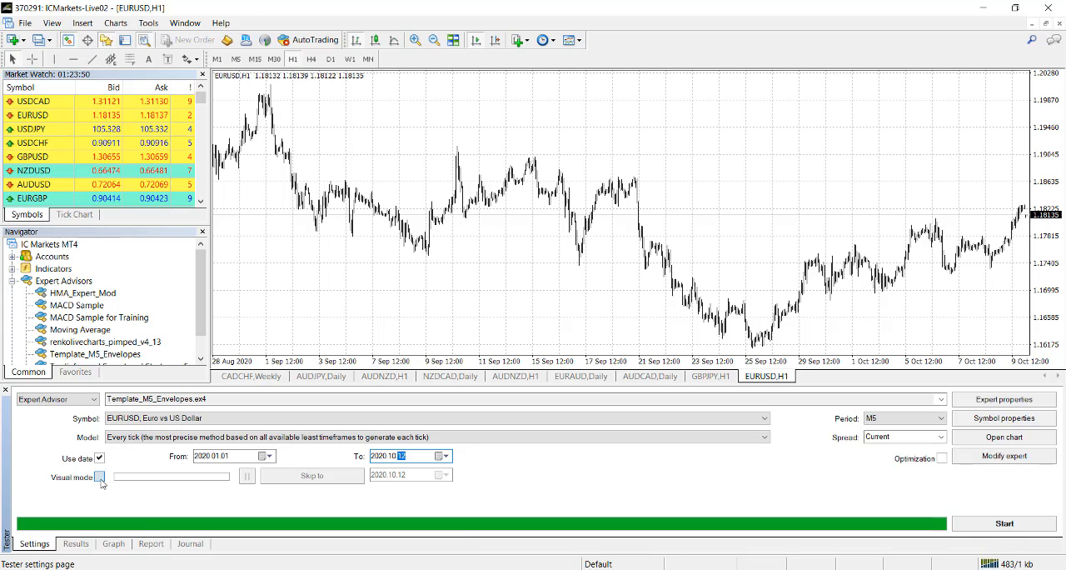
{"action": "left_click", "coordinate": [100, 476]}
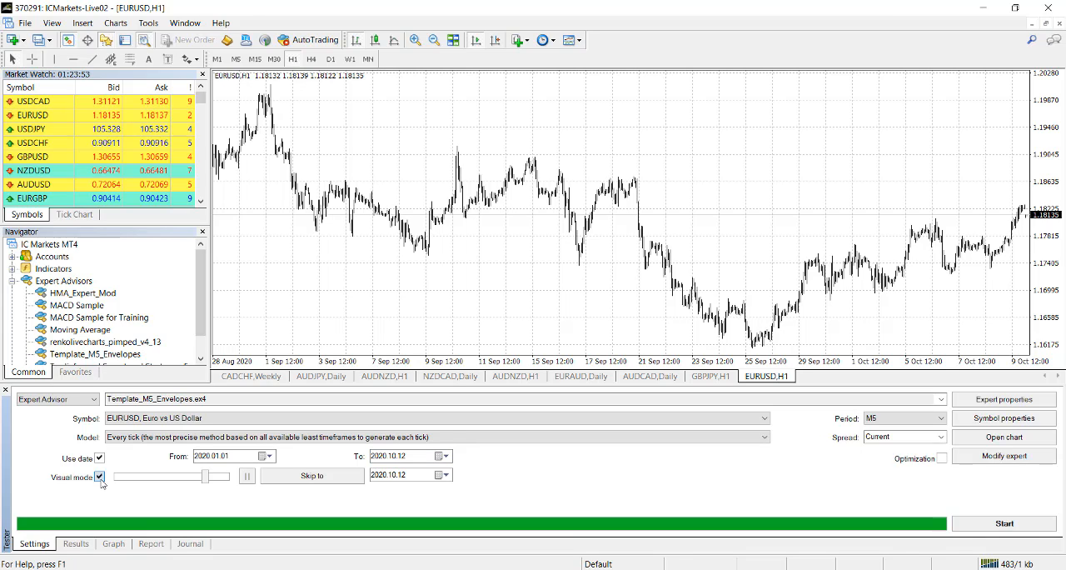
{"action": "left_click", "coordinate": [100, 476]}
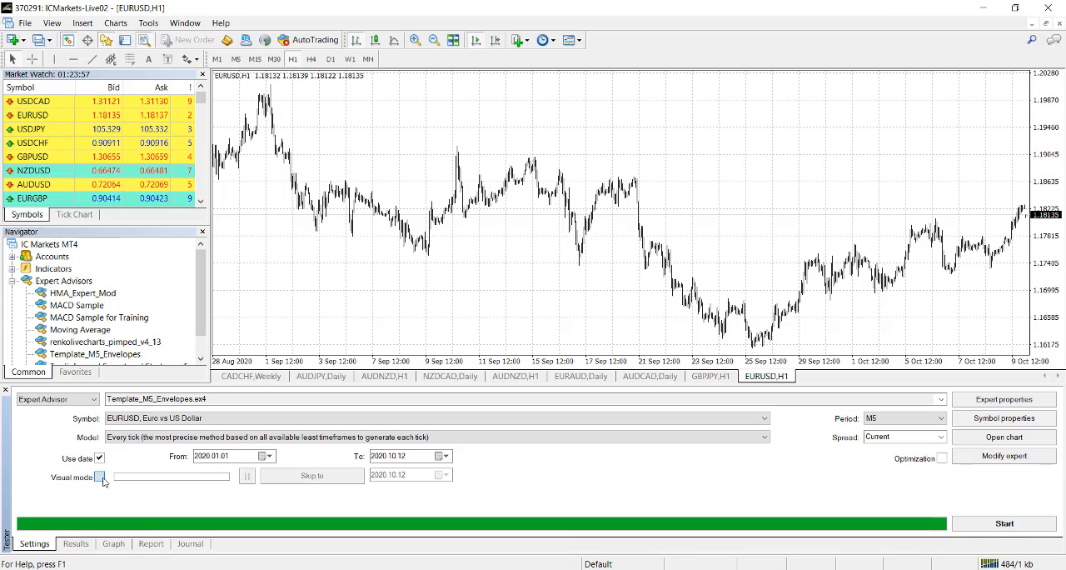
{"action": "left_click", "coordinate": [100, 476]}
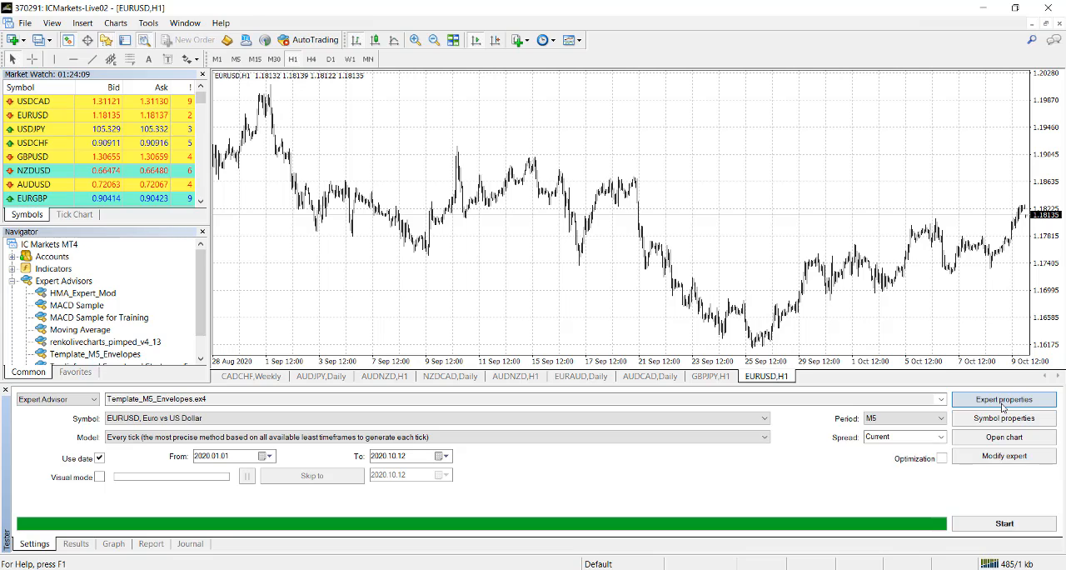
{"action": "mouse_move", "coordinate": [1003, 437]}
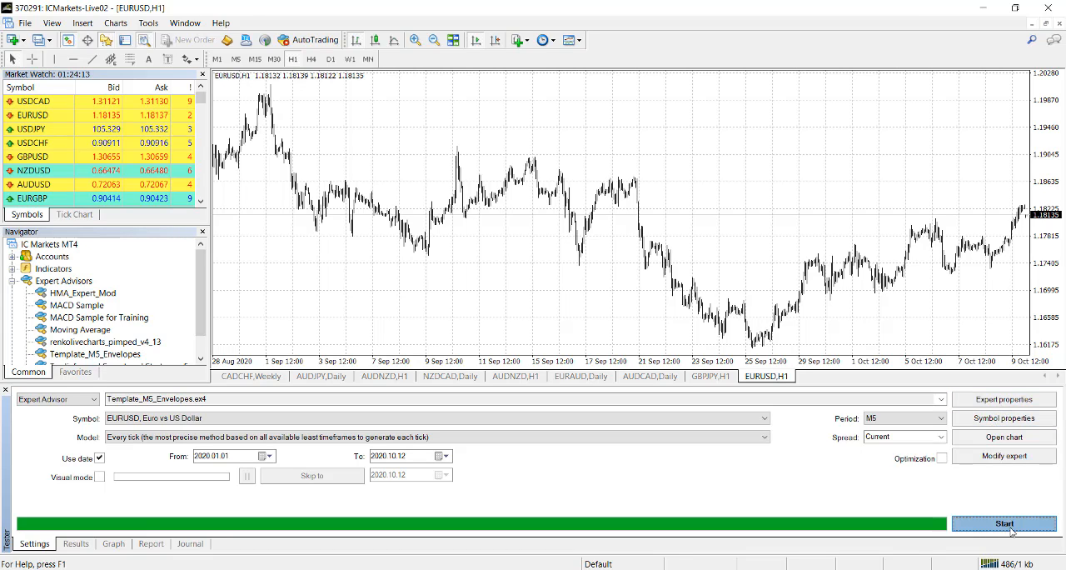
Step: Run the backtest and review its trades, balance graph and summary report
{"action": "left_click", "coordinate": [1002, 523]}
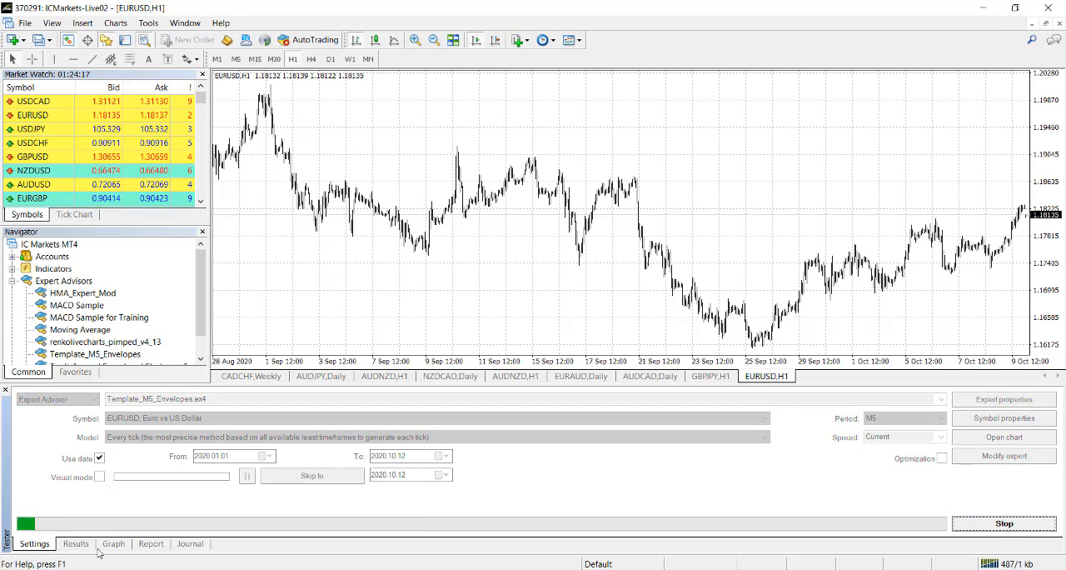
{"action": "left_click", "coordinate": [75, 543]}
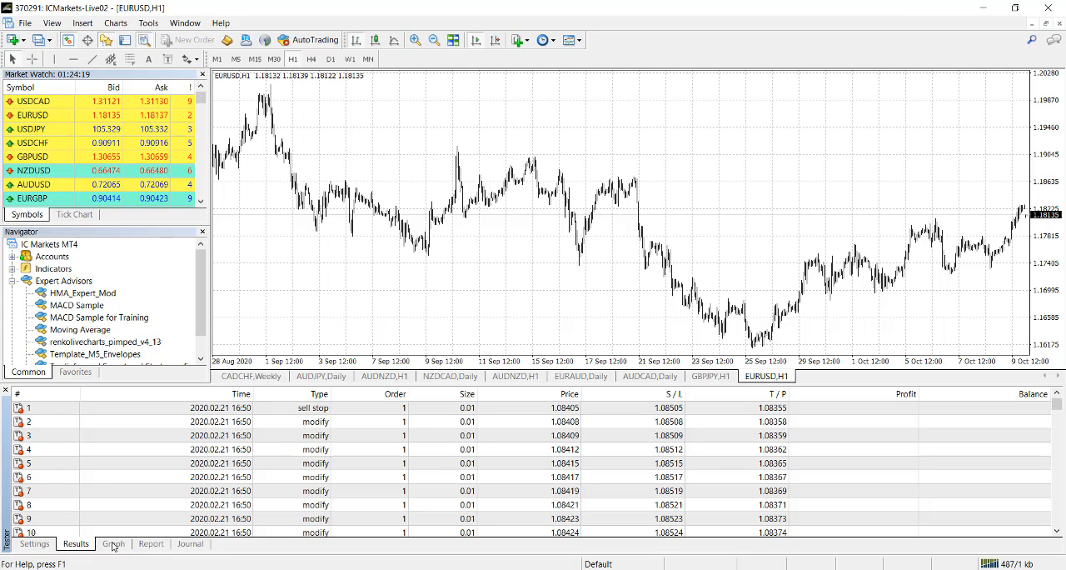
{"action": "left_click", "coordinate": [114, 543]}
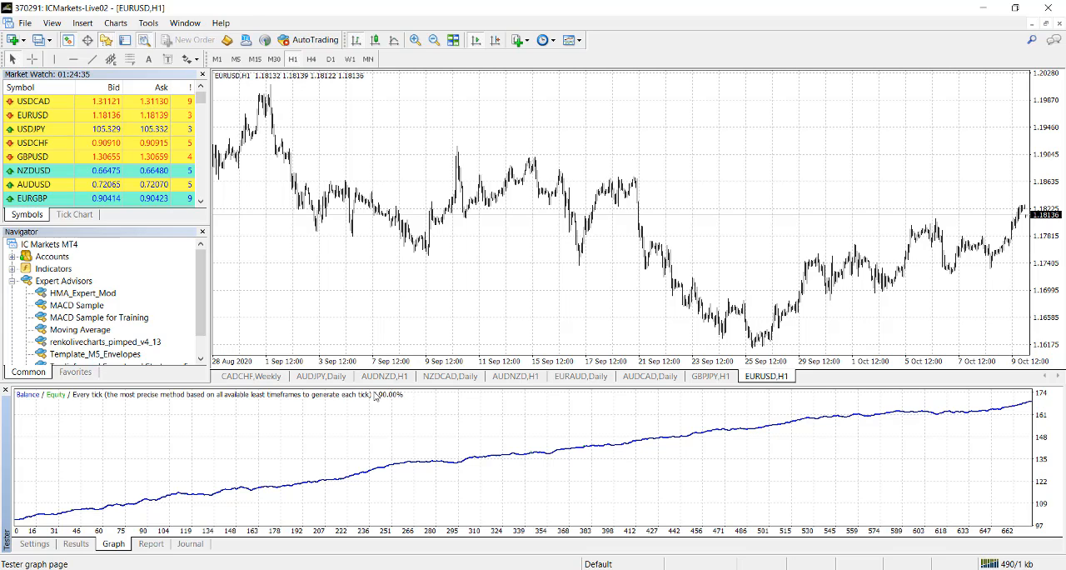
{"action": "mouse_move", "coordinate": [397, 415]}
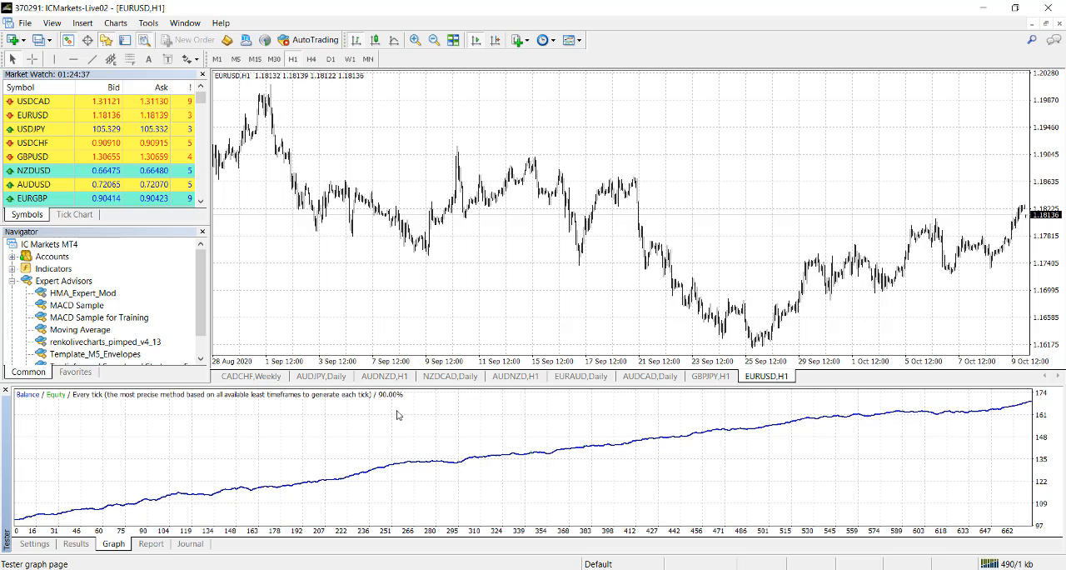
{"action": "left_click", "coordinate": [149, 543]}
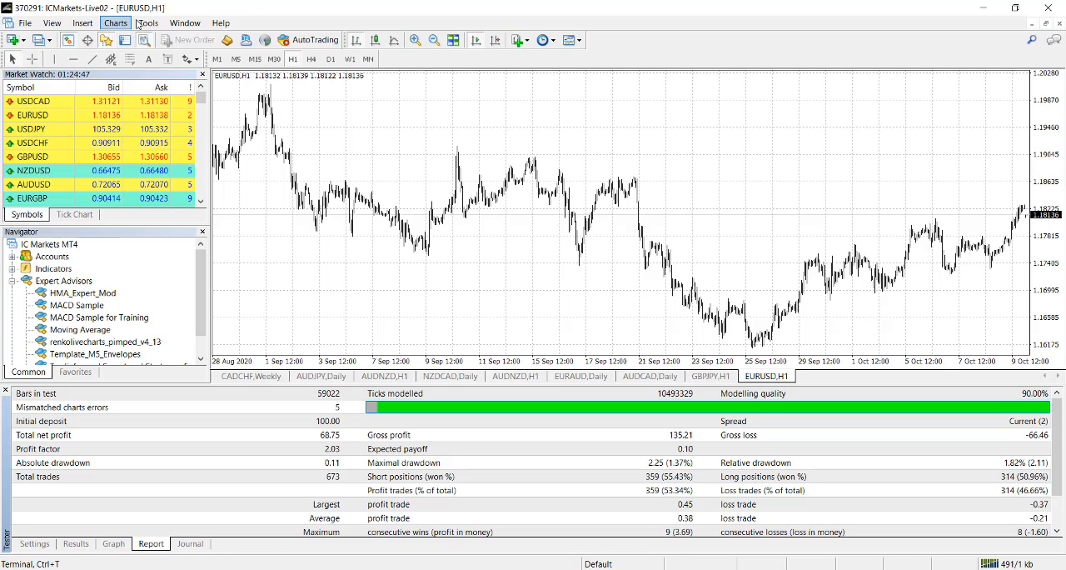
Step: Bring up the History Center and select EURUSD with its timeframes shown
{"action": "left_click", "coordinate": [147, 24]}
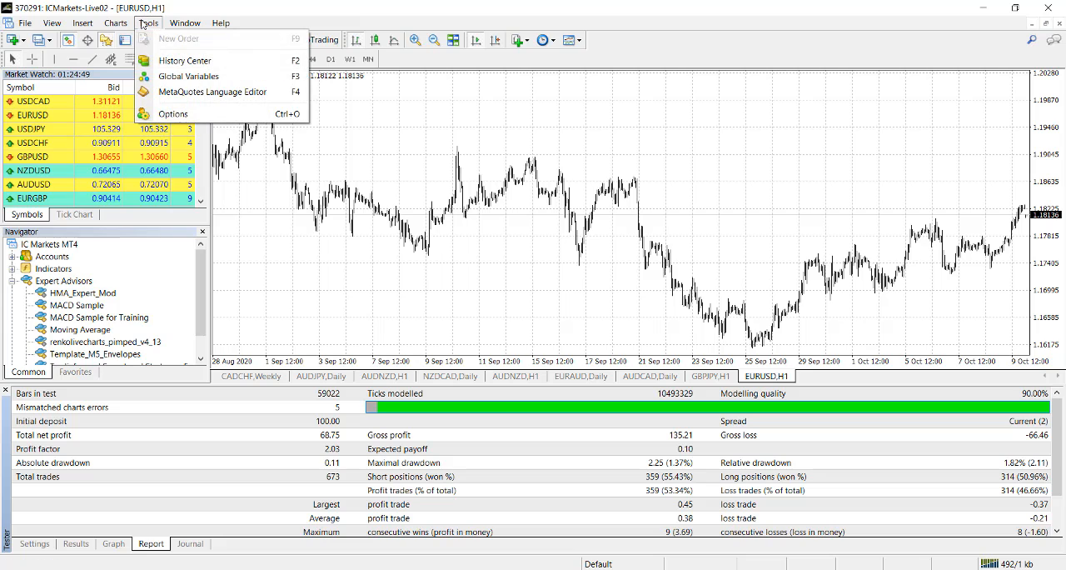
{"action": "mouse_move", "coordinate": [184, 60]}
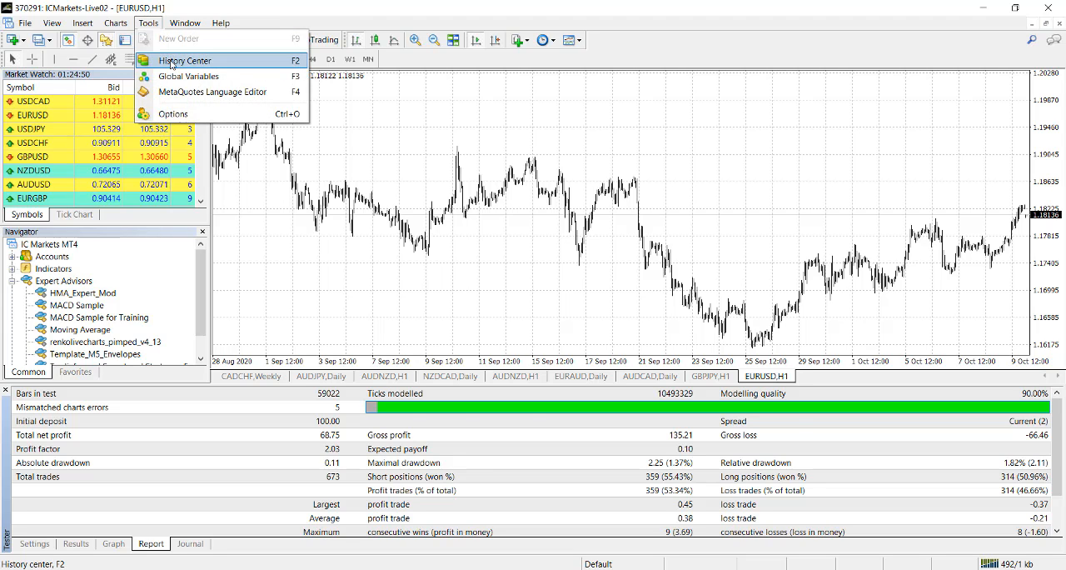
{"action": "left_click", "coordinate": [183, 60]}
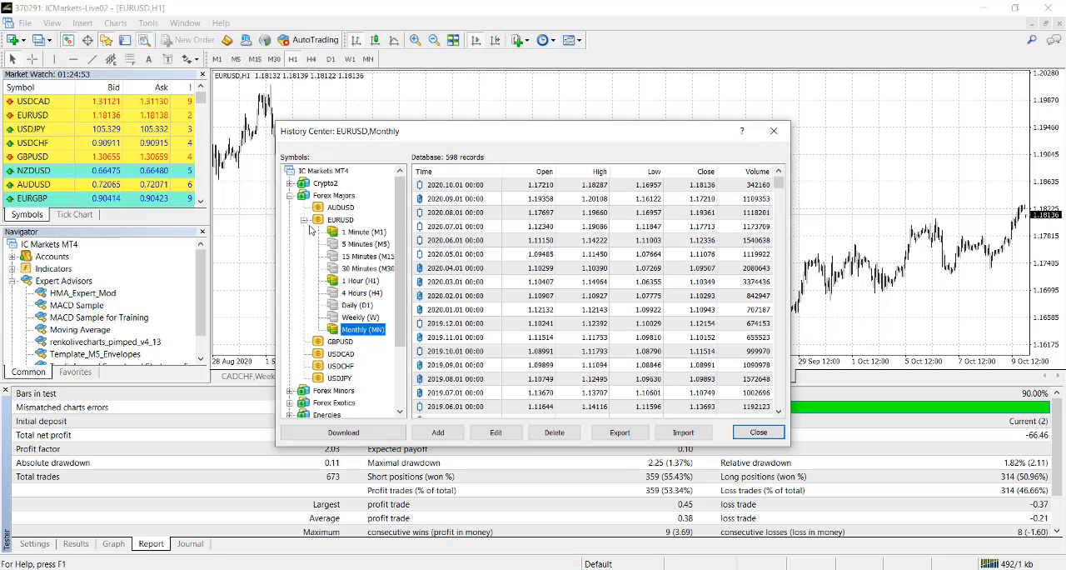
{"action": "left_click", "coordinate": [307, 220]}
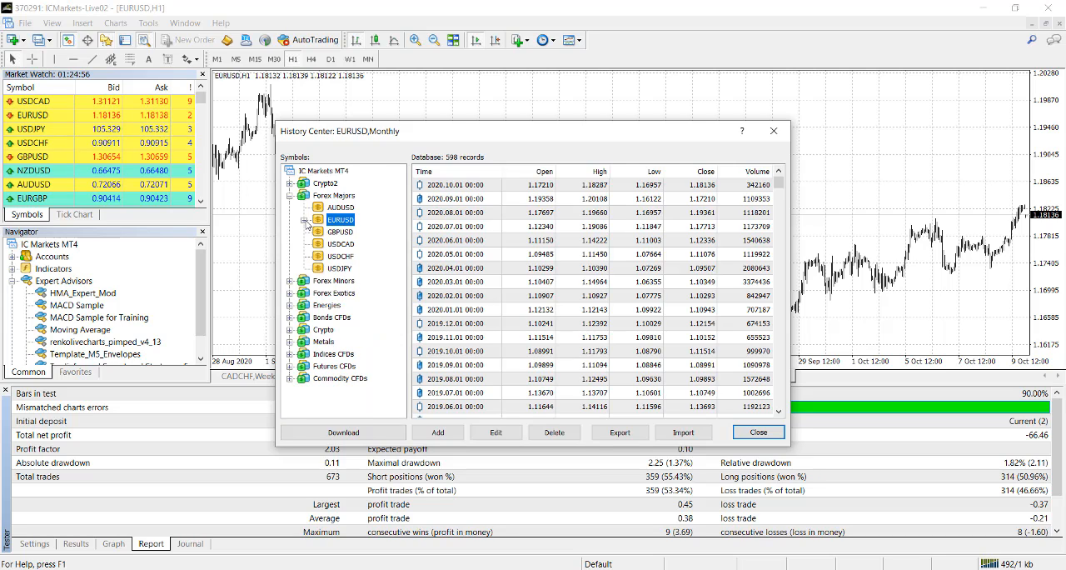
{"action": "left_click", "coordinate": [305, 220]}
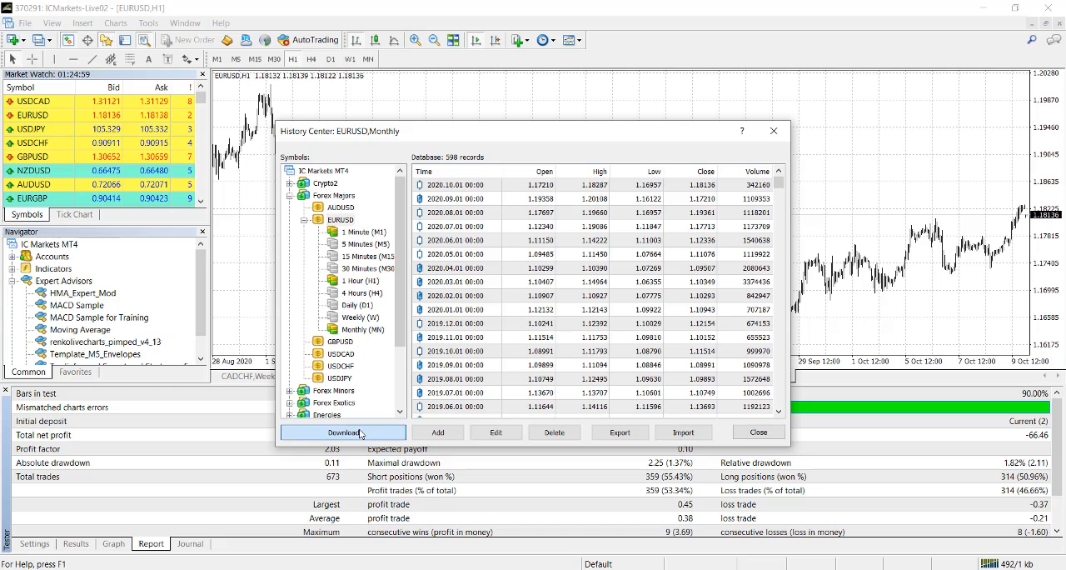
Step: Download EURUSD history, confirm recalculating all timeframes, and close the History Center
{"action": "left_click", "coordinate": [343, 432]}
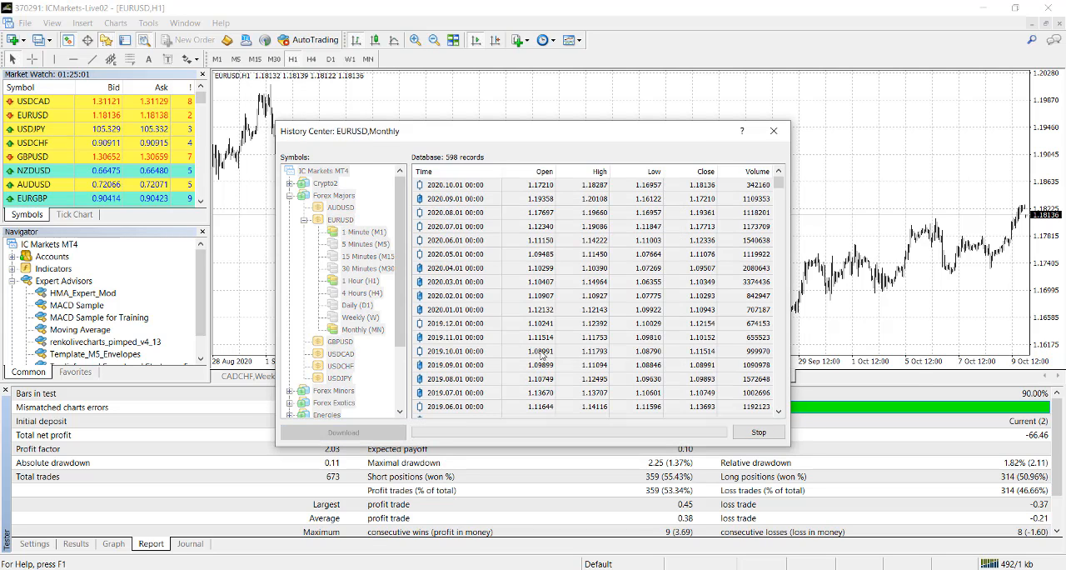
{"action": "left_click", "coordinate": [343, 431]}
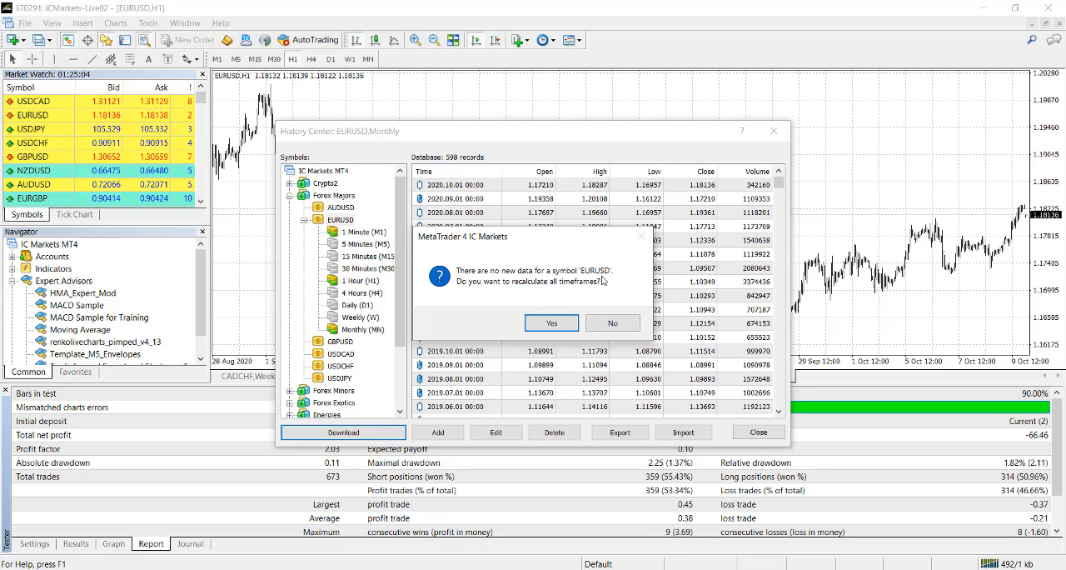
{"action": "mouse_move", "coordinate": [580, 303]}
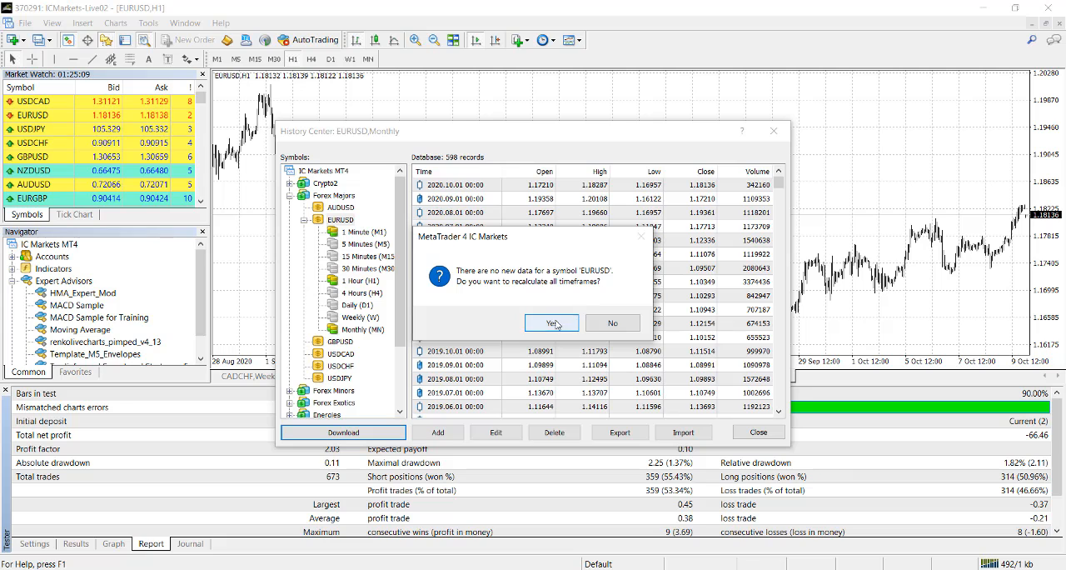
{"action": "left_click", "coordinate": [549, 324]}
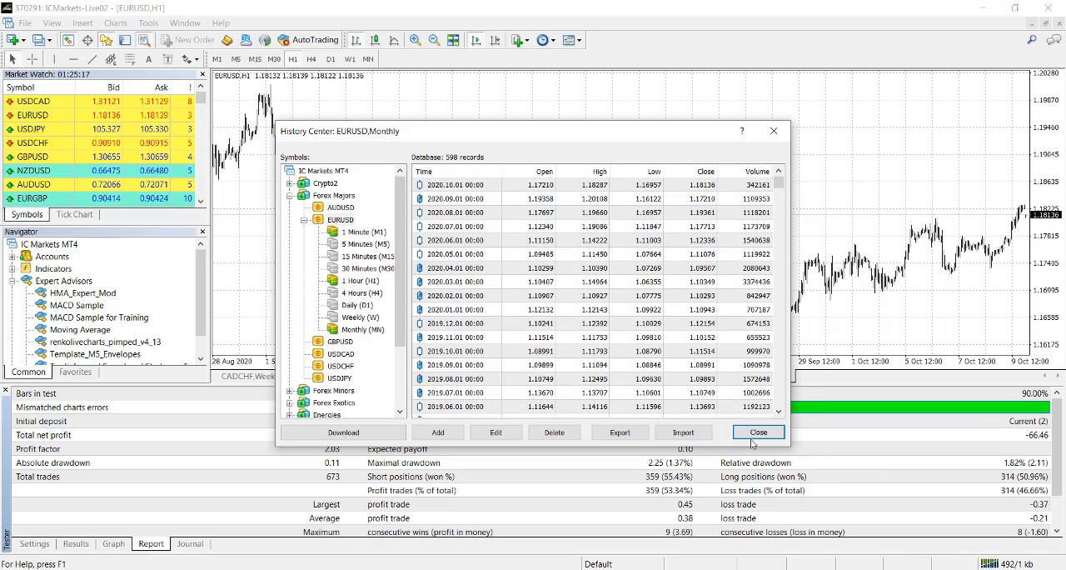
{"action": "left_click", "coordinate": [756, 431]}
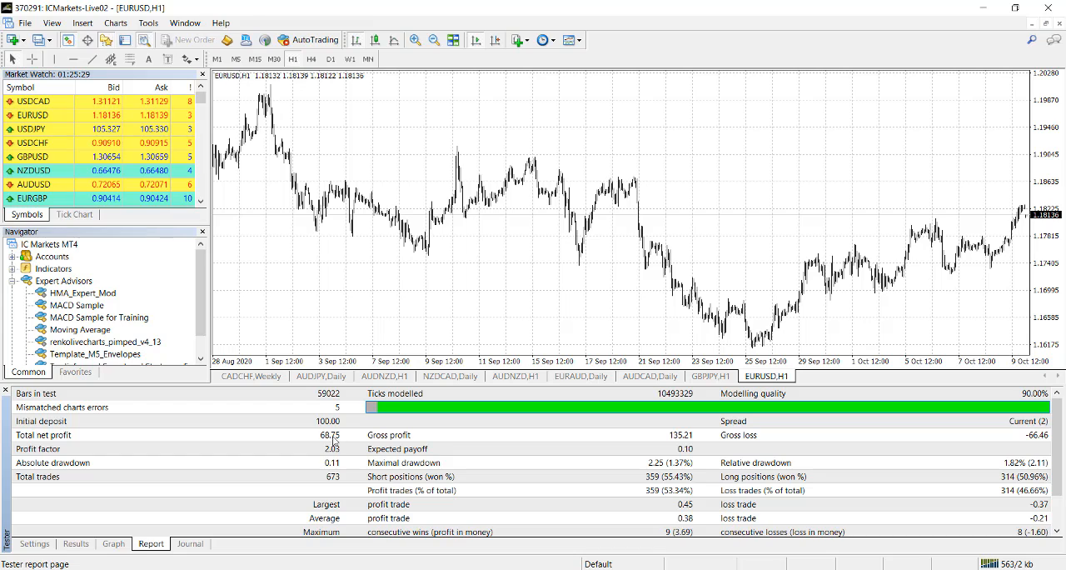
{"action": "mouse_move", "coordinate": [337, 460]}
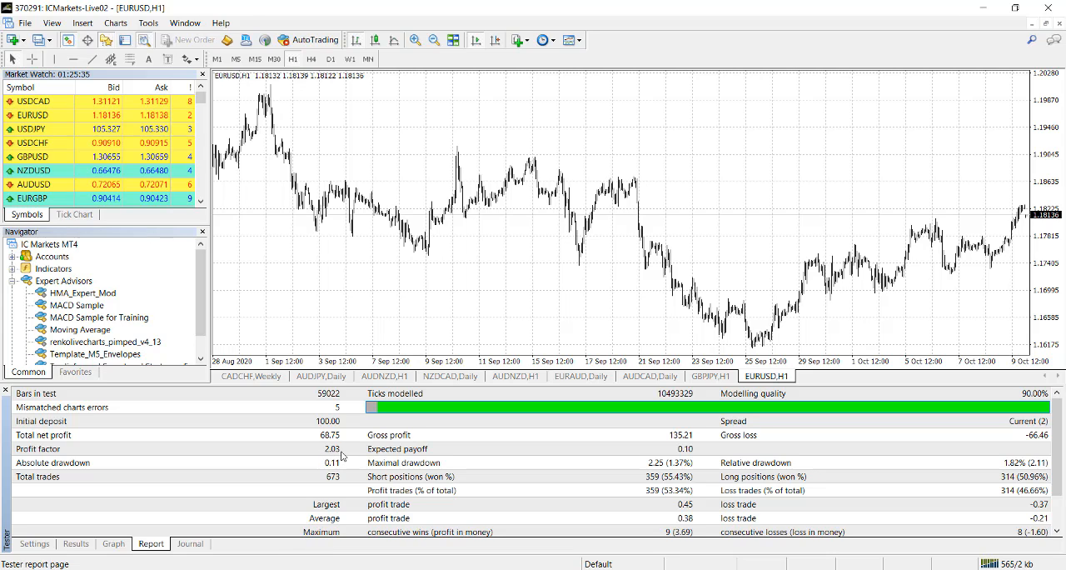
{"action": "mouse_move", "coordinate": [130, 480]}
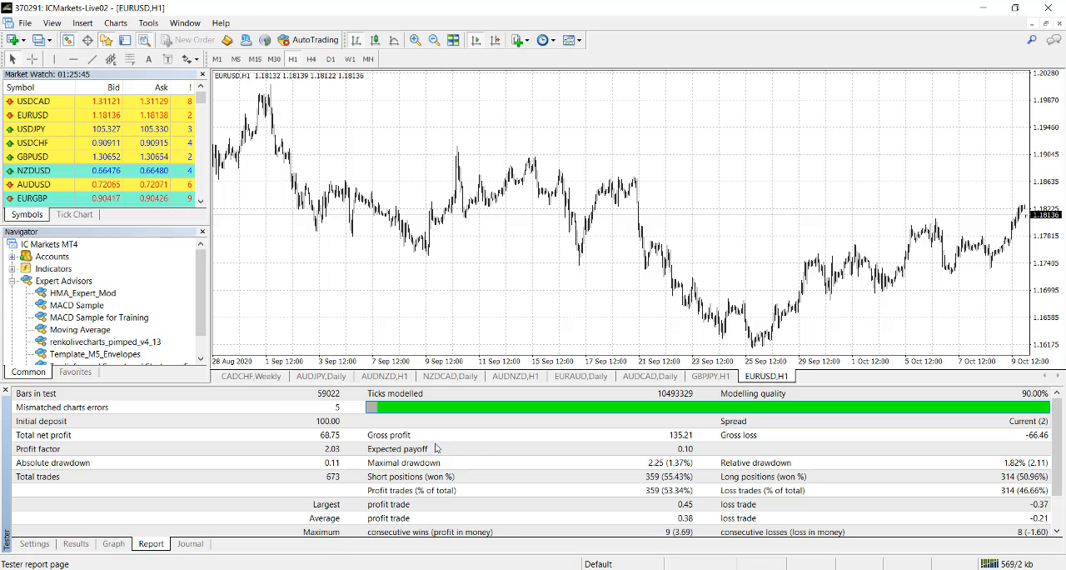
{"action": "mouse_move", "coordinate": [398, 473]}
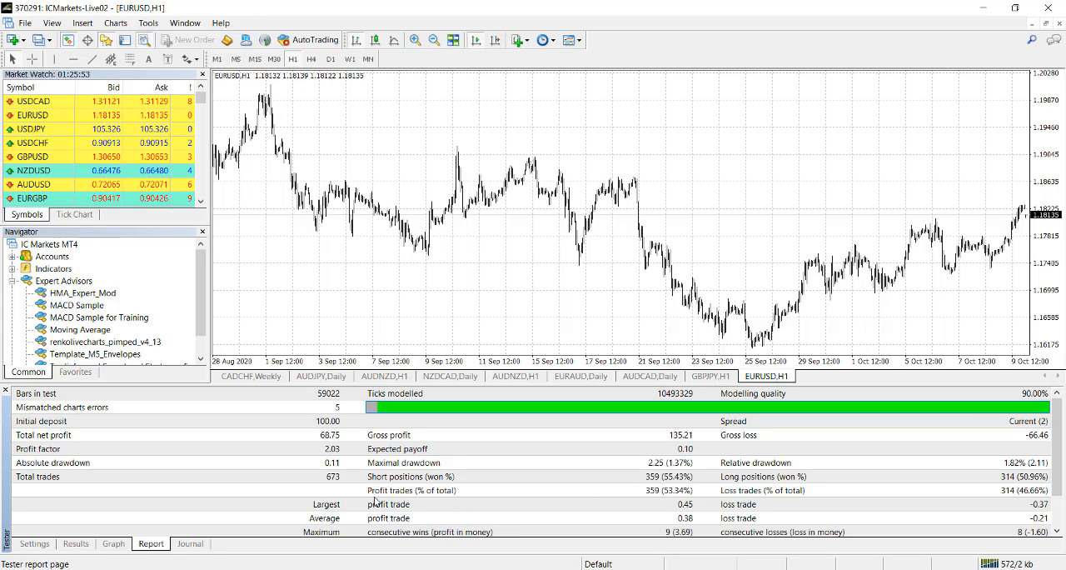
{"action": "mouse_move", "coordinate": [669, 503]}
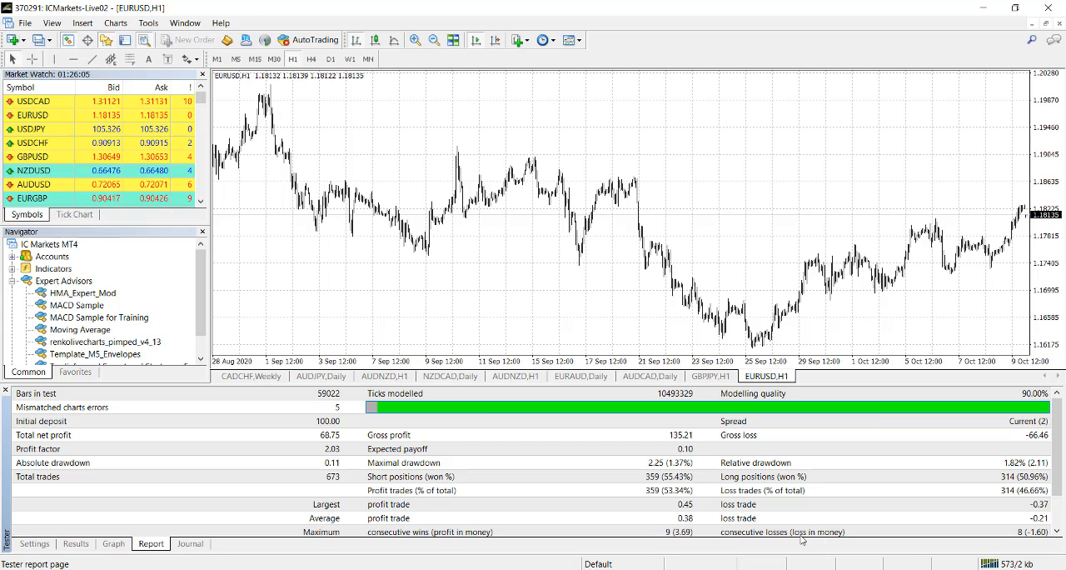
{"action": "mouse_move", "coordinate": [736, 480]}
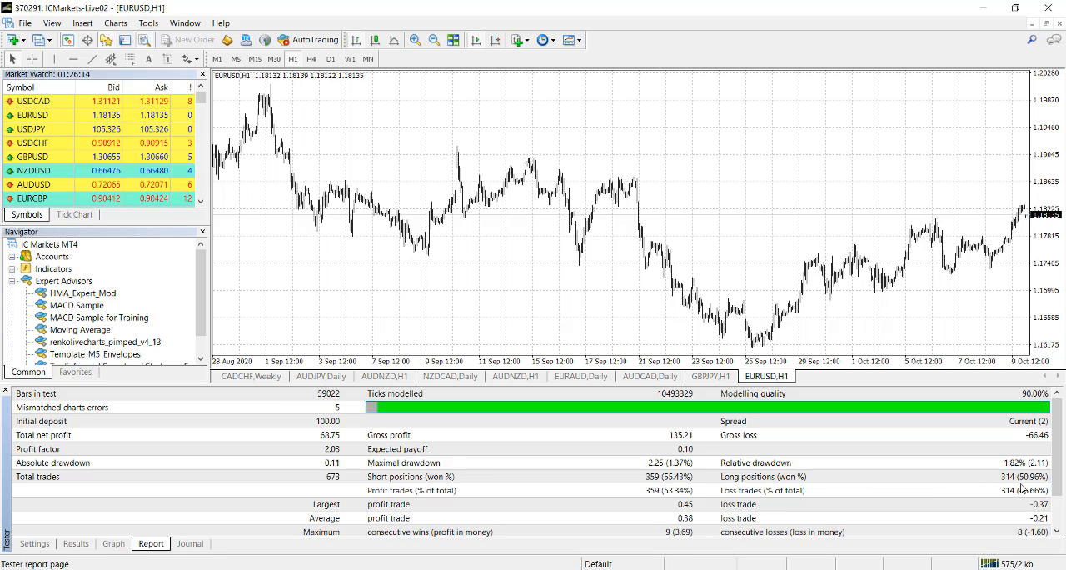
{"action": "mouse_move", "coordinate": [713, 507]}
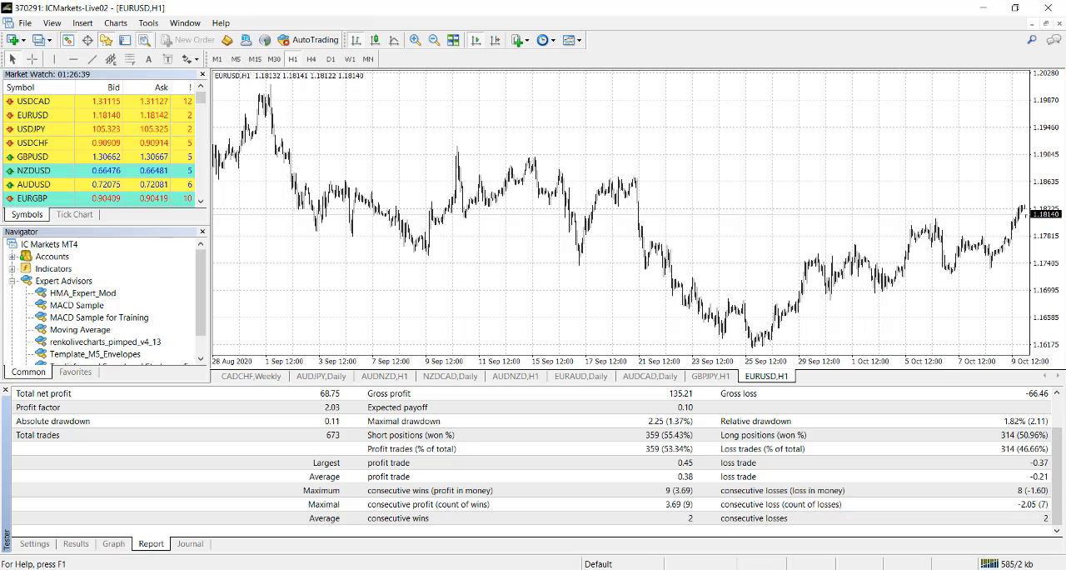
Step: Set the test period to 2019.01.01–2020.01.01 and start the backtest
{"action": "left_click", "coordinate": [33, 543]}
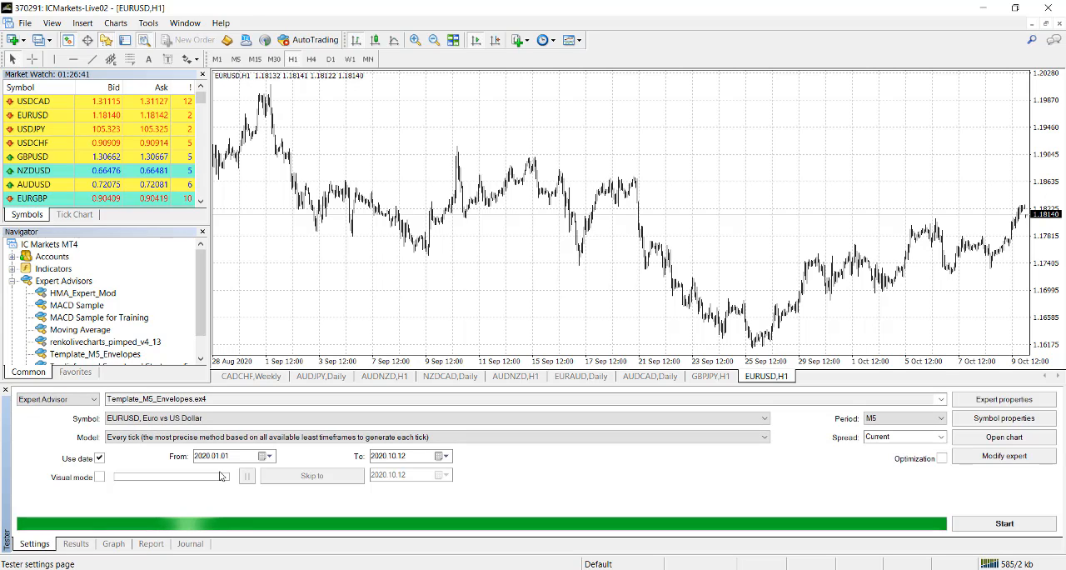
{"action": "left_click", "coordinate": [203, 456]}
{"action": "type", "text": "19"}
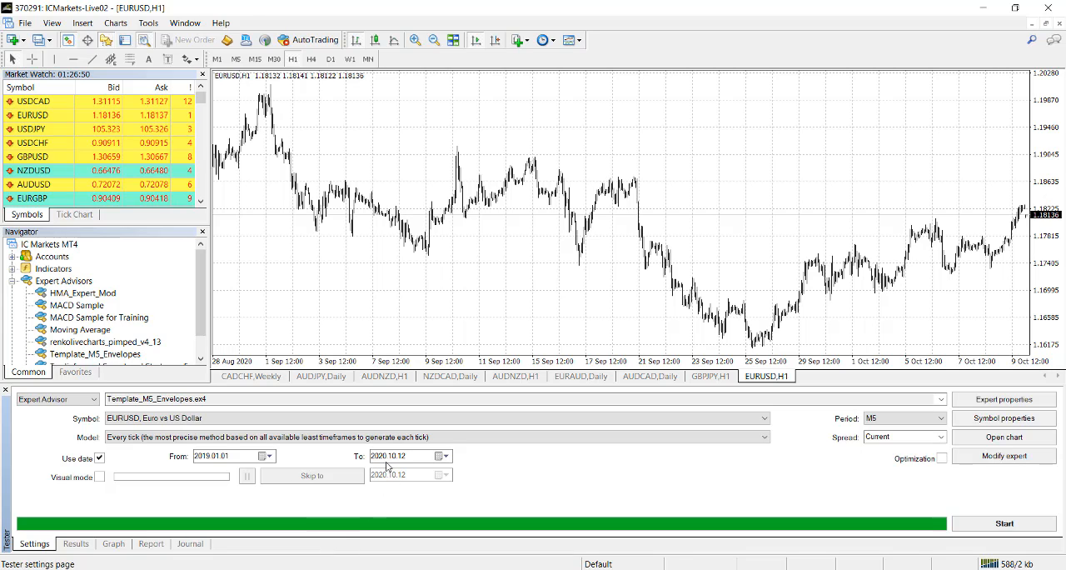
{"action": "left_click", "coordinate": [391, 457]}
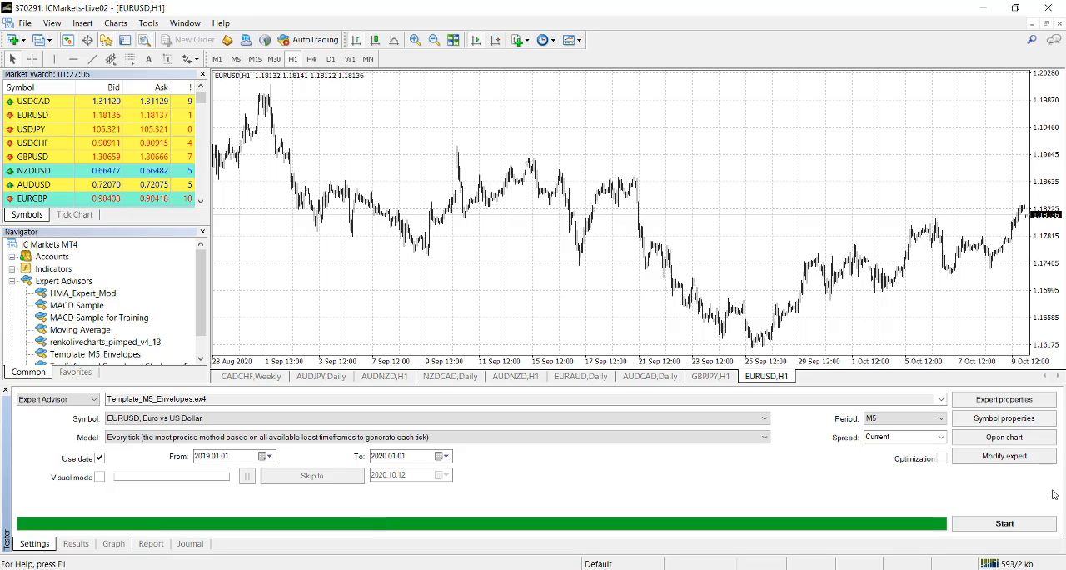
{"action": "left_click", "coordinate": [1003, 523]}
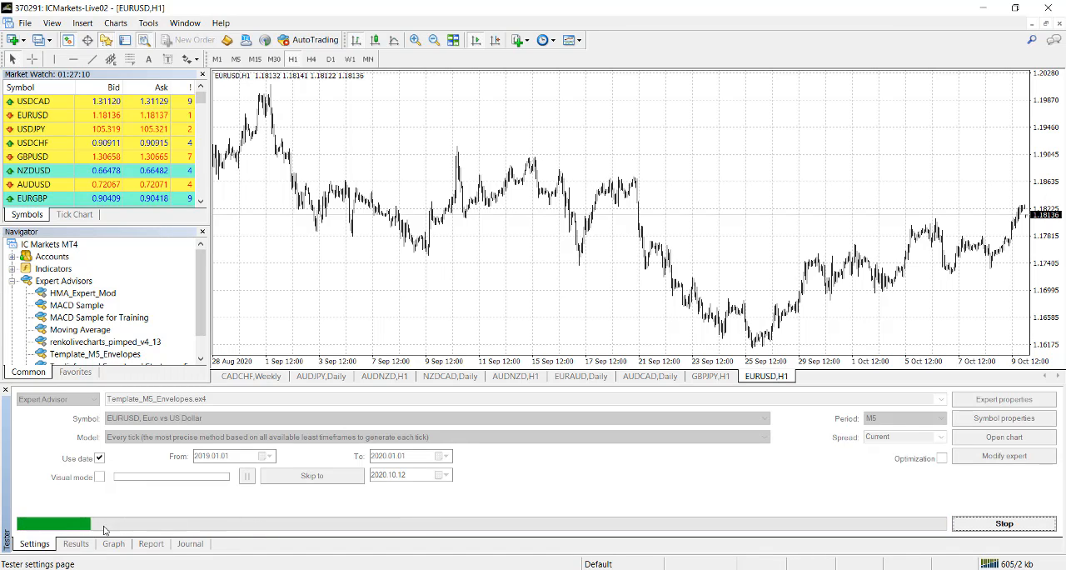
Step: Review the 2019 run's trades, balance graph and report with 166 trades and 8.53 net profit
{"action": "left_click", "coordinate": [75, 543]}
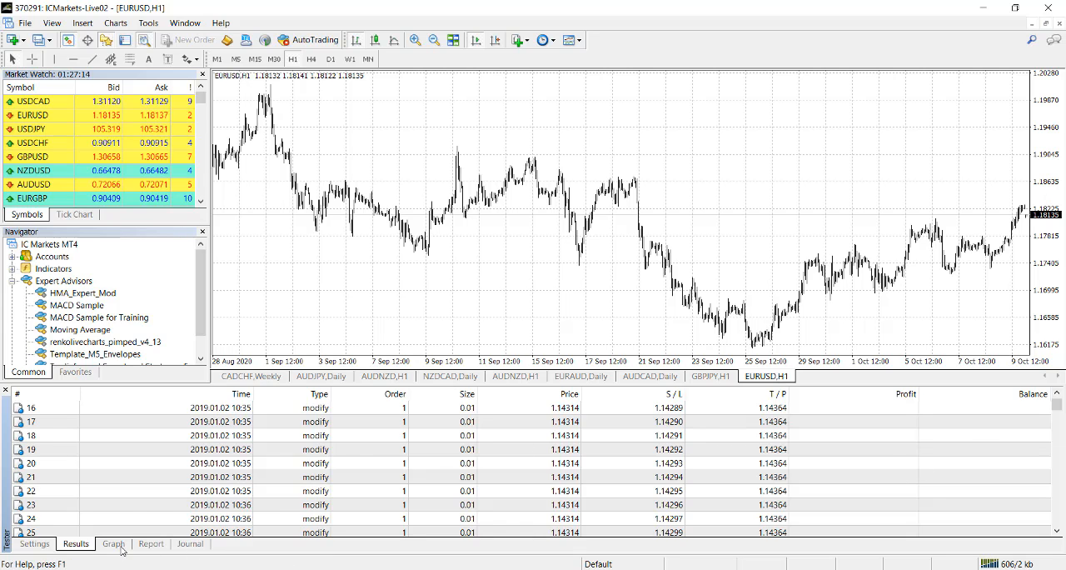
{"action": "left_click", "coordinate": [113, 543]}
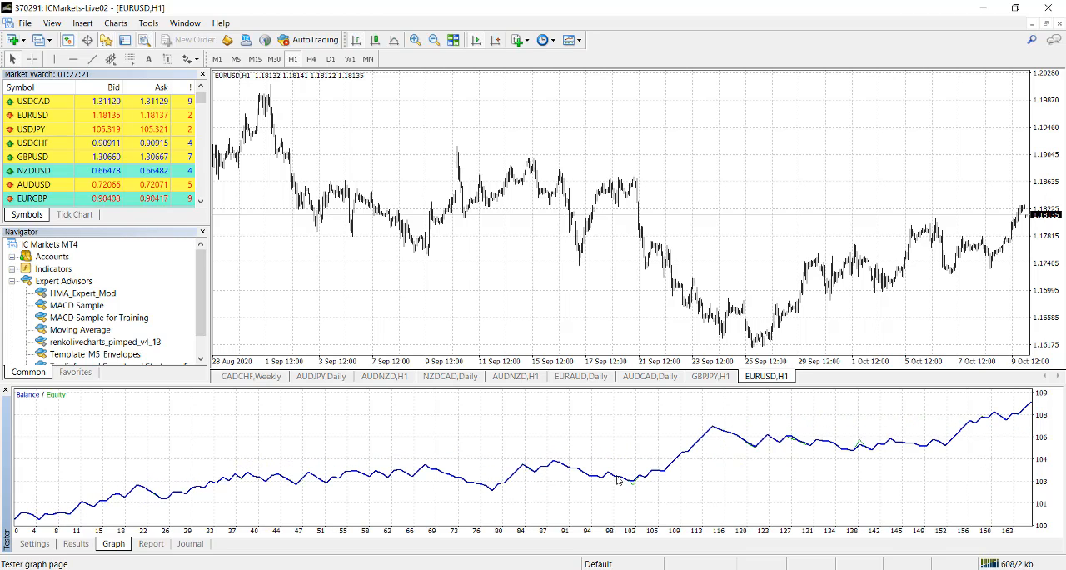
{"action": "left_click", "coordinate": [150, 543]}
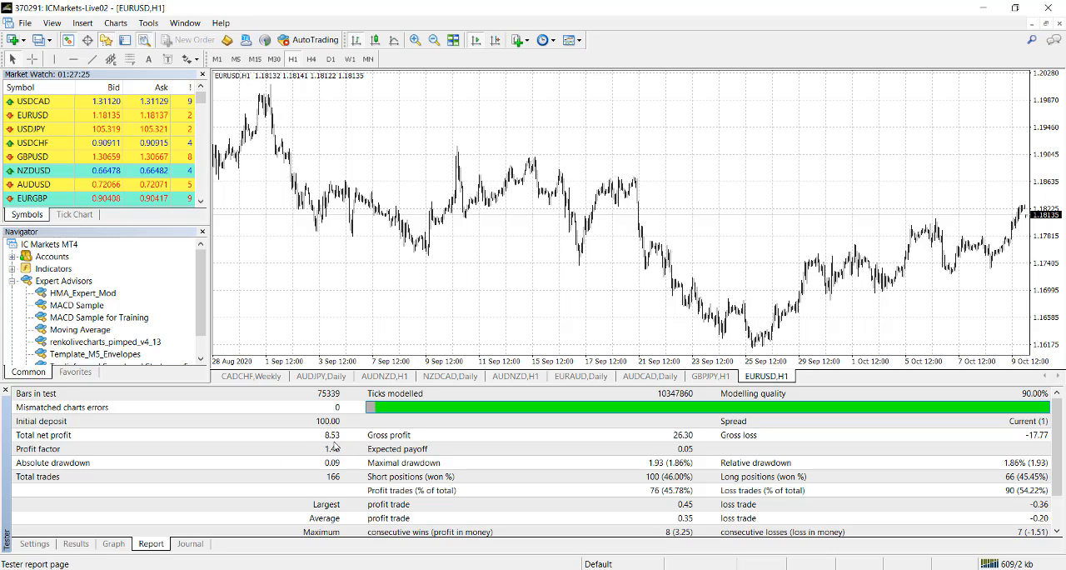
{"action": "mouse_move", "coordinate": [349, 443]}
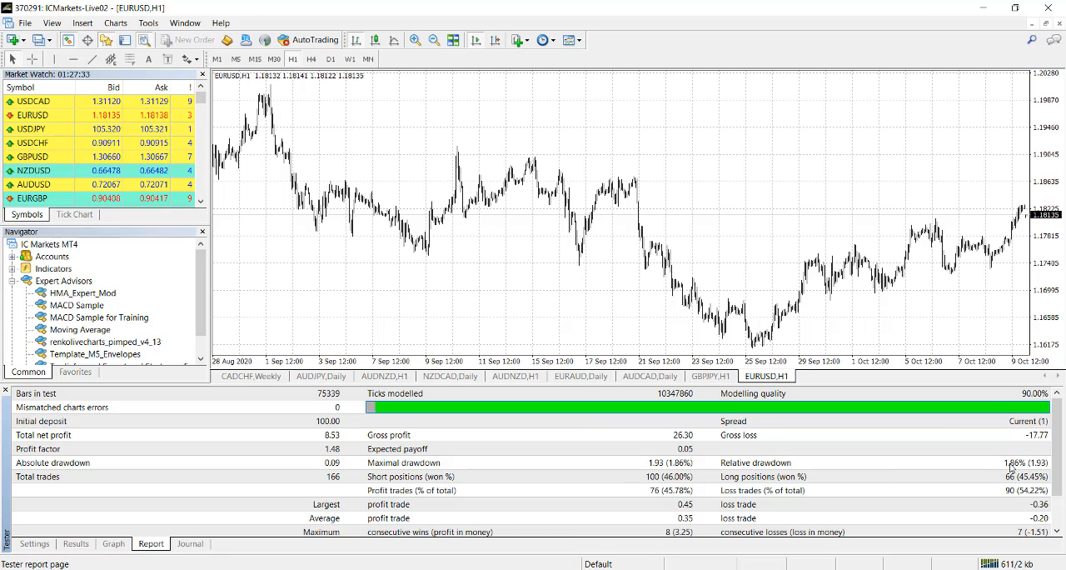
Step: Set the test period to 2018.01.01–2019.01.01 and start the backtest
{"action": "left_click", "coordinate": [34, 543]}
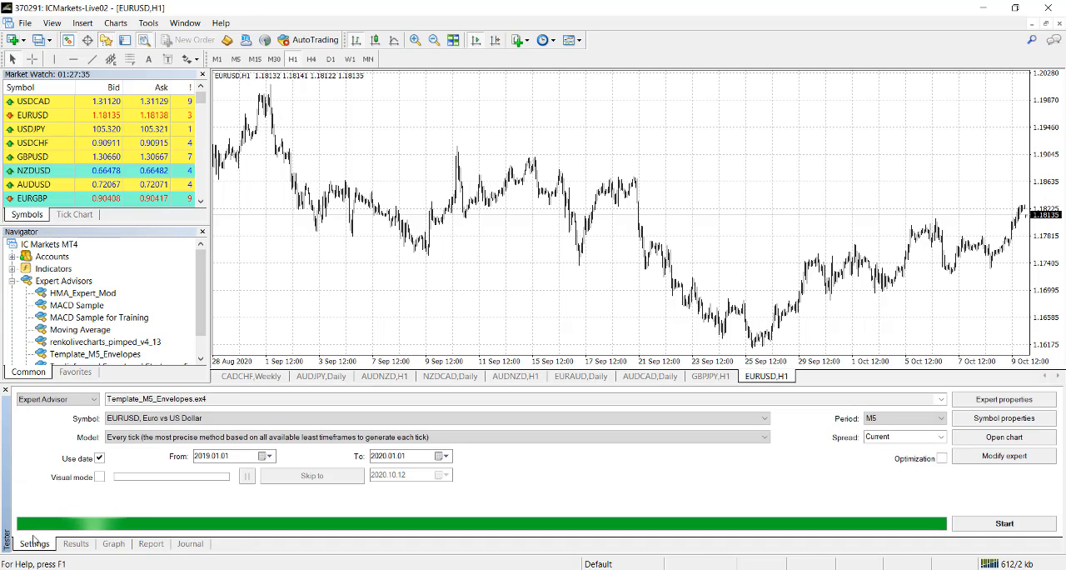
{"action": "left_click", "coordinate": [225, 456]}
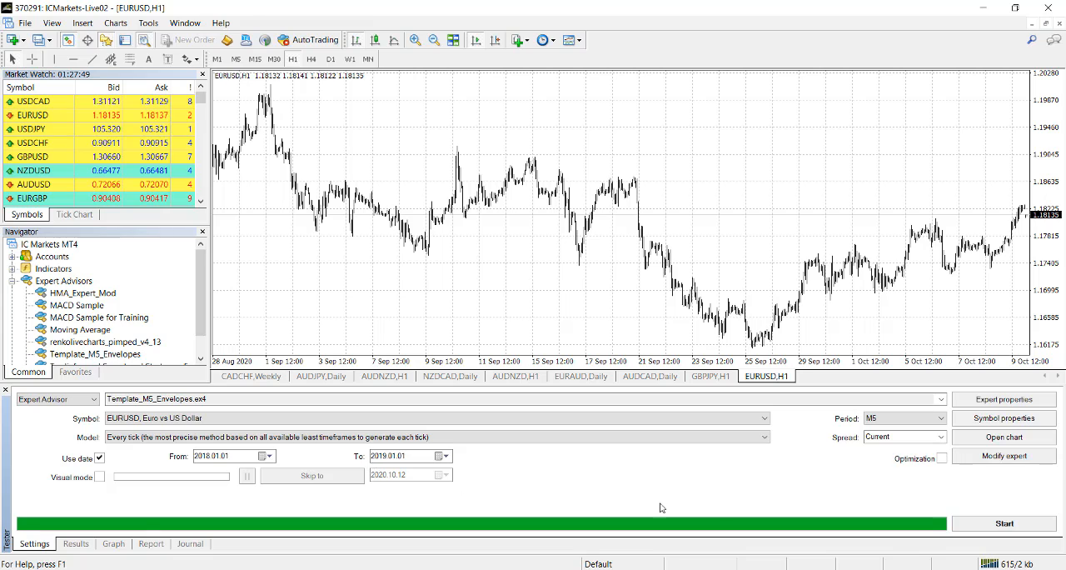
{"action": "left_click", "coordinate": [1003, 523]}
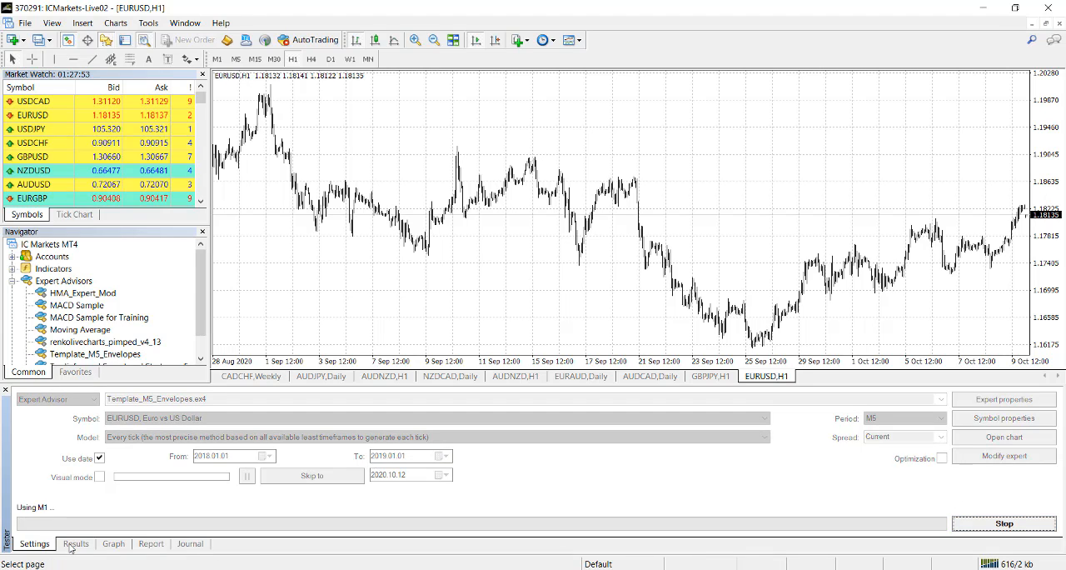
Step: Review the 2018 run's trades, balance graph and report with 438 trades and 38.90 net profit
{"action": "left_click", "coordinate": [76, 543]}
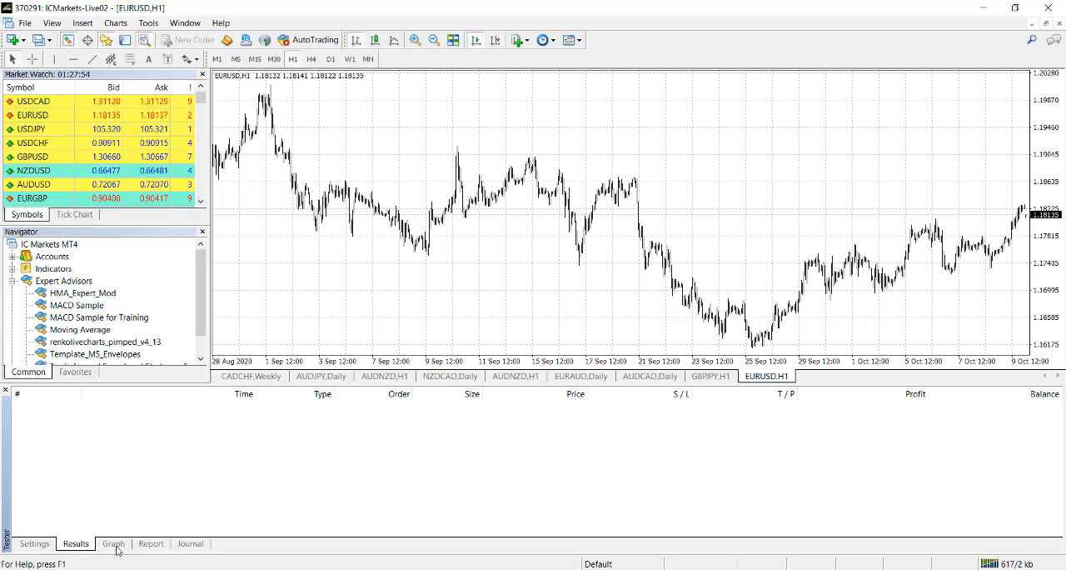
{"action": "left_click", "coordinate": [113, 543]}
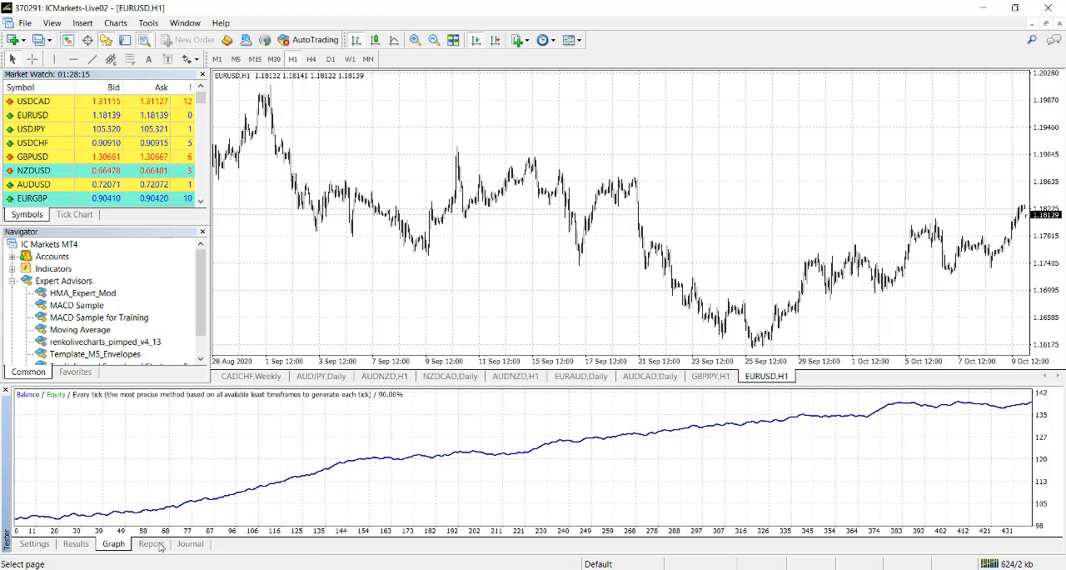
{"action": "left_click", "coordinate": [150, 543]}
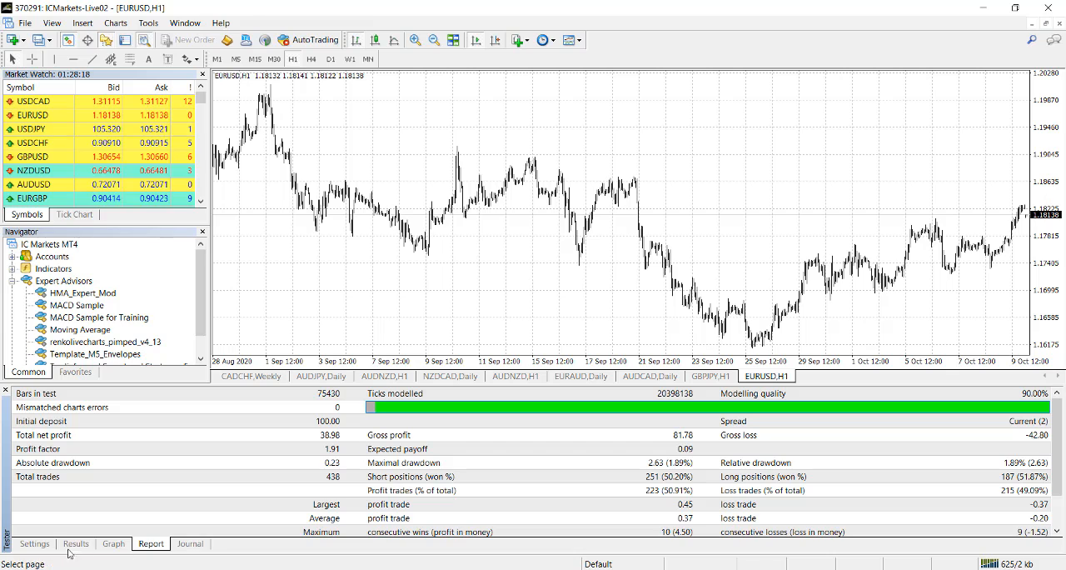
Step: Set the test period From 2017.01.01 To 2018.01.01 and start the backtest
{"action": "left_click", "coordinate": [33, 543]}
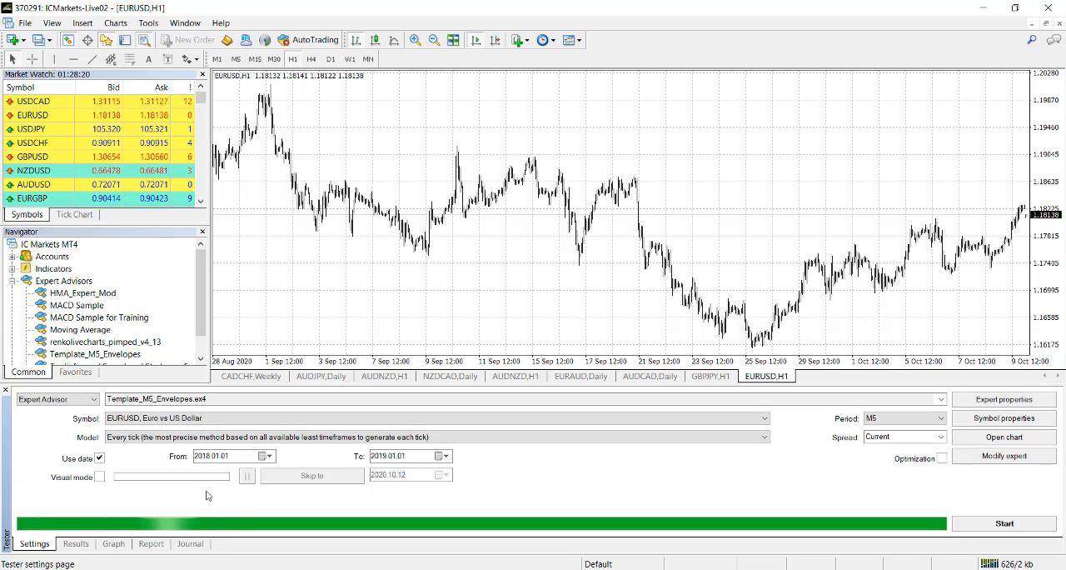
{"action": "left_click", "coordinate": [206, 457]}
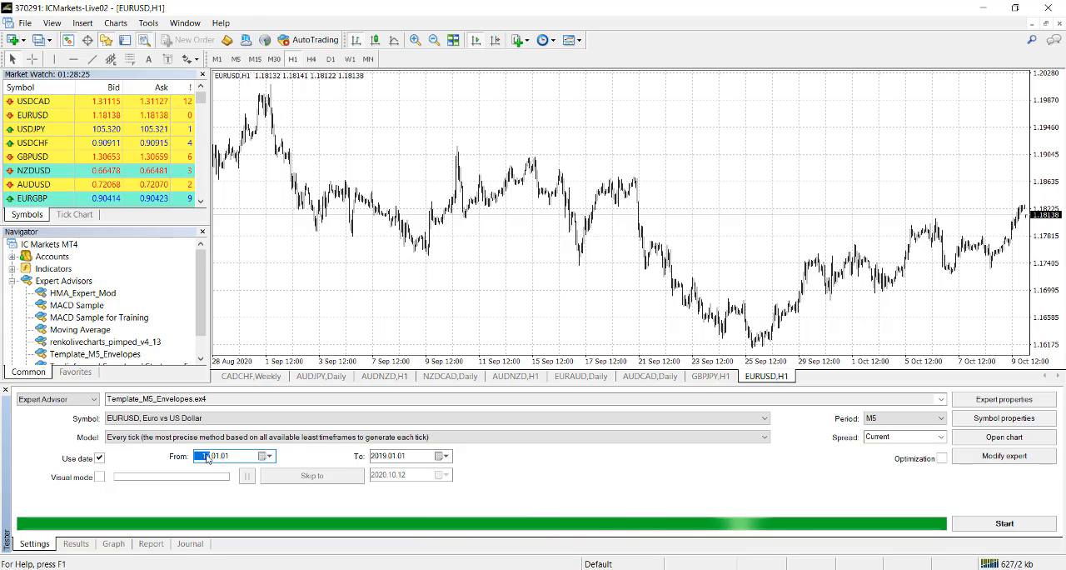
{"action": "left_click", "coordinate": [380, 456]}
{"action": "type", "text": "7"}
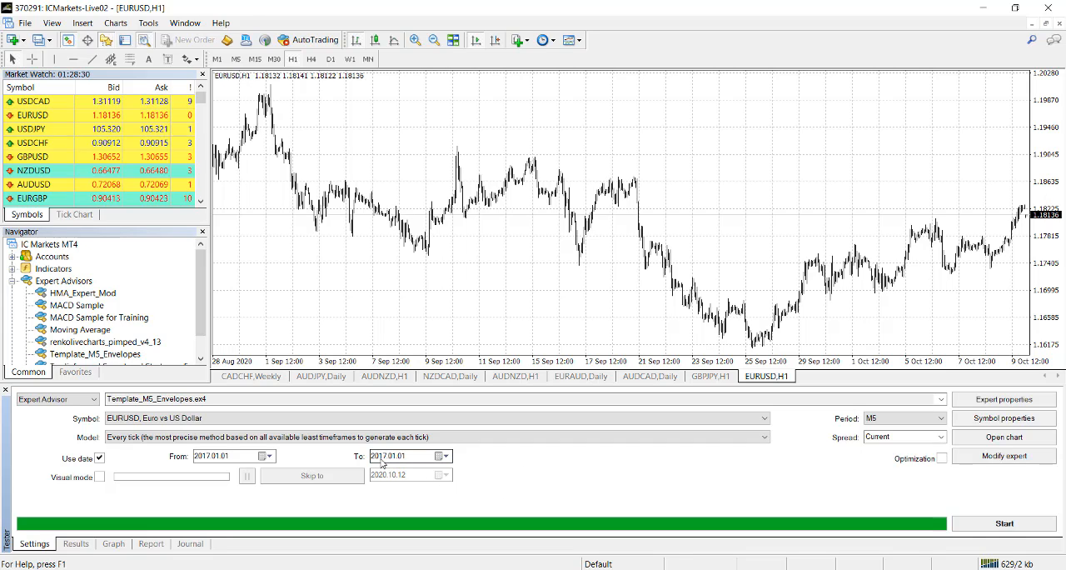
{"action": "left_click", "coordinate": [383, 456]}
{"action": "type", "text": "8"}
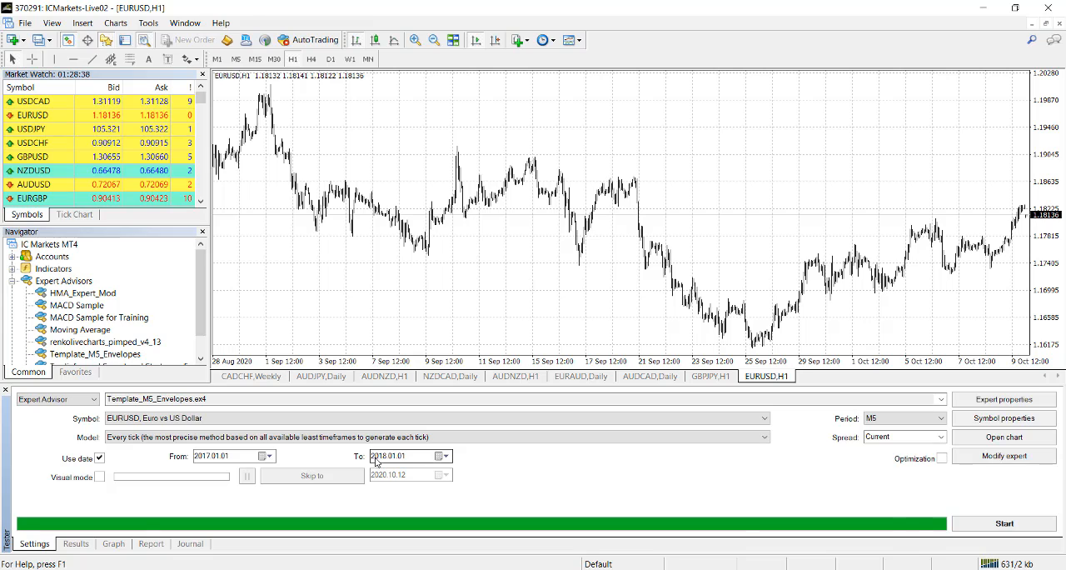
{"action": "left_click", "coordinate": [1003, 523]}
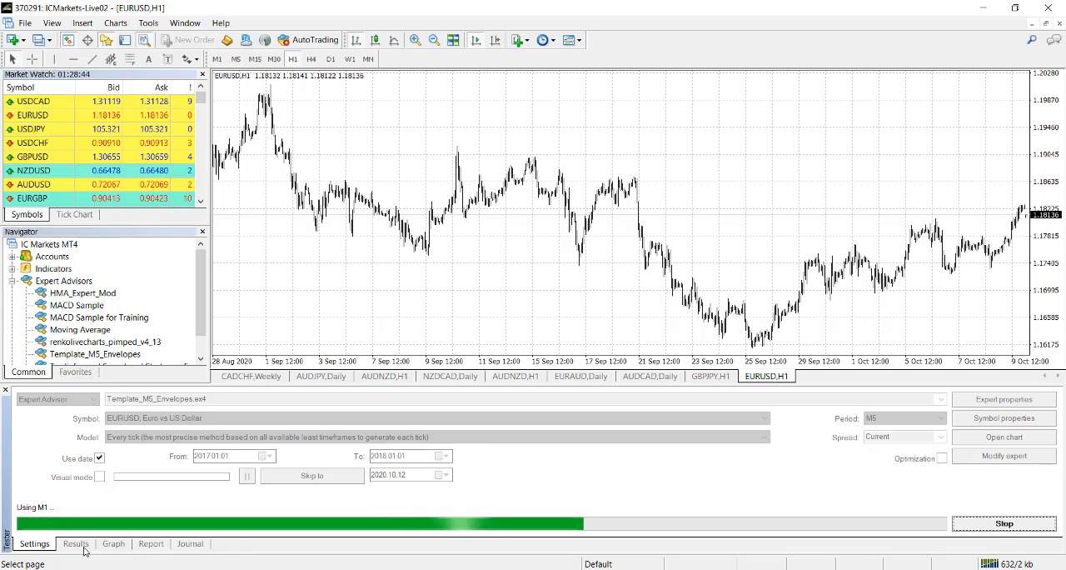
Step: Review the trade list, balance graph and report showing 517 trades and 52.29 net profit
{"action": "left_click", "coordinate": [75, 543]}
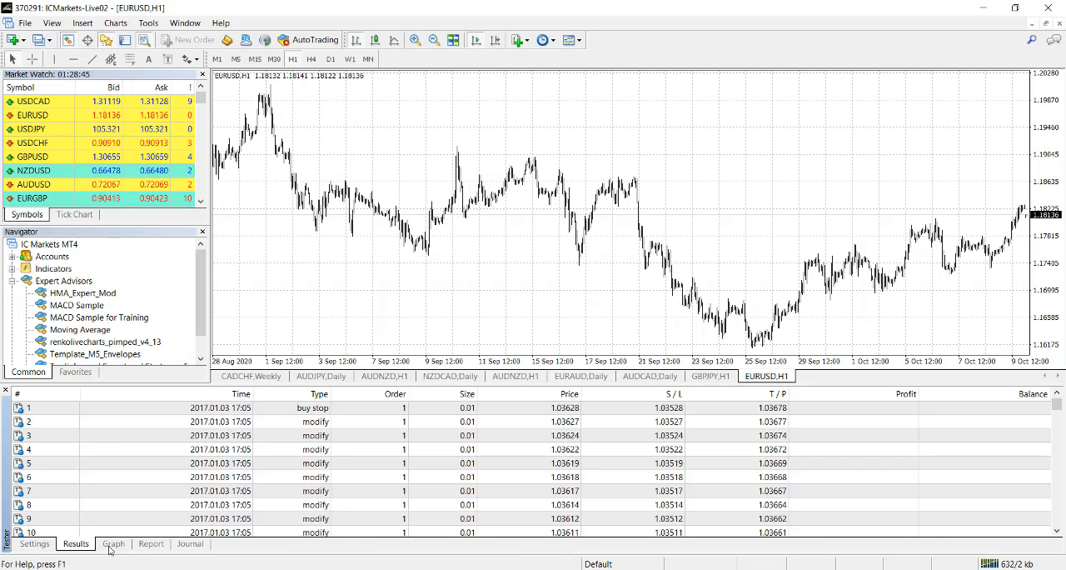
{"action": "left_click", "coordinate": [113, 543]}
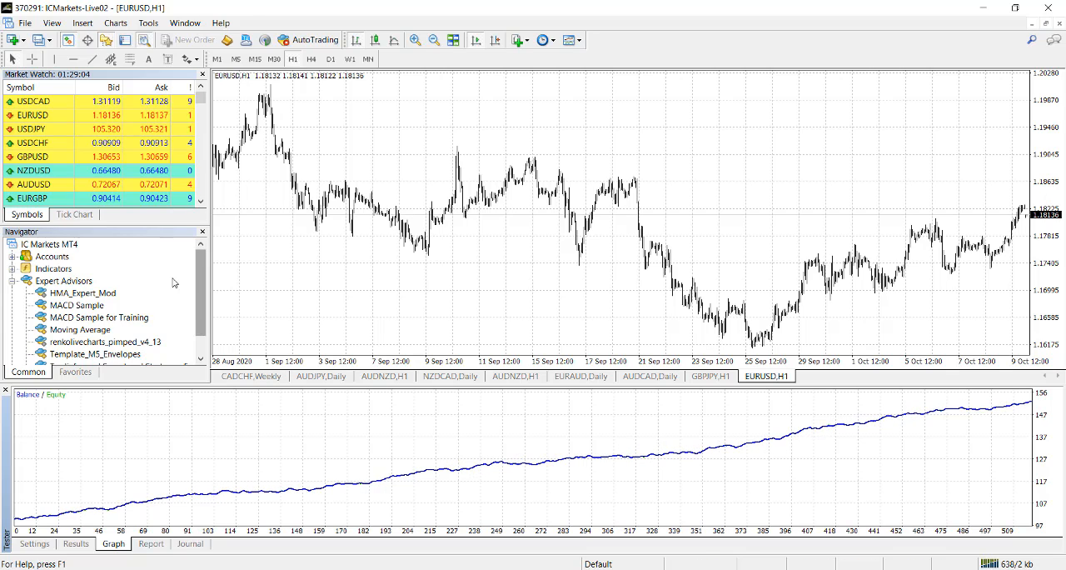
{"action": "mouse_move", "coordinate": [315, 250]}
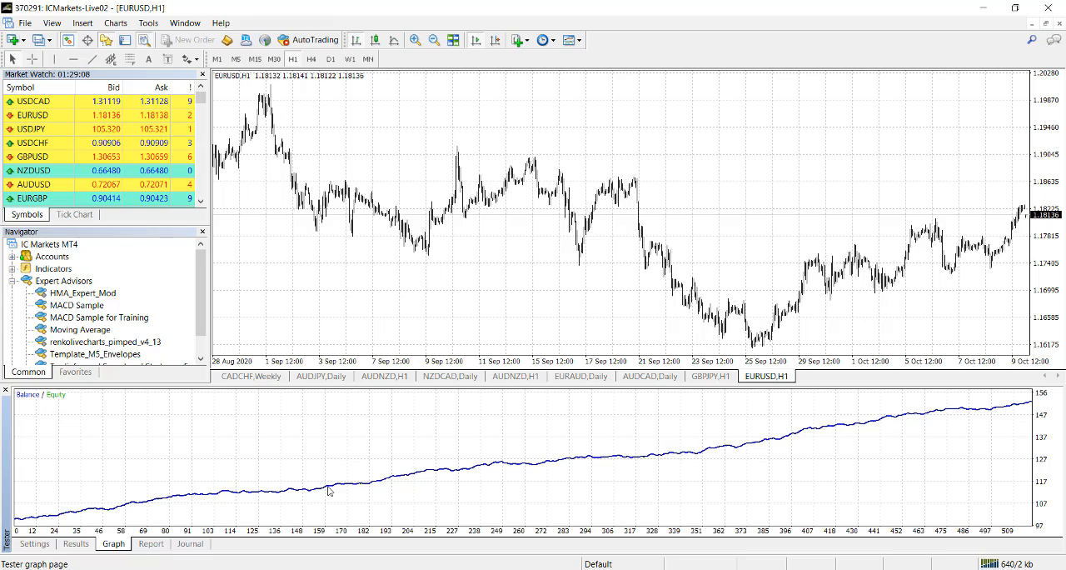
{"action": "mouse_move", "coordinate": [358, 489]}
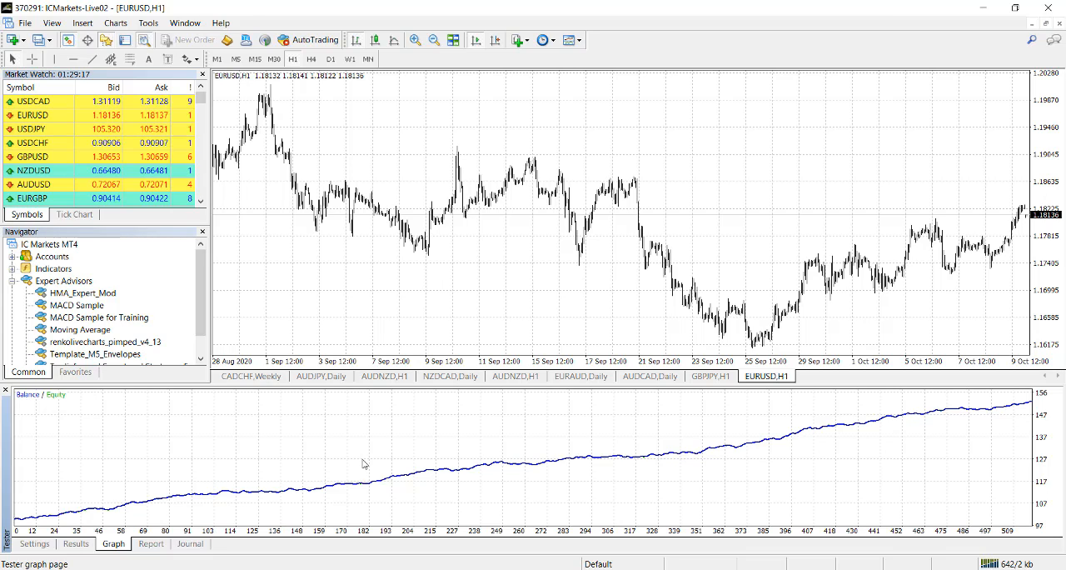
{"action": "left_click", "coordinate": [150, 543]}
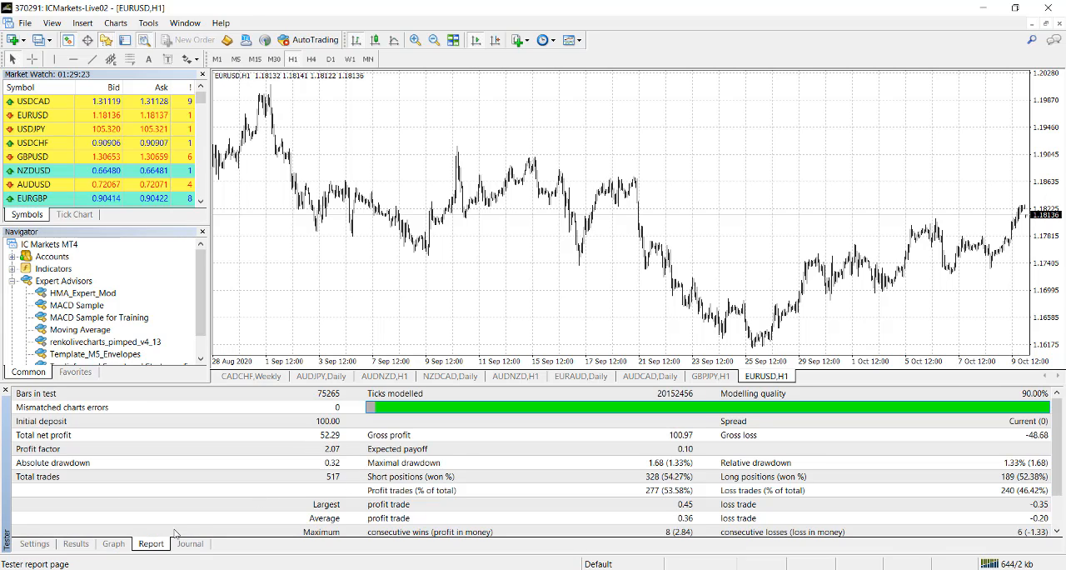
Step: Raise the Template_M5_Envelopes Lot input from 0.01 to 0.05 and confirm the inputs
{"action": "left_click", "coordinate": [34, 543]}
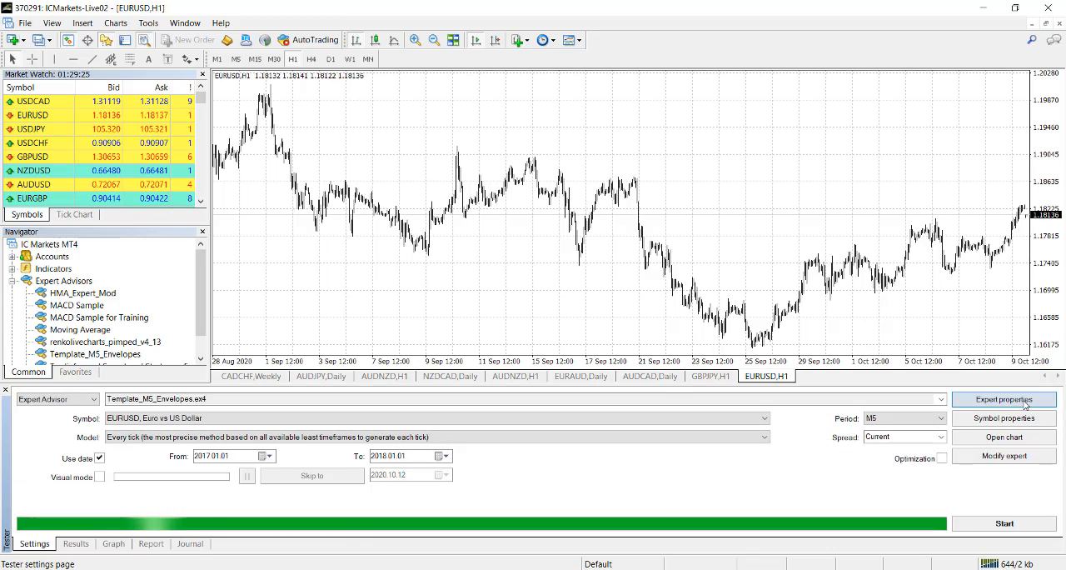
{"action": "left_click", "coordinate": [1002, 400]}
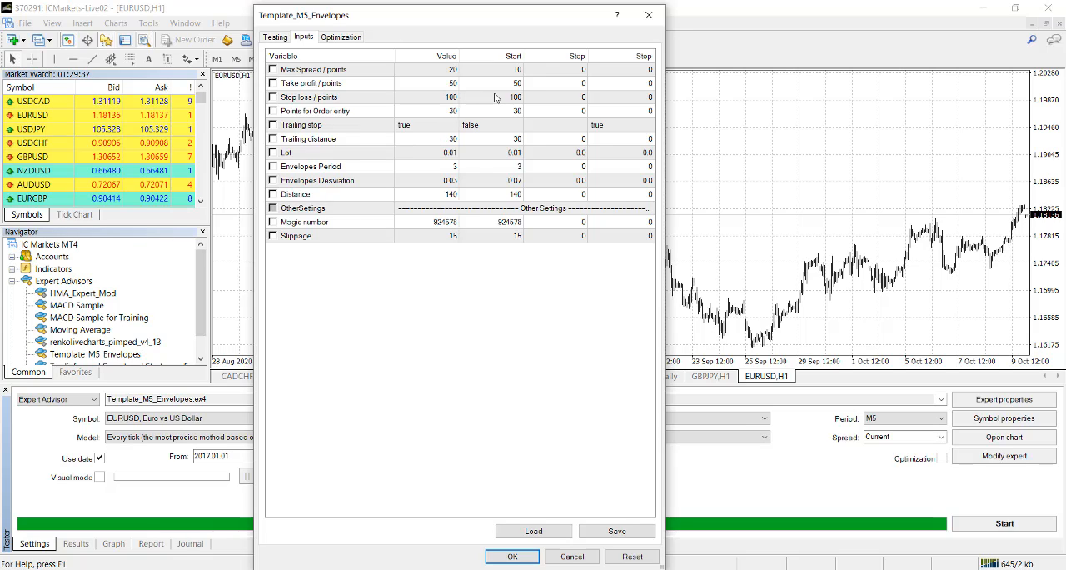
{"action": "mouse_move", "coordinate": [477, 149]}
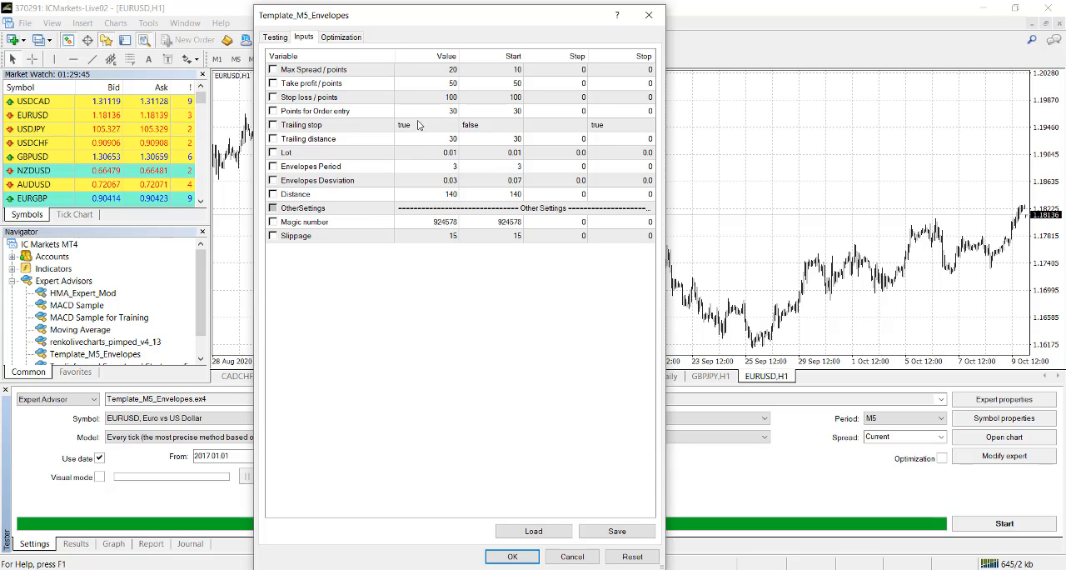
{"action": "mouse_move", "coordinate": [423, 193]}
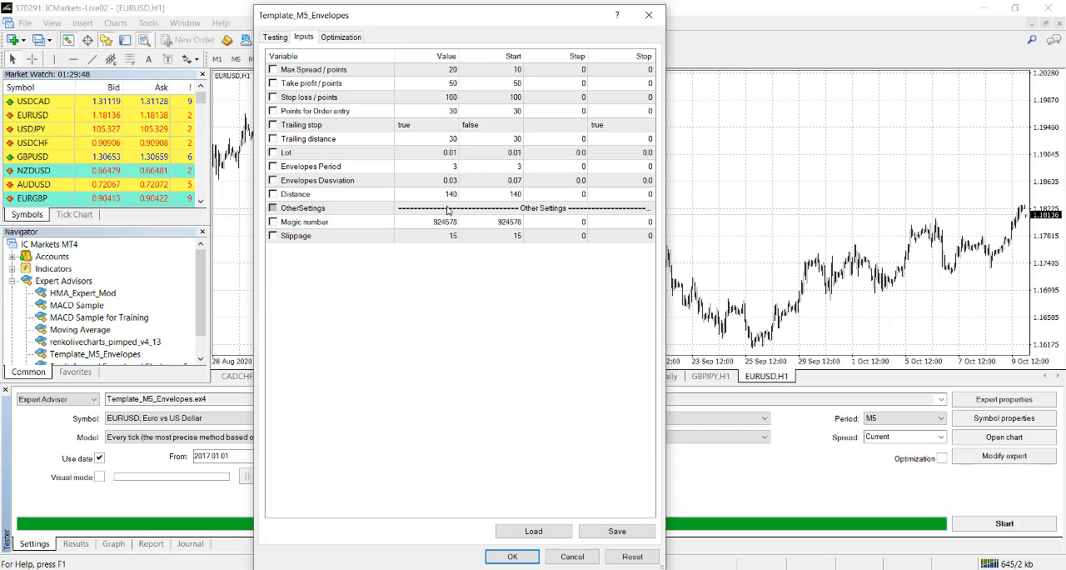
{"action": "left_click", "coordinate": [450, 153]}
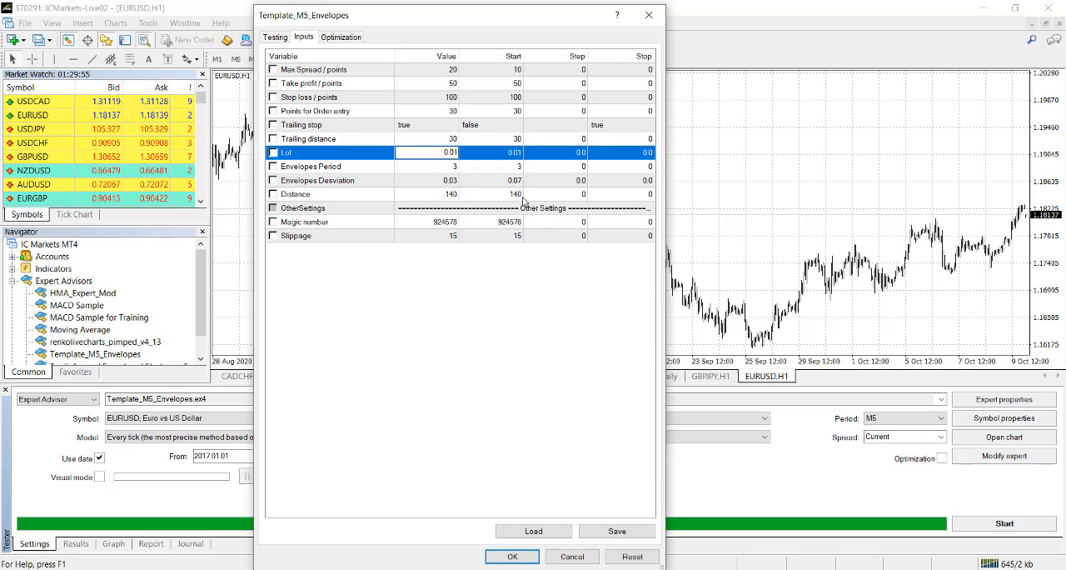
{"action": "type", "text": "0.05"}
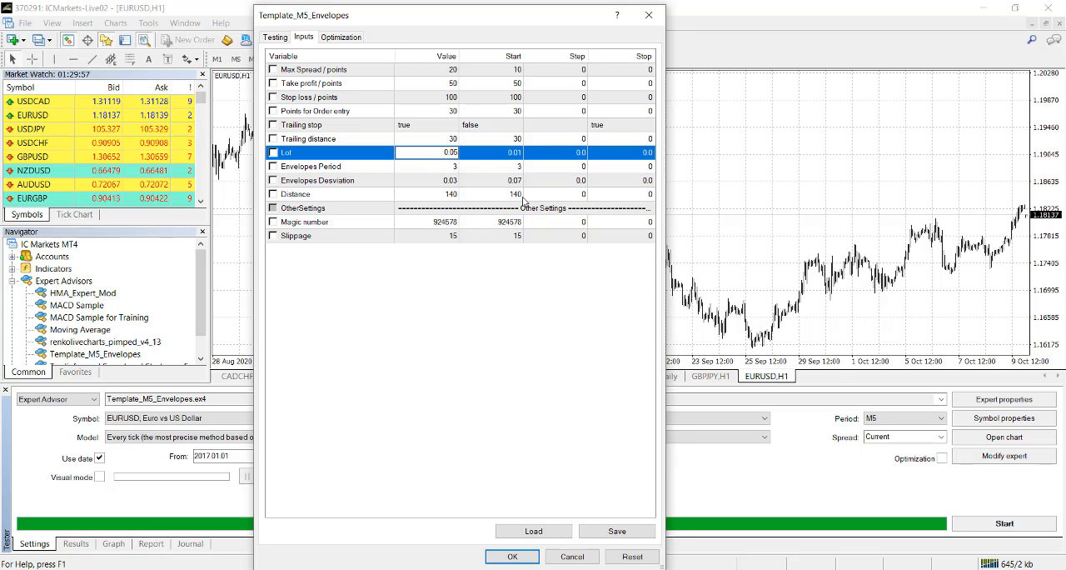
{"action": "mouse_move", "coordinate": [406, 171]}
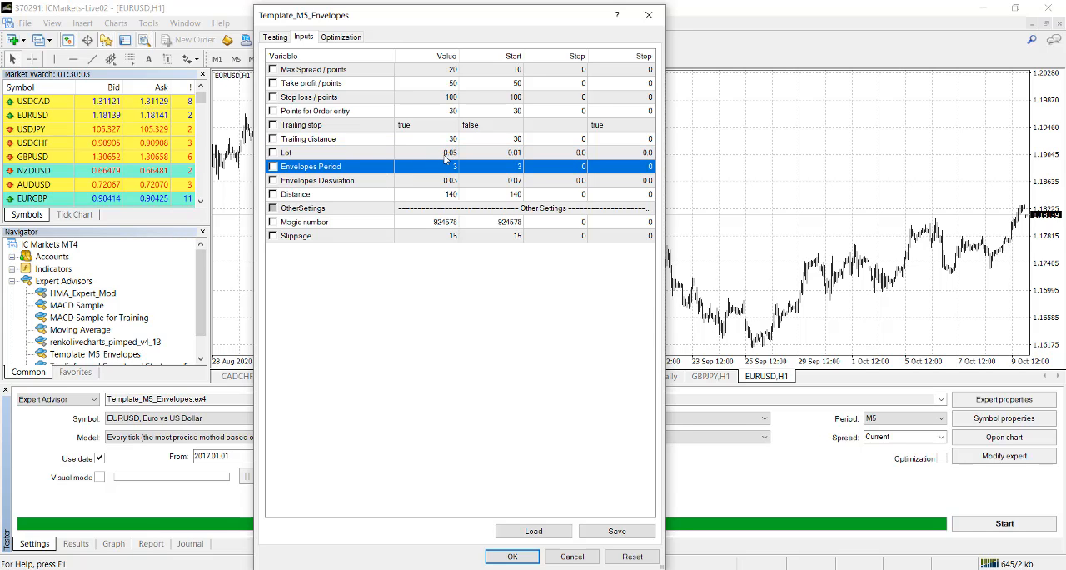
{"action": "left_click", "coordinate": [513, 556]}
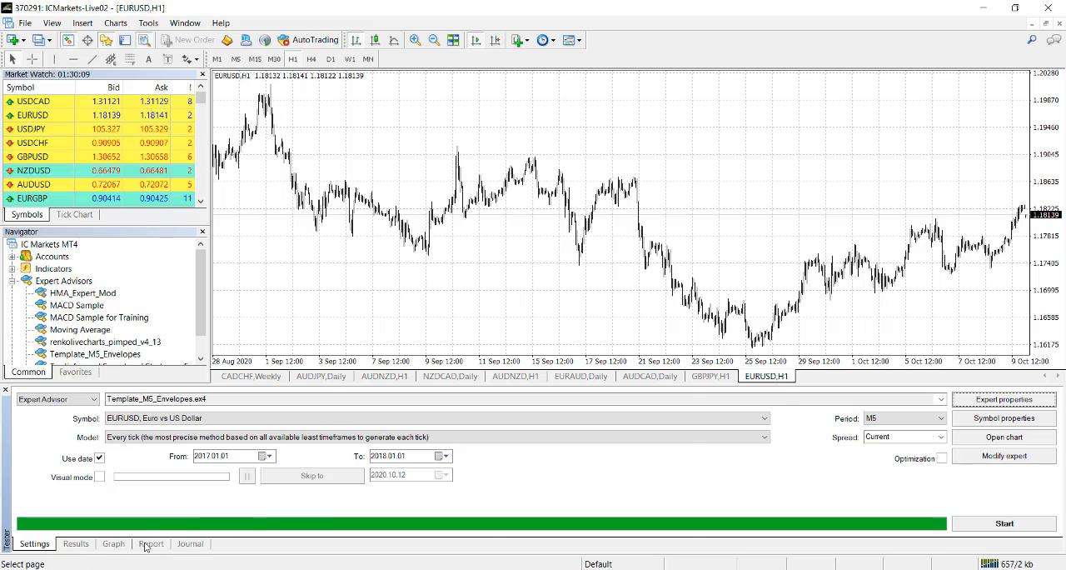
Step: Glance at the previous report, then start the 0.05-lot backtest over 2017
{"action": "left_click", "coordinate": [150, 543]}
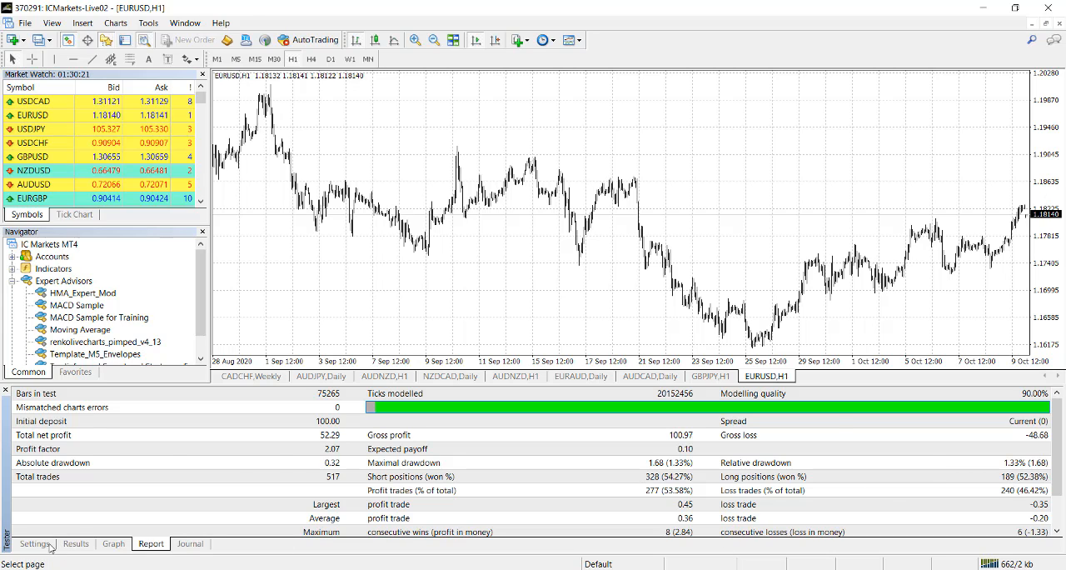
{"action": "left_click", "coordinate": [34, 543]}
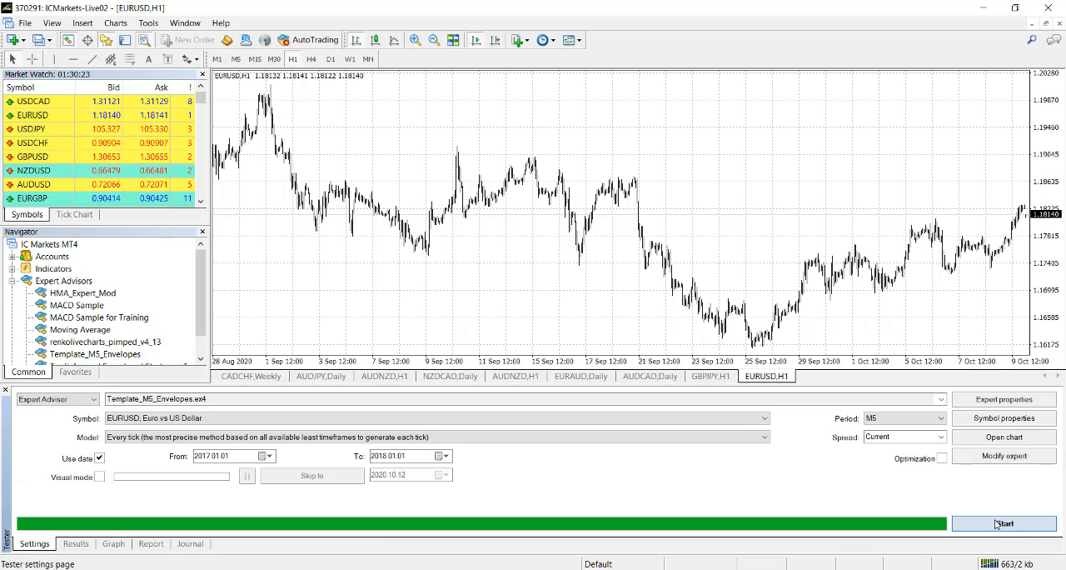
{"action": "left_click", "coordinate": [1003, 523]}
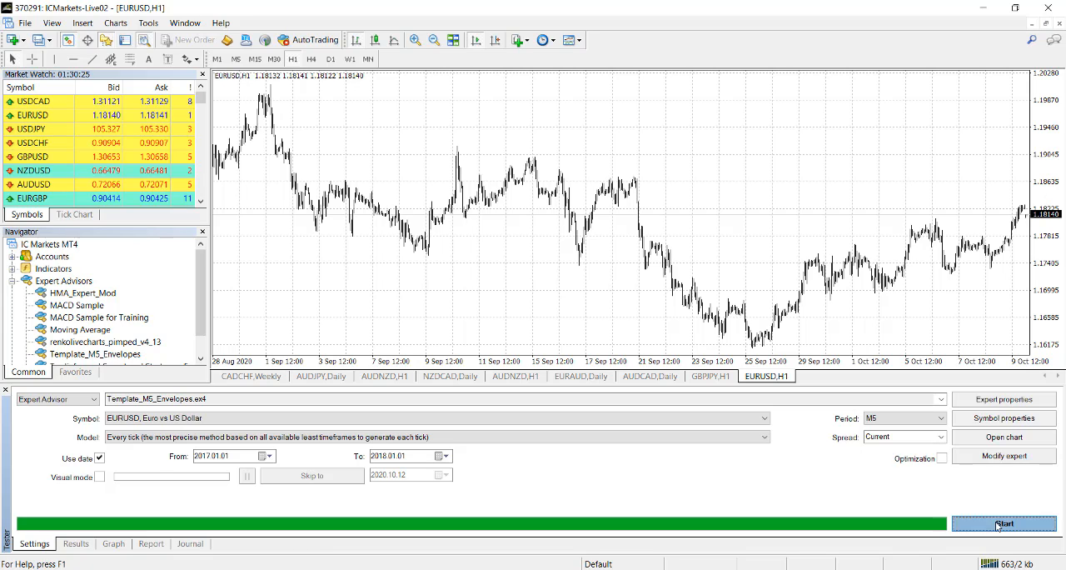
{"action": "left_click", "coordinate": [1003, 523]}
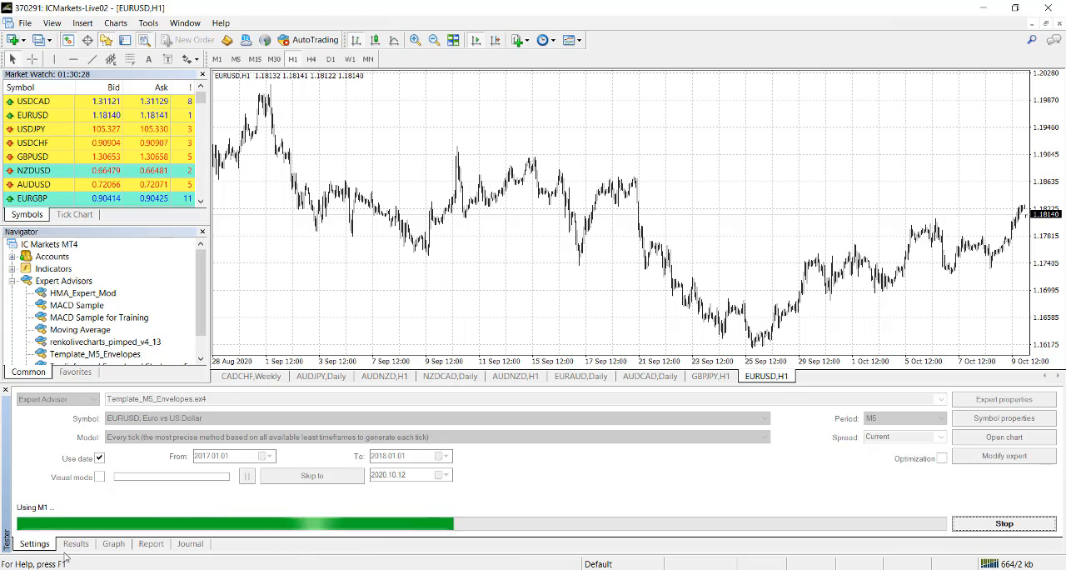
Step: Review the trades, balance curve and report showing 251.85 net profit over 512 trades
{"action": "left_click", "coordinate": [75, 543]}
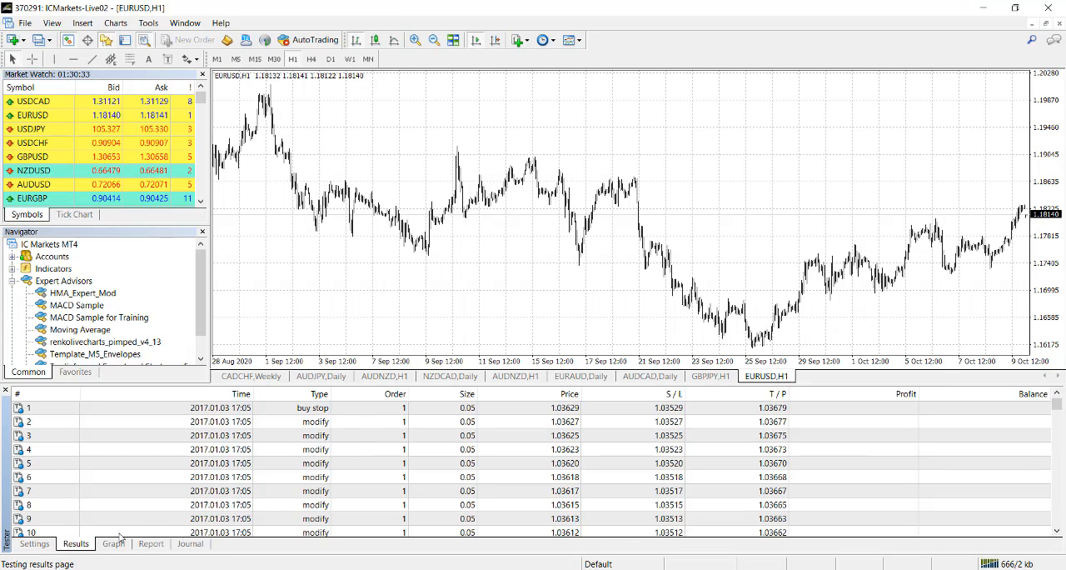
{"action": "left_click", "coordinate": [113, 543]}
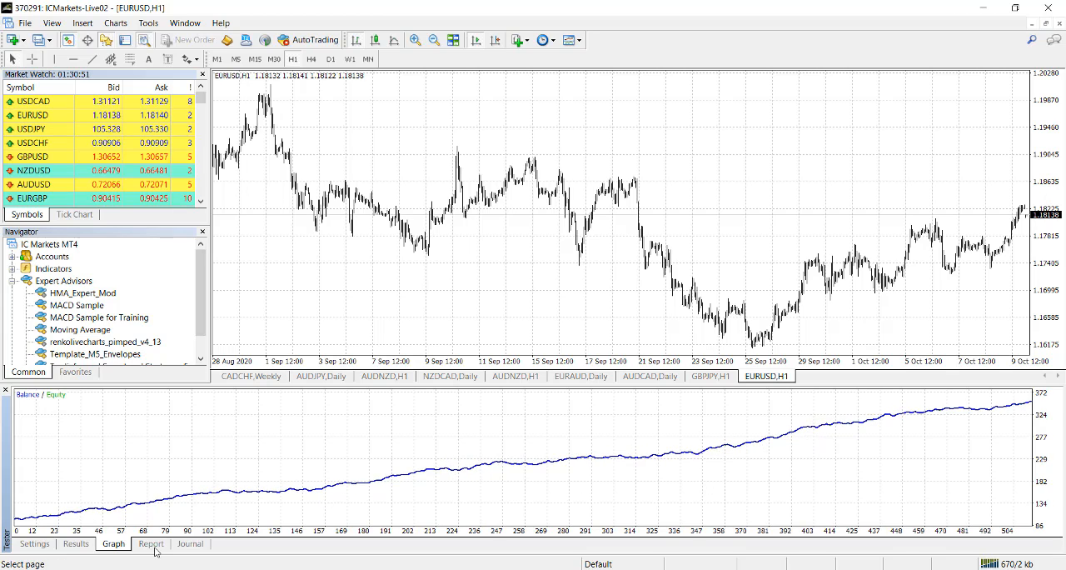
{"action": "left_click", "coordinate": [150, 543]}
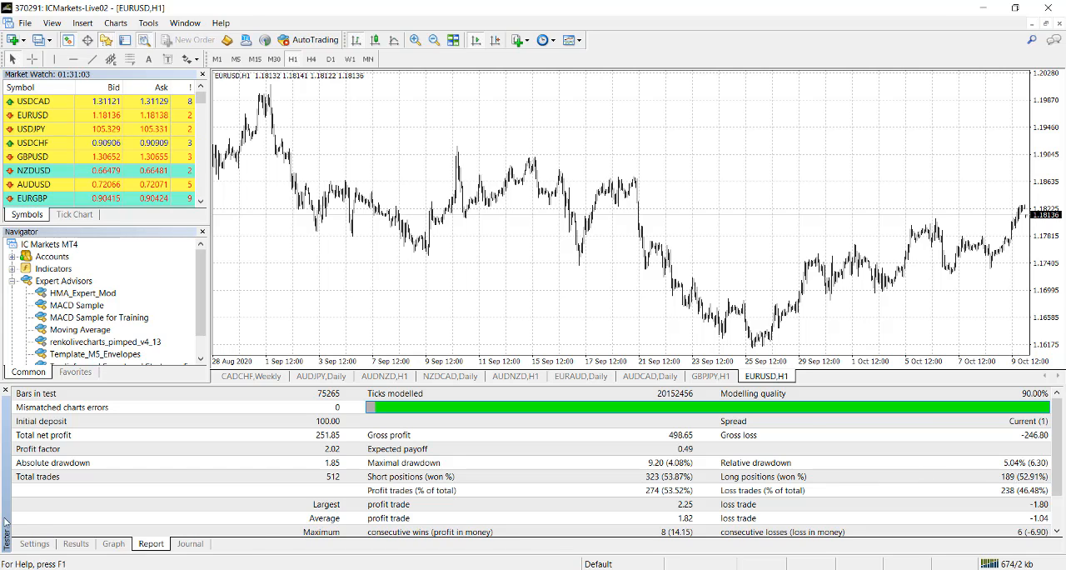
Step: Set the expert's Lot input to 0.1, confirm it, and show the previous 251.85 report
{"action": "left_click", "coordinate": [34, 543]}
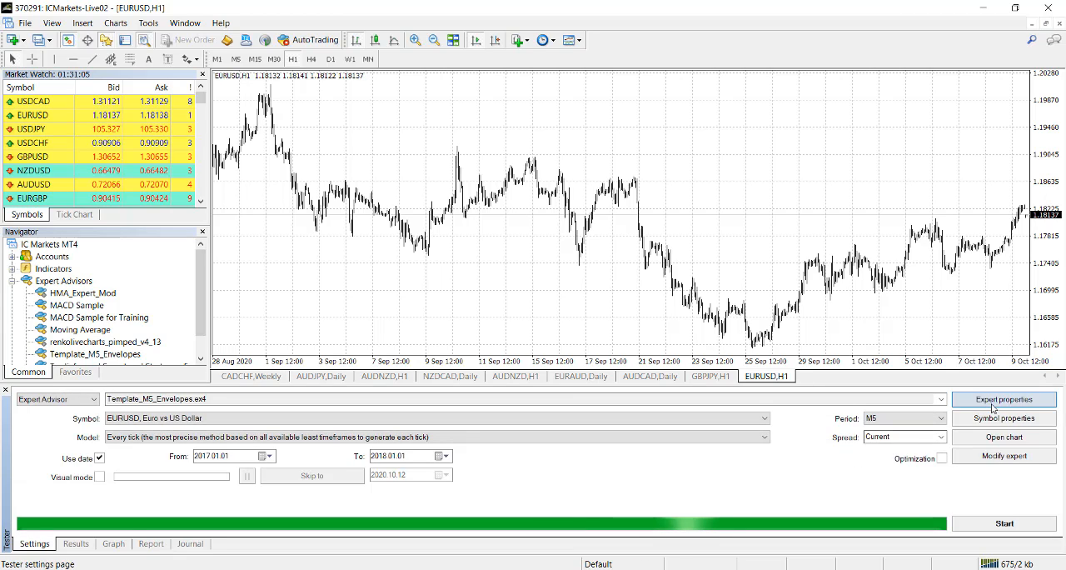
{"action": "left_click", "coordinate": [1003, 400]}
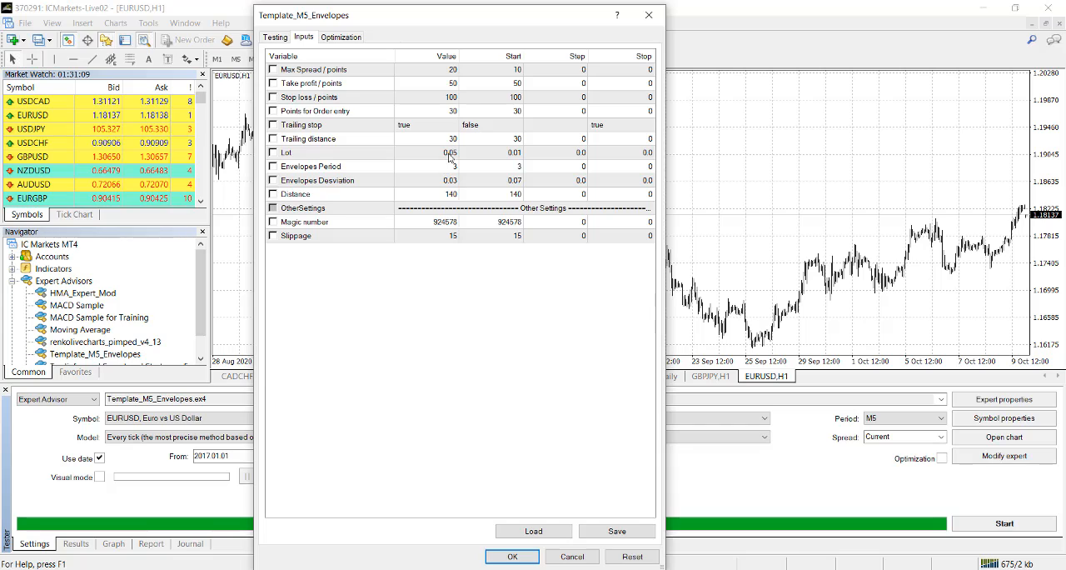
{"action": "left_click", "coordinate": [450, 153]}
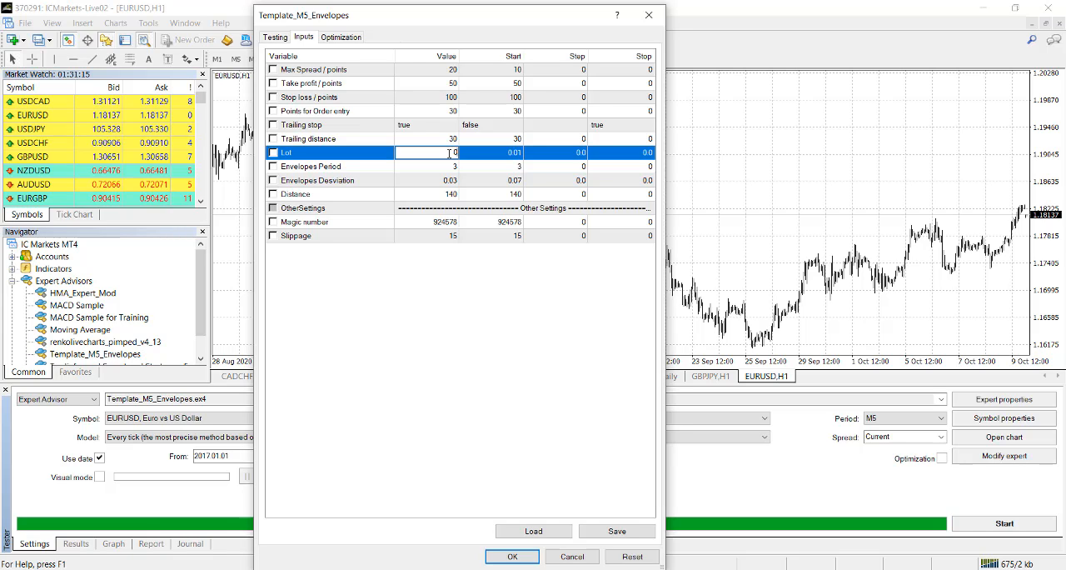
{"action": "type", "text": "0.1"}
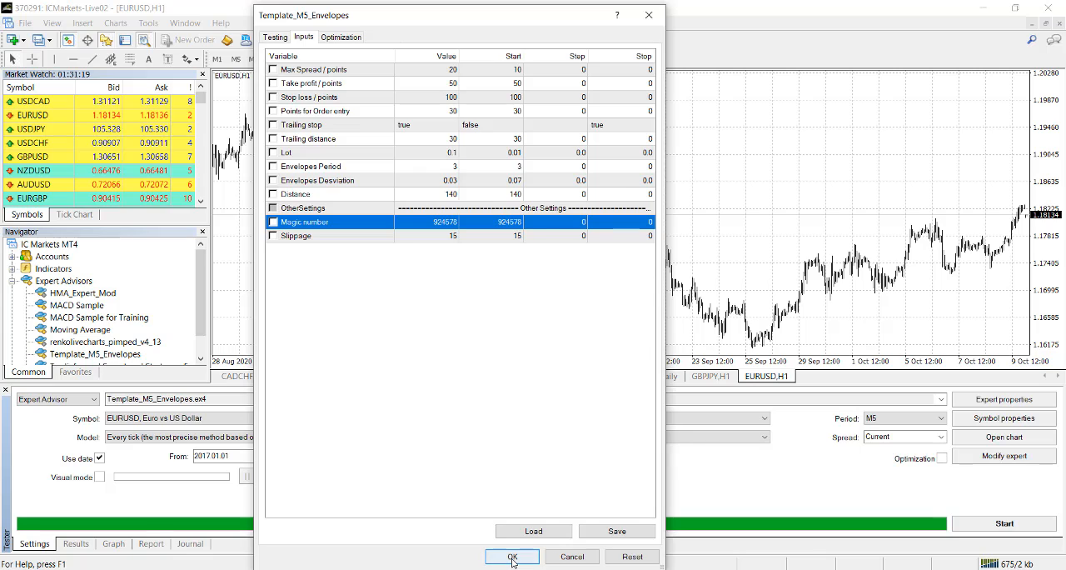
{"action": "left_click", "coordinate": [512, 557]}
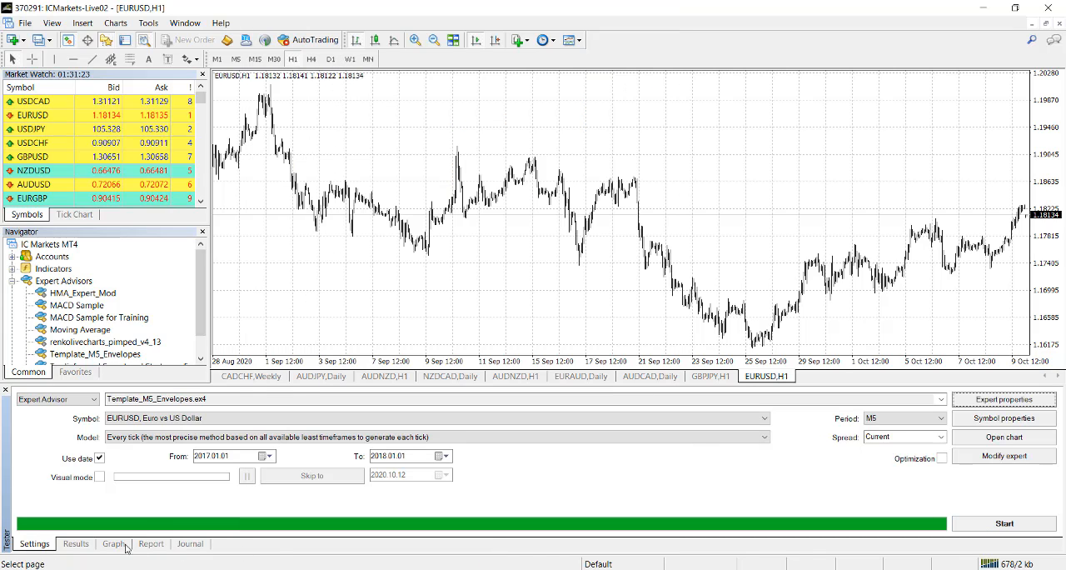
{"action": "left_click", "coordinate": [150, 543]}
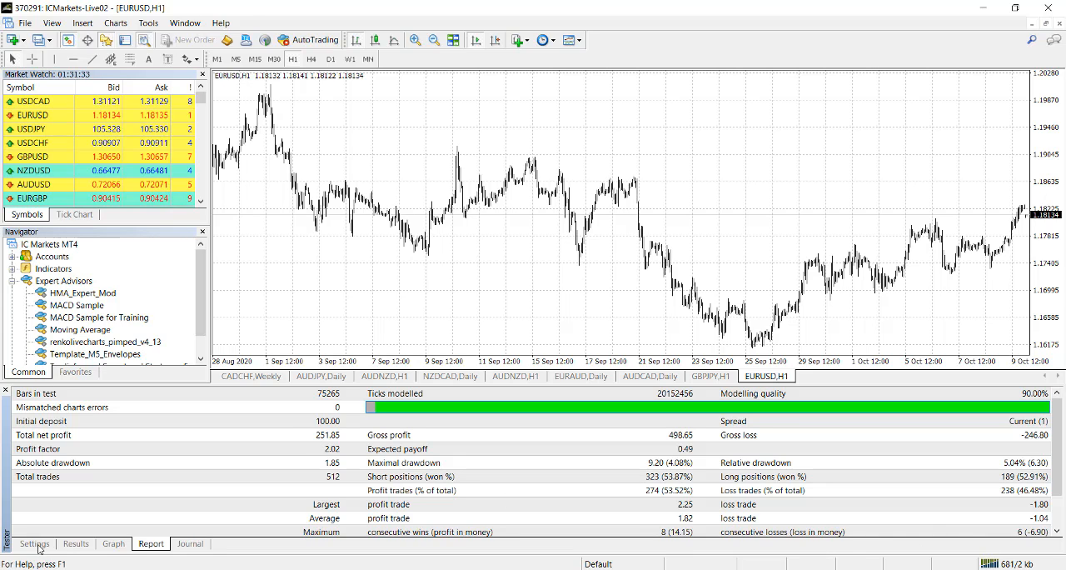
Step: Start the 0.1-lot backtest and watch its trade list and balance curve
{"action": "left_click", "coordinate": [33, 543]}
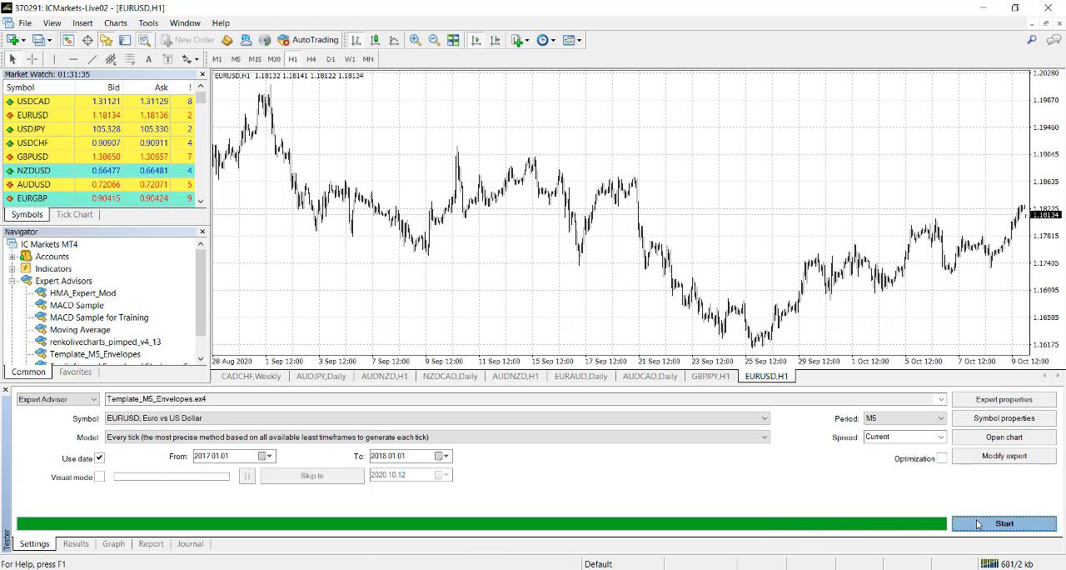
{"action": "left_click", "coordinate": [1002, 523]}
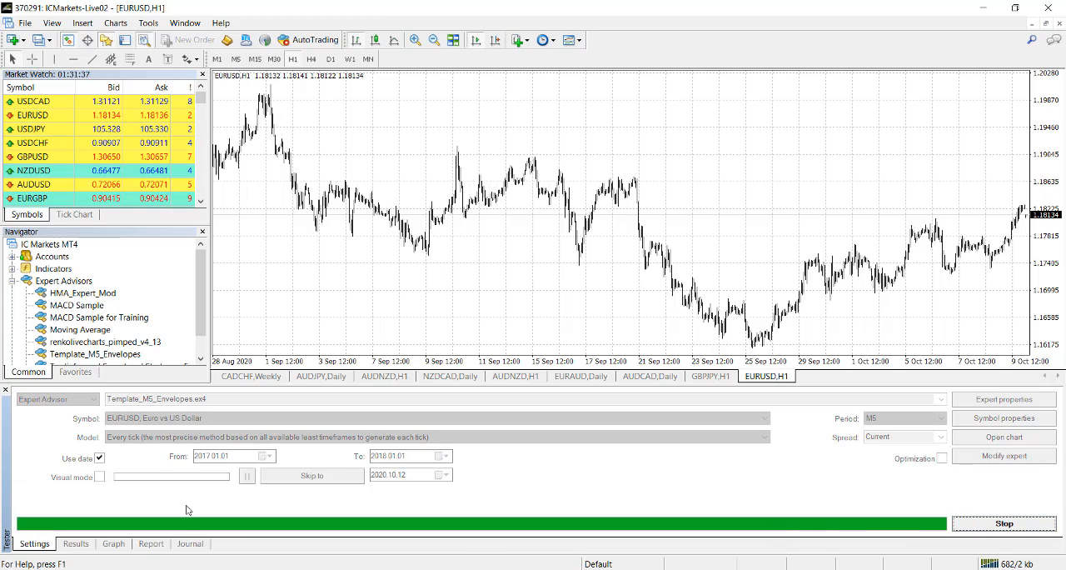
{"action": "left_click", "coordinate": [75, 543]}
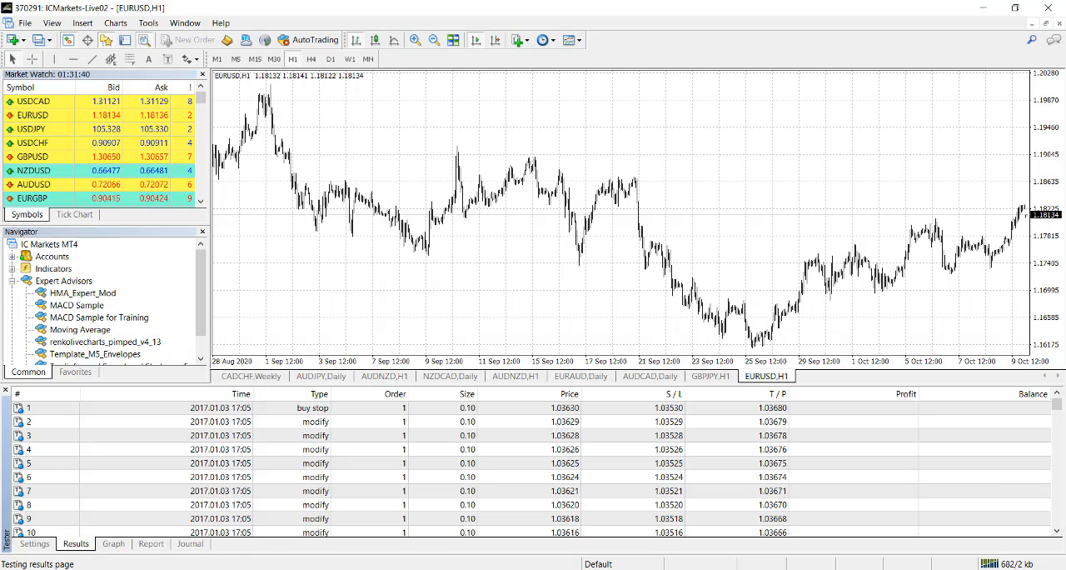
{"action": "left_click", "coordinate": [113, 543]}
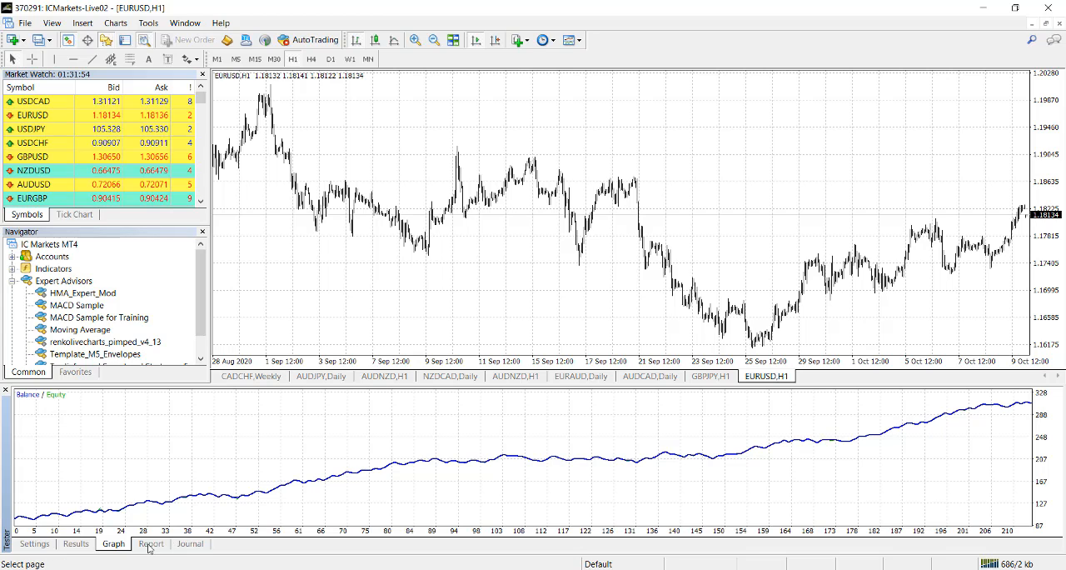
Step: Recheck the balance curve and show the report with 473.10 net profit over 506 trades
{"action": "left_click", "coordinate": [33, 543]}
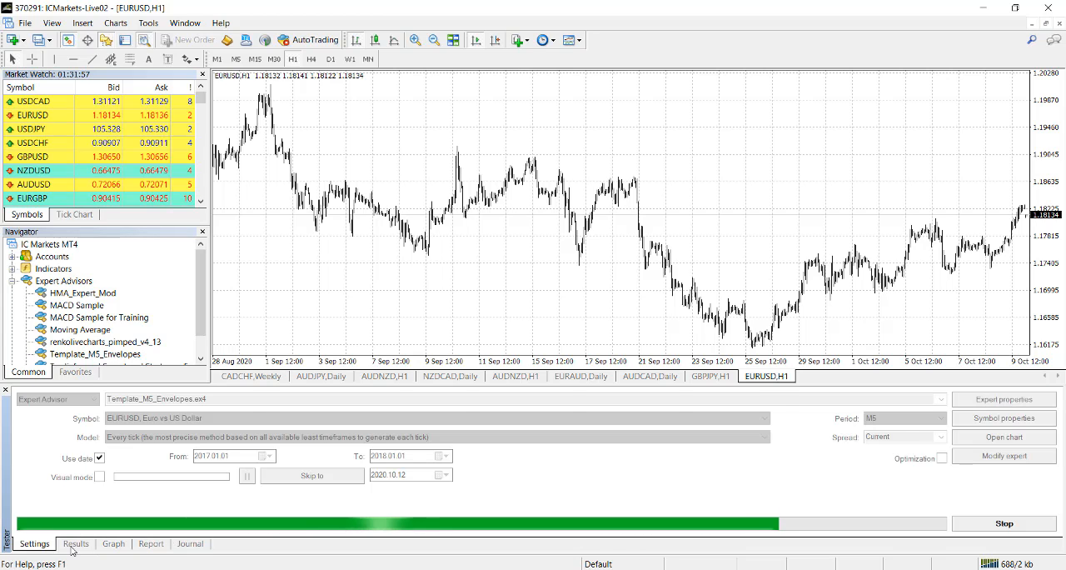
{"action": "left_click", "coordinate": [113, 543]}
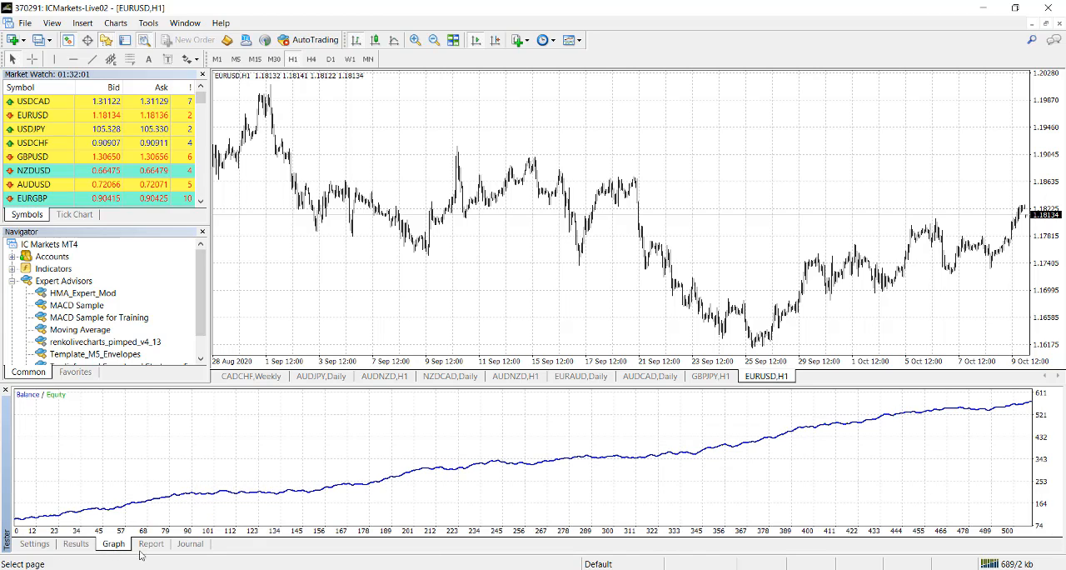
{"action": "left_click", "coordinate": [150, 543]}
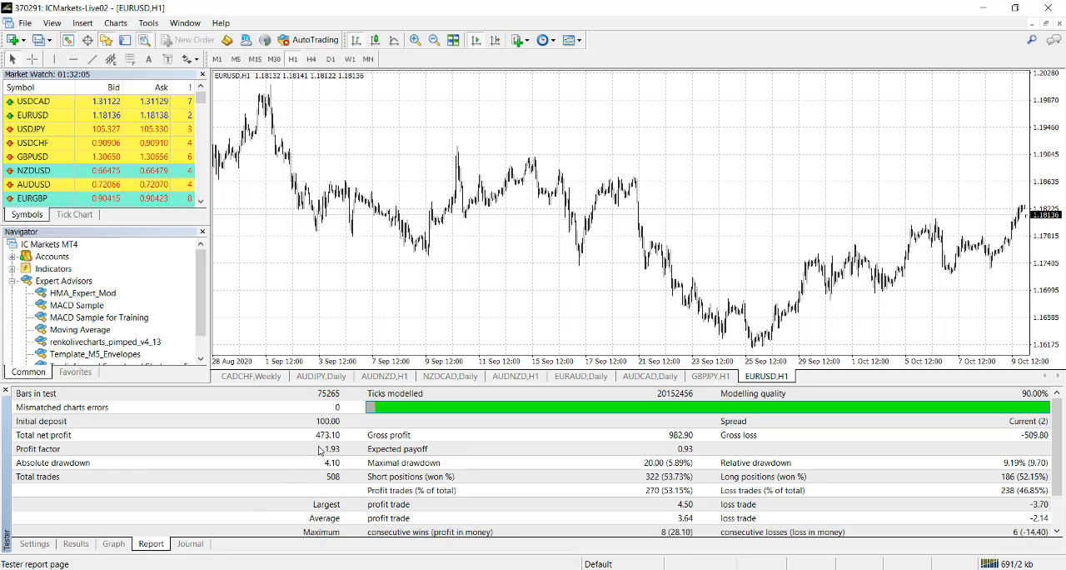
{"action": "mouse_move", "coordinate": [319, 440]}
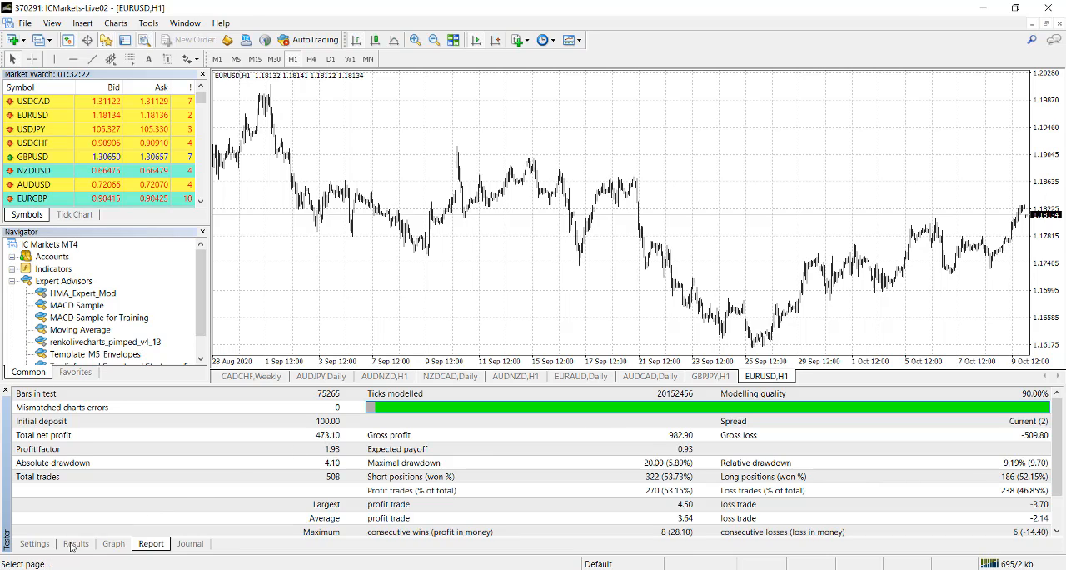
Step: Change the Envelopes expert's Lot input from 0.1 to 0.5 and confirm it
{"action": "left_click", "coordinate": [34, 543]}
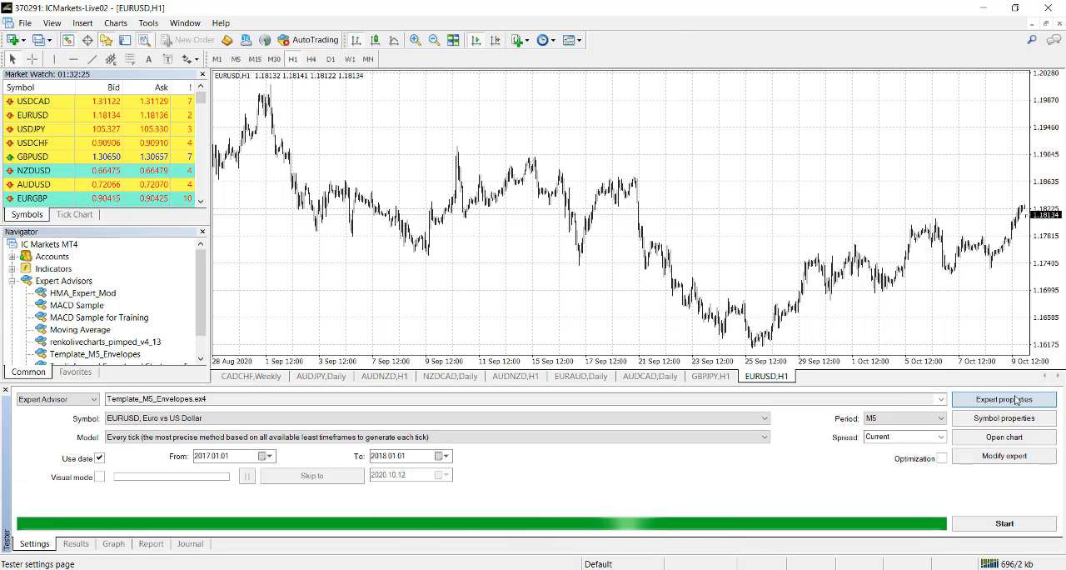
{"action": "left_click", "coordinate": [1002, 400]}
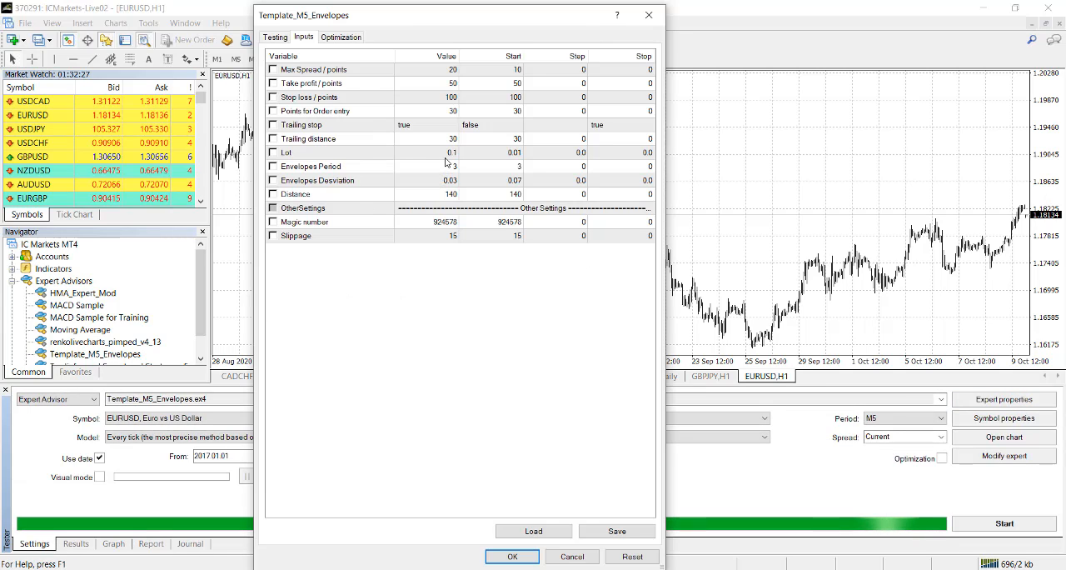
{"action": "left_click", "coordinate": [453, 153]}
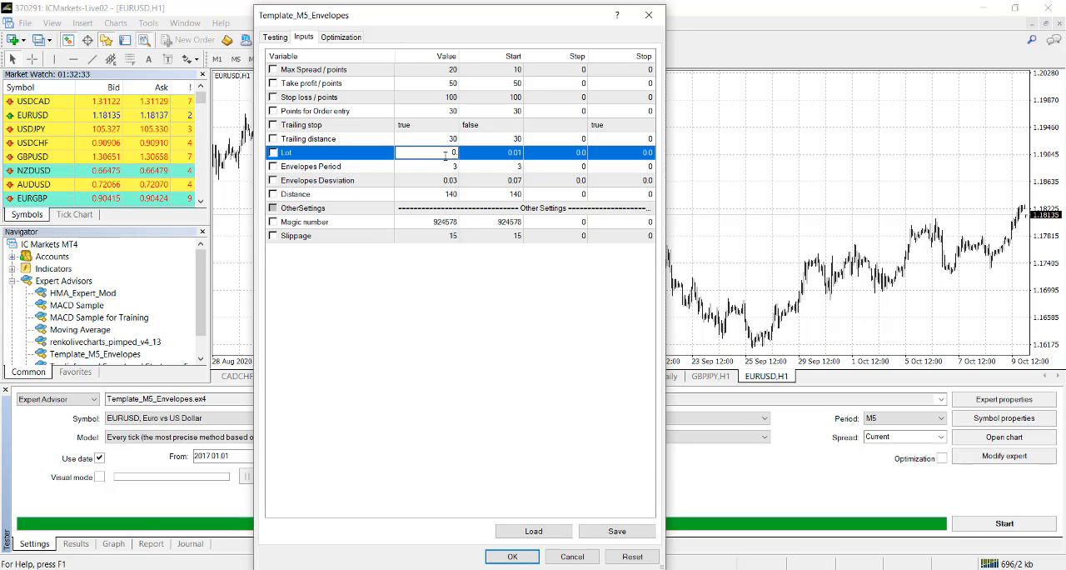
{"action": "type", "text": "0.5"}
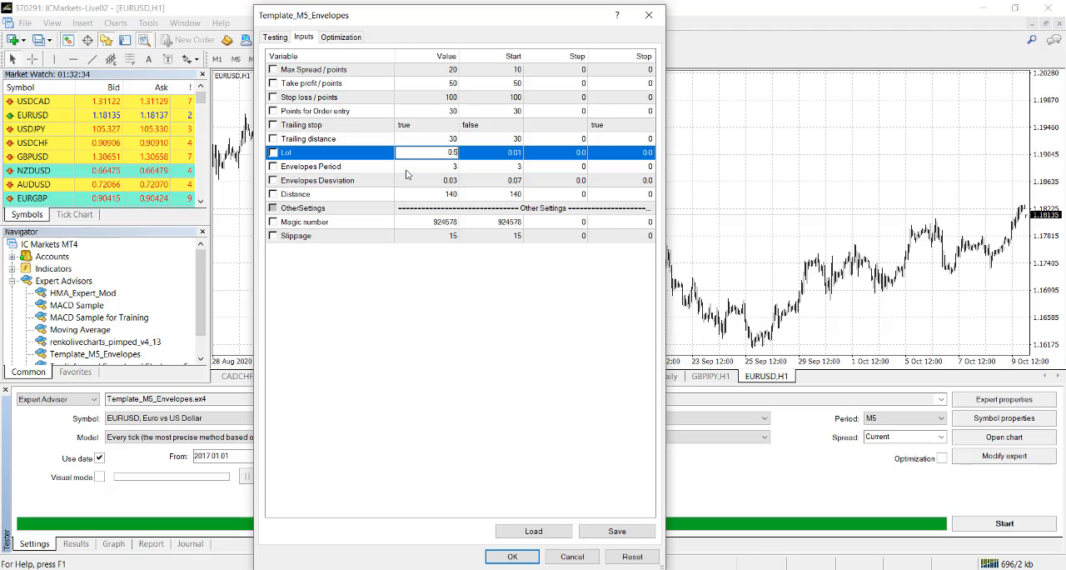
{"action": "left_click", "coordinate": [513, 556]}
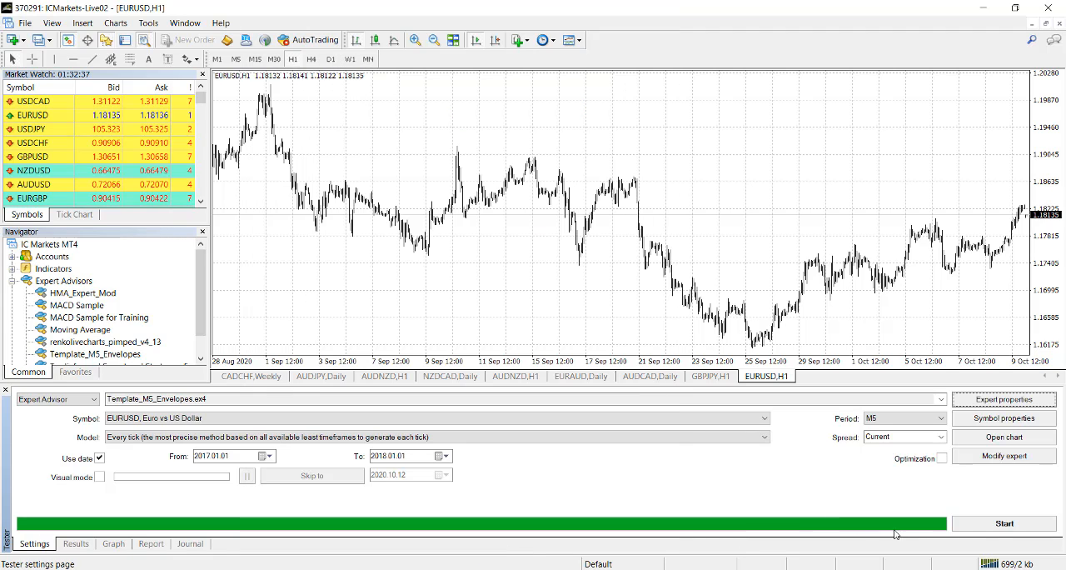
Step: Run the 0.5-lot backtest and compare its 0.50-lot trade list against the balance graph
{"action": "left_click", "coordinate": [1002, 523]}
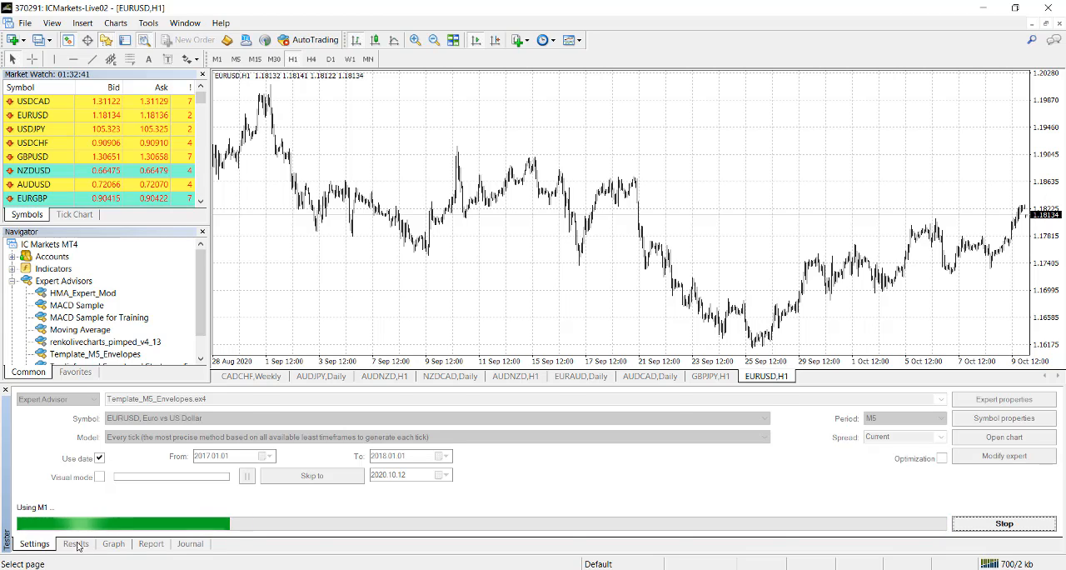
{"action": "left_click", "coordinate": [75, 543]}
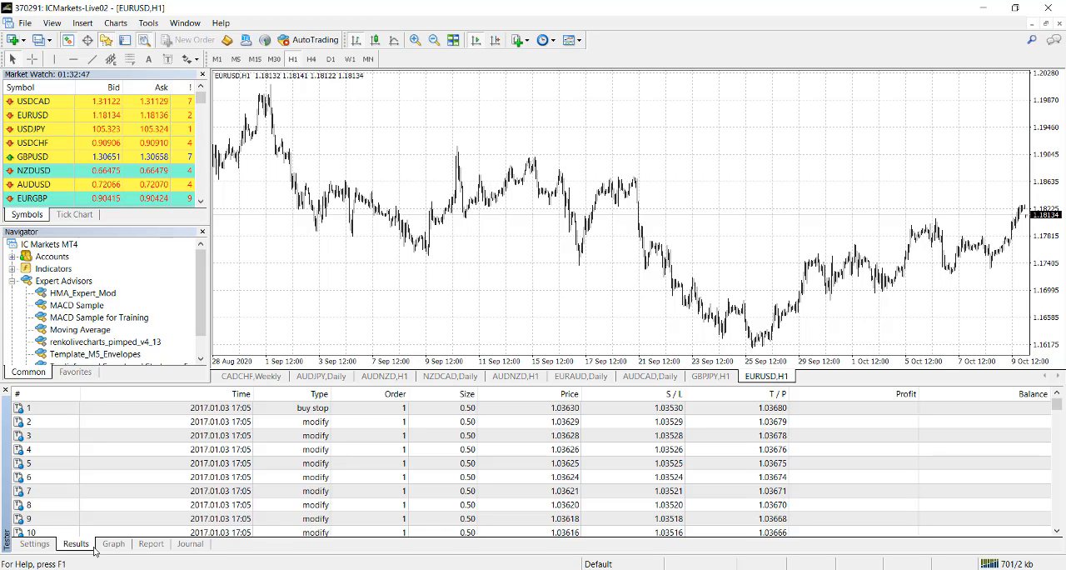
{"action": "left_click", "coordinate": [113, 543]}
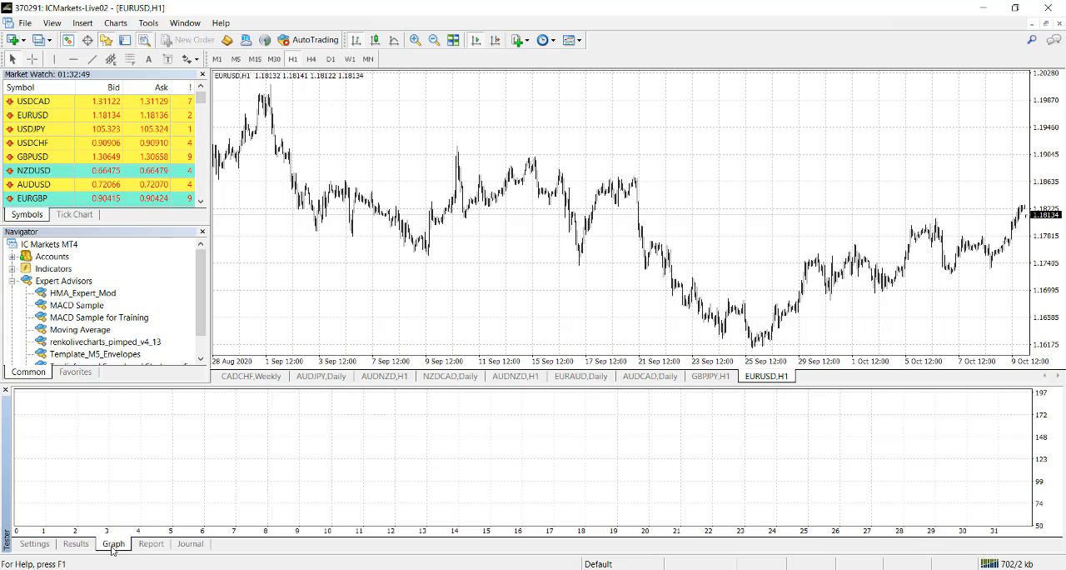
{"action": "left_click", "coordinate": [76, 543]}
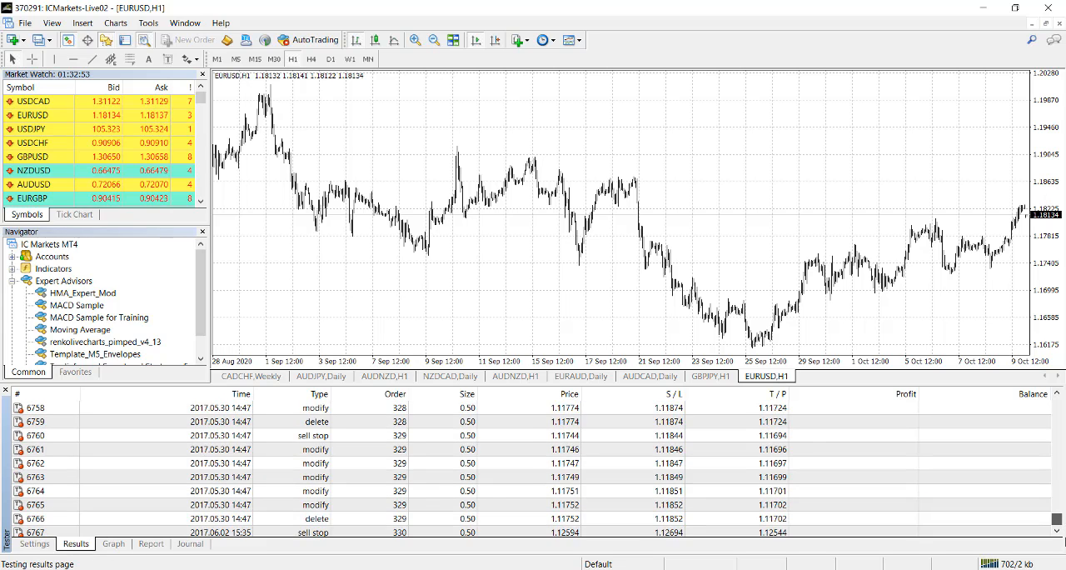
{"action": "left_click", "coordinate": [113, 543]}
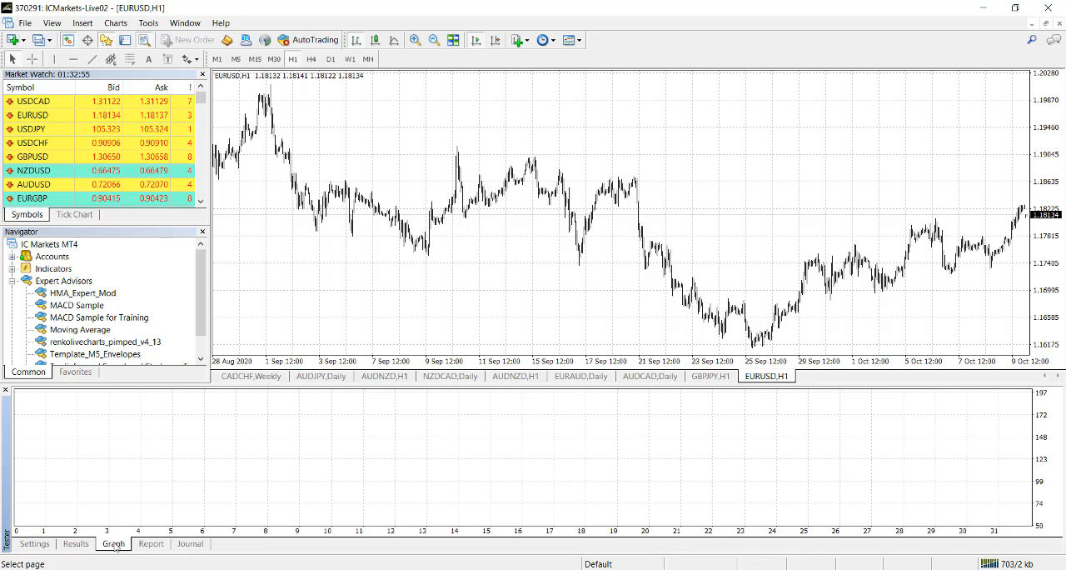
{"action": "left_click", "coordinate": [75, 543]}
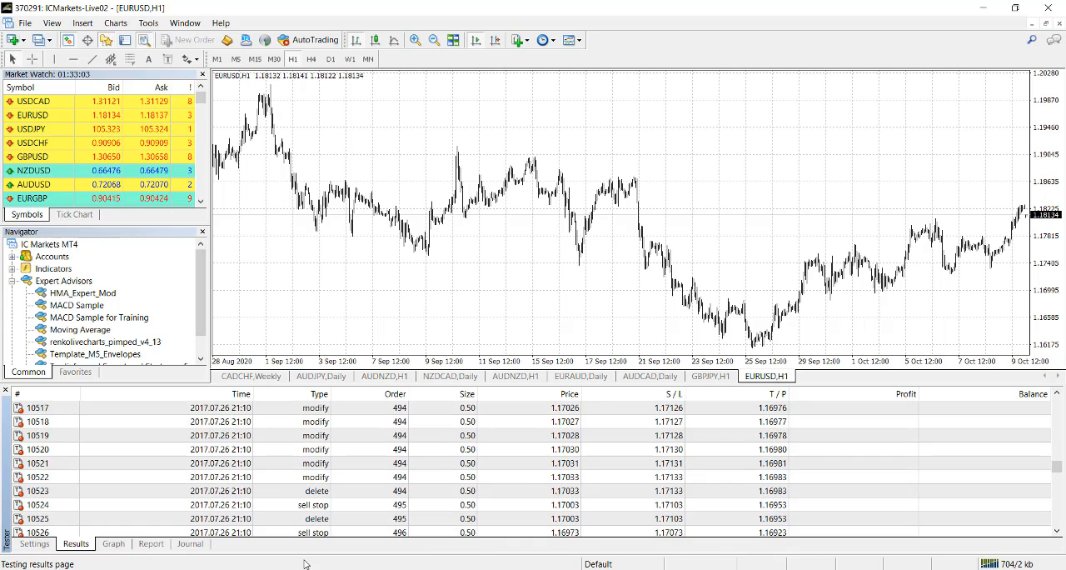
Step: Check the journal log messages and the report listing 0.00 net profit, then return to settings
{"action": "left_click", "coordinate": [190, 543]}
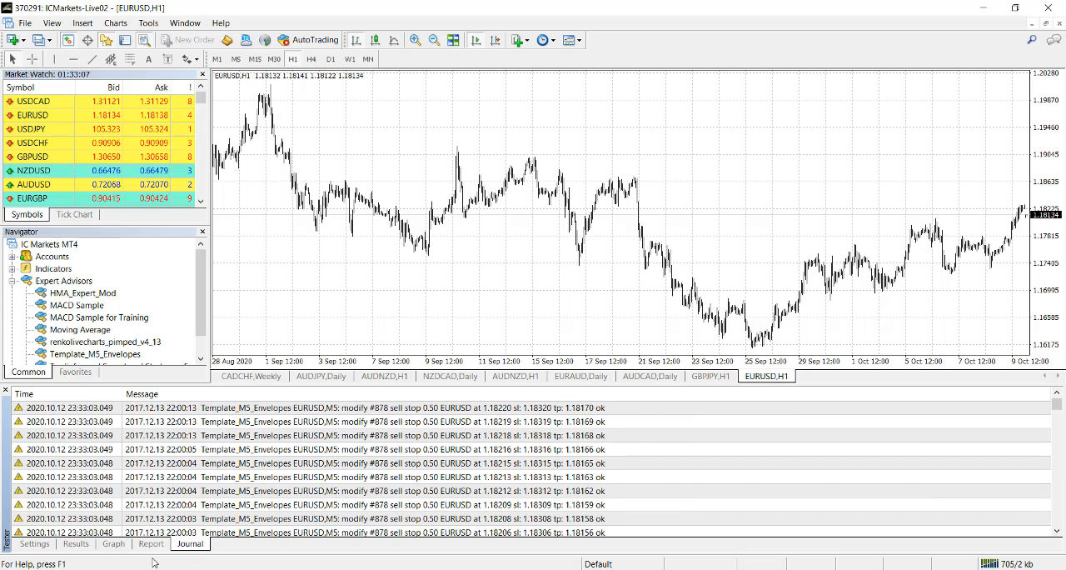
{"action": "left_click", "coordinate": [75, 543]}
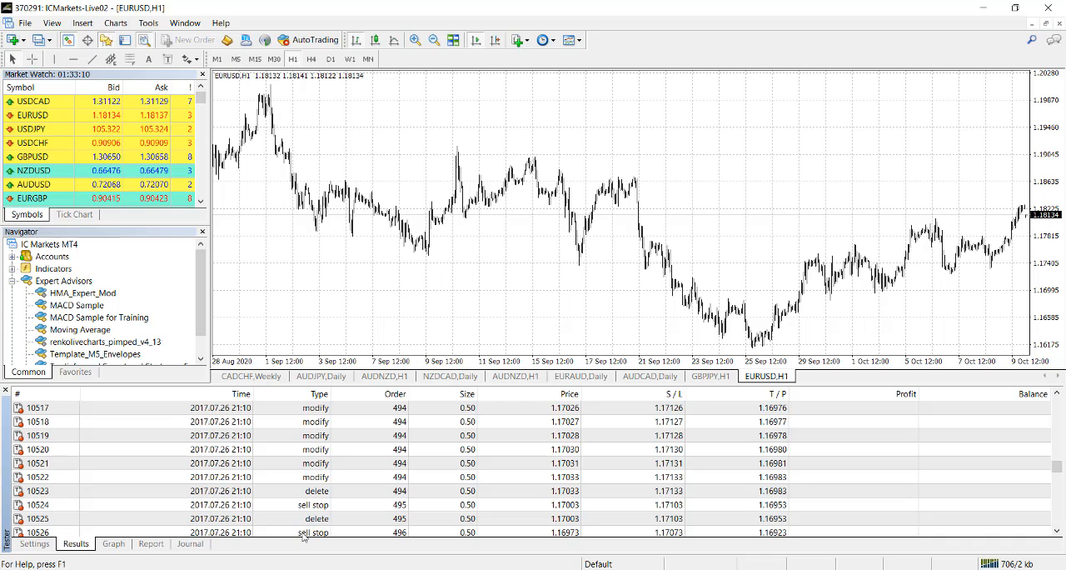
{"action": "left_click", "coordinate": [190, 542]}
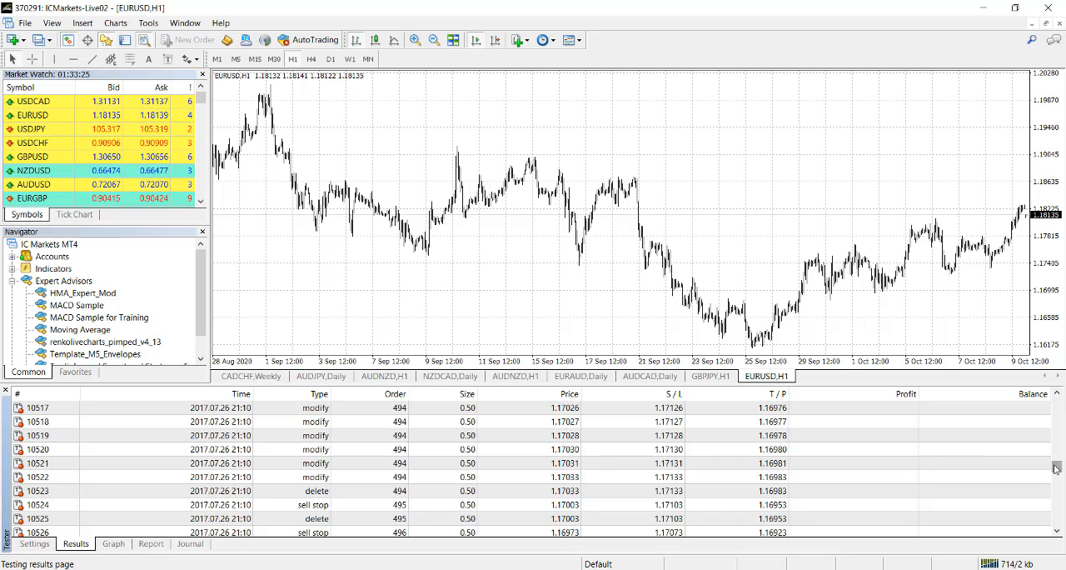
{"action": "scroll", "scroll_direction": "down", "scroll_amount": 3}
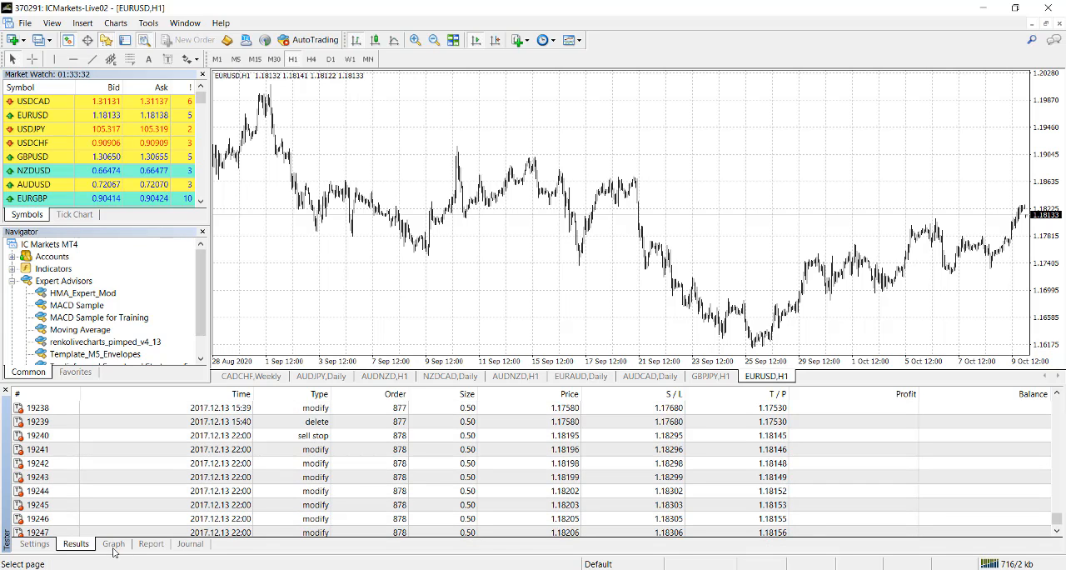
{"action": "left_click", "coordinate": [150, 543]}
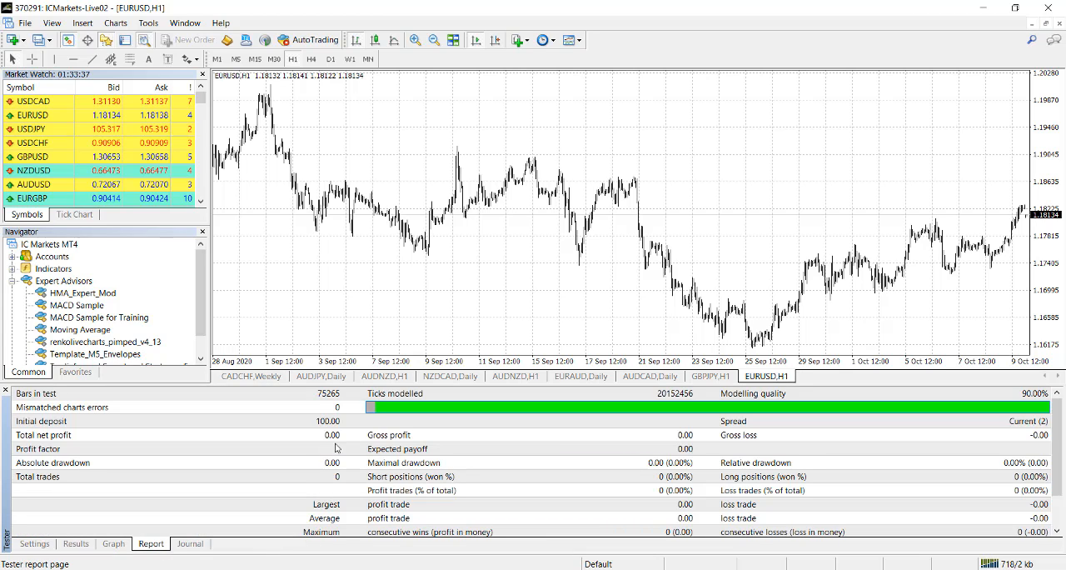
{"action": "left_click", "coordinate": [34, 543]}
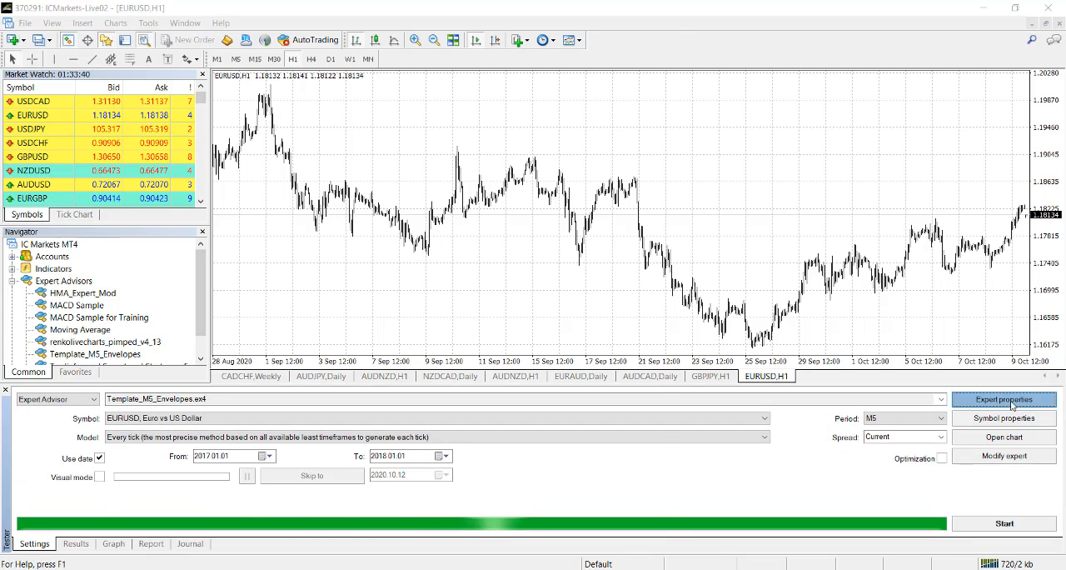
Step: Set the expert's Lot input back to 0.1 and launch the backtest again
{"action": "left_click", "coordinate": [1002, 399]}
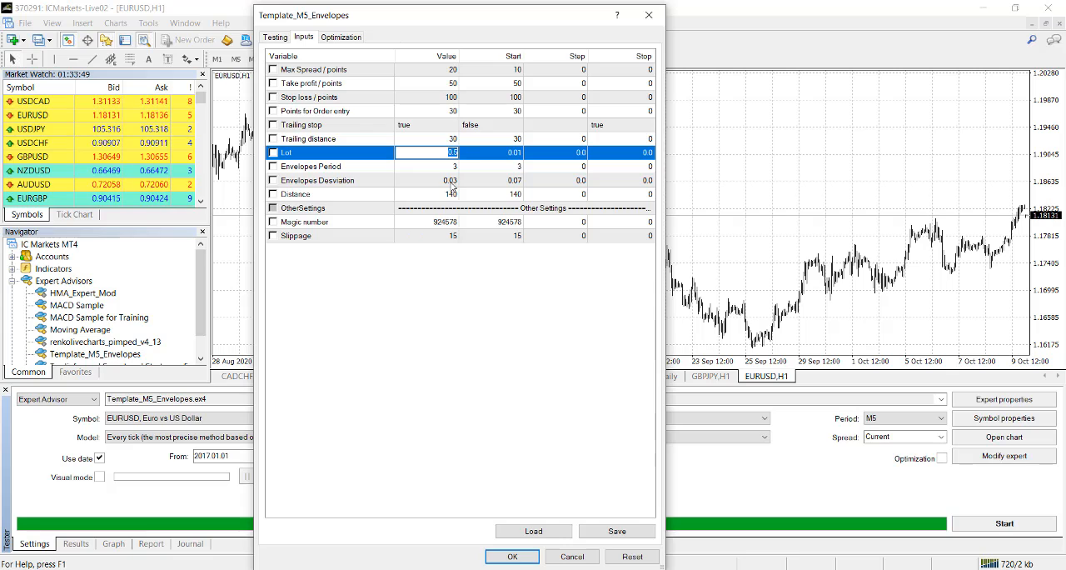
{"action": "type", "text": "0.1"}
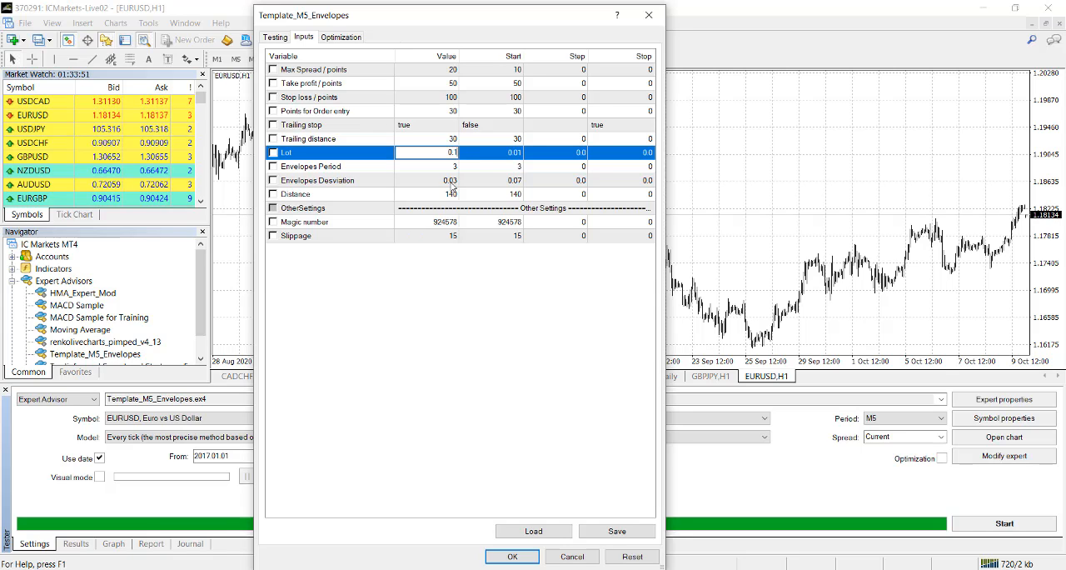
{"action": "left_click", "coordinate": [330, 167]}
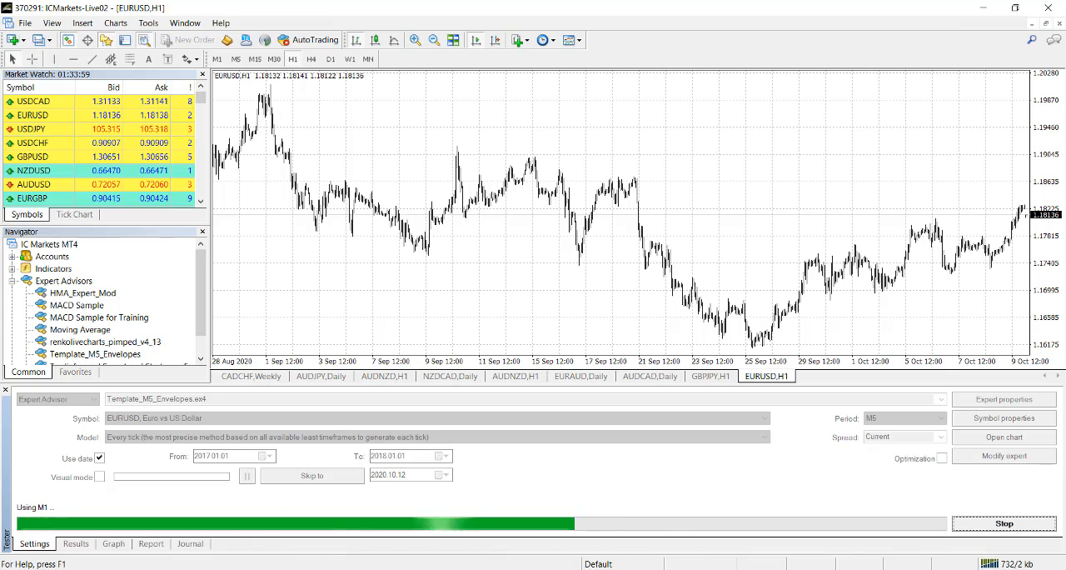
Step: Review the 0.1-lot rerun's trades, rising balance graph and report with 473.10 net profit over 506 trades
{"action": "left_click", "coordinate": [75, 543]}
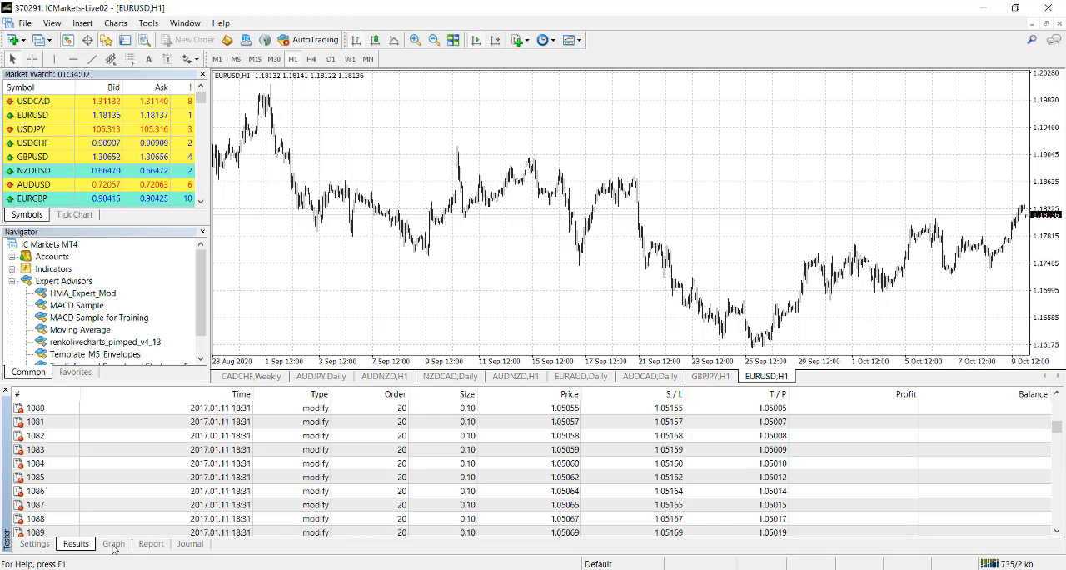
{"action": "left_click", "coordinate": [113, 543]}
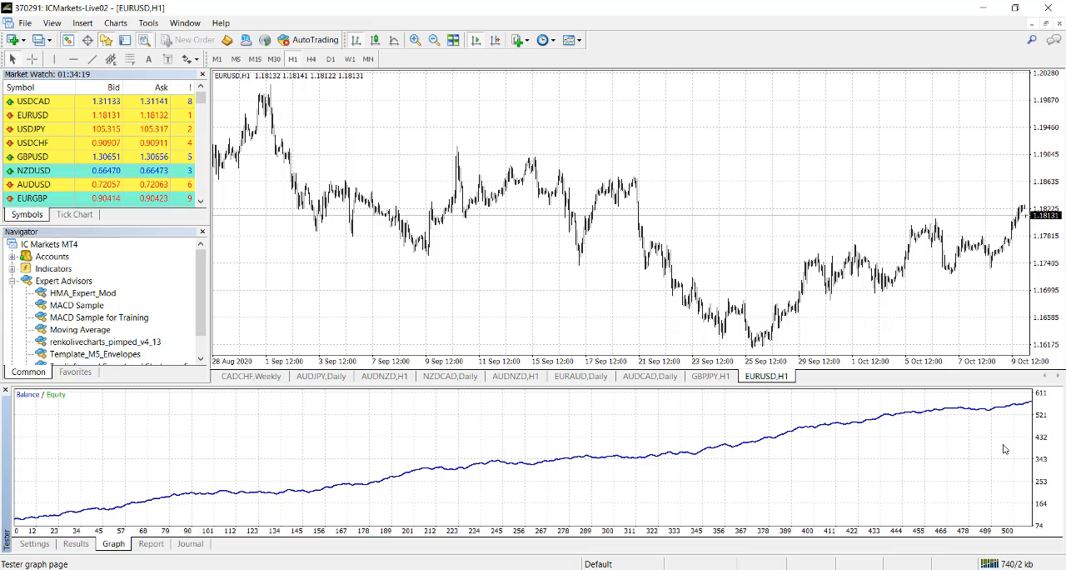
{"action": "left_click", "coordinate": [150, 543]}
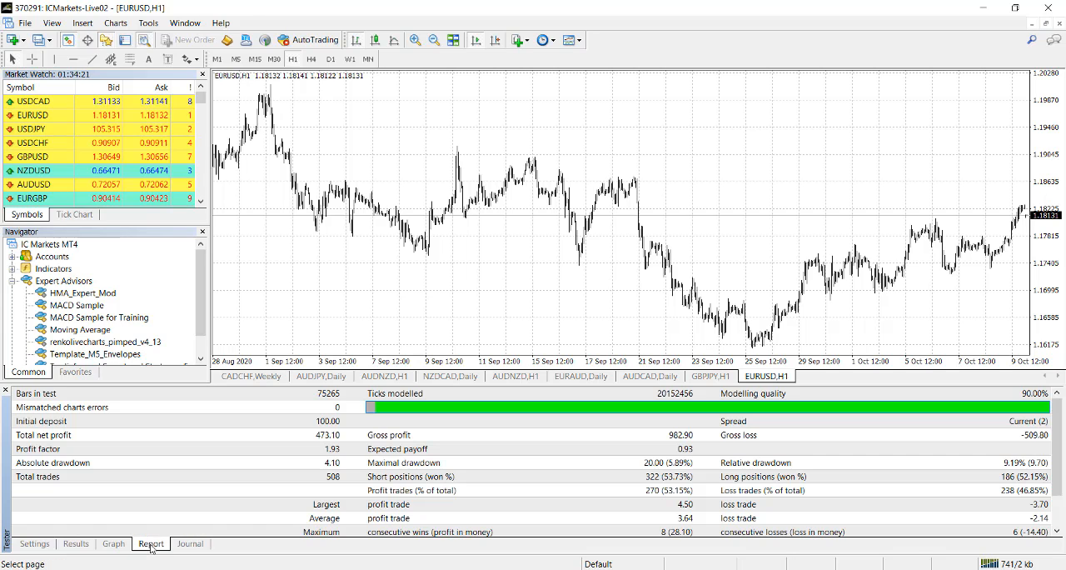